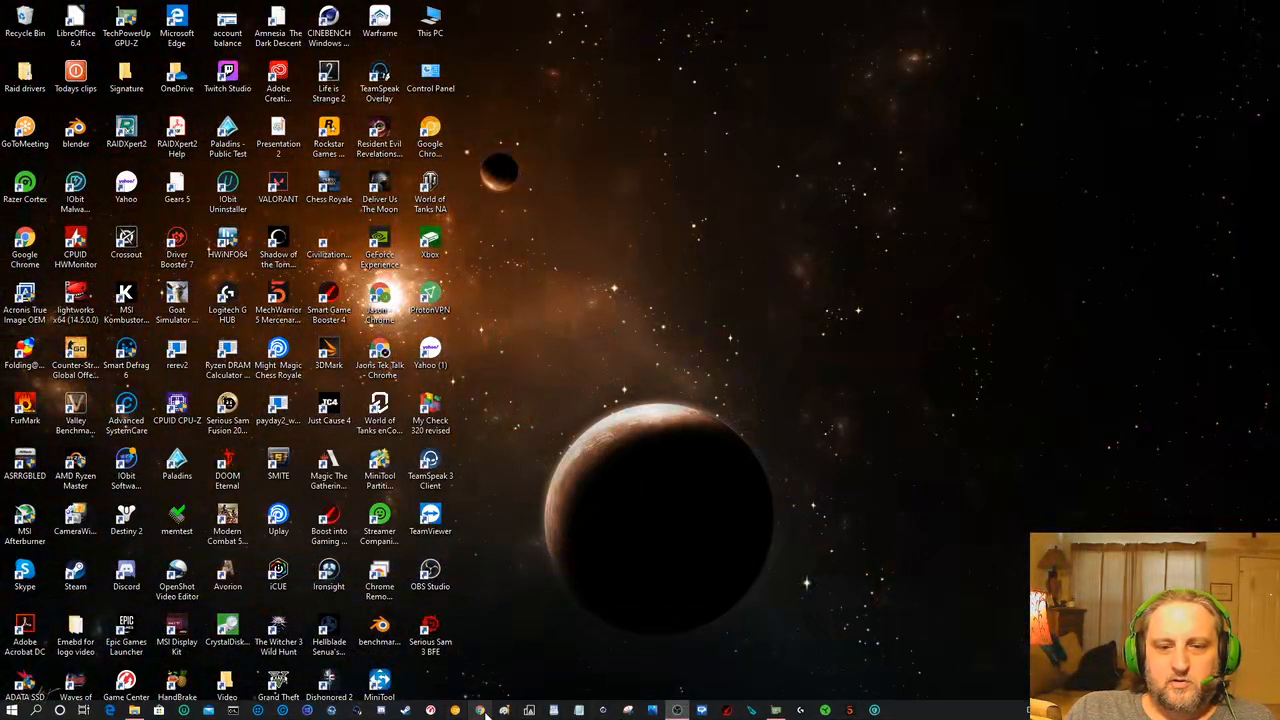
# Search Google for "ryzen dram calculator" in Chrome and scan the results.
pyautogui.click(504, 710)
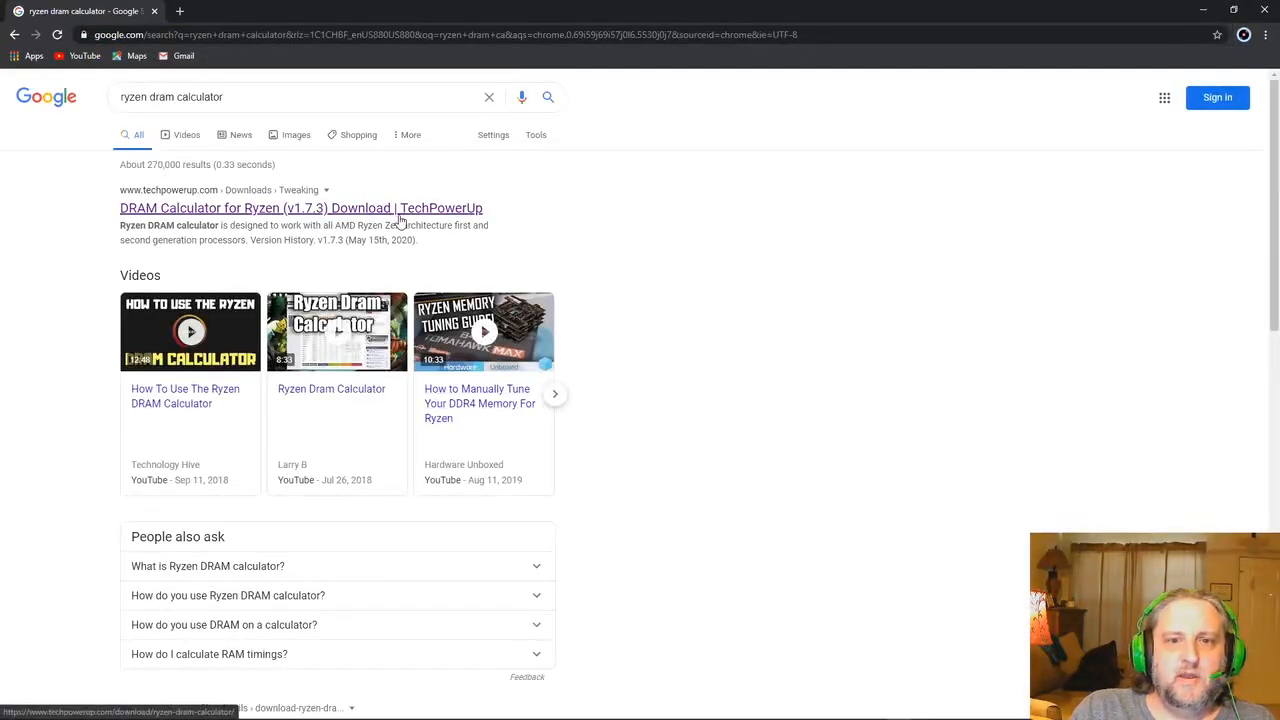
pyautogui.moveTo(820, 292)
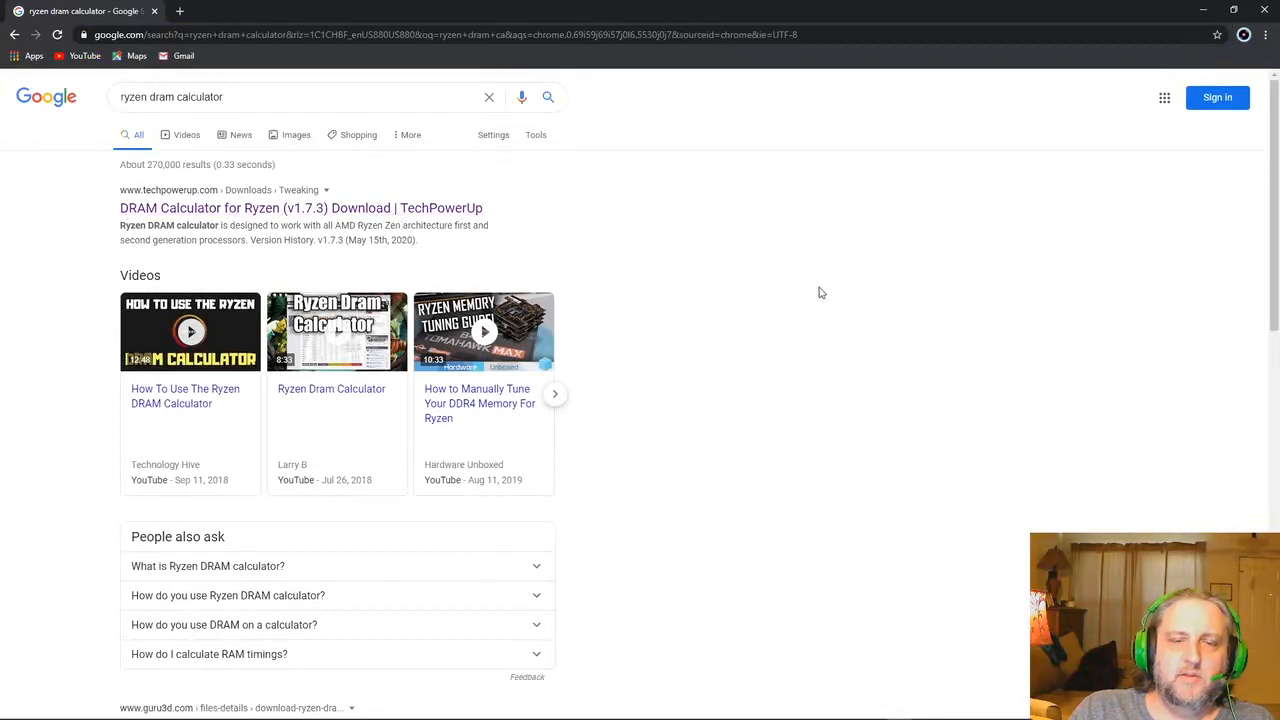
pyautogui.scroll(-3)
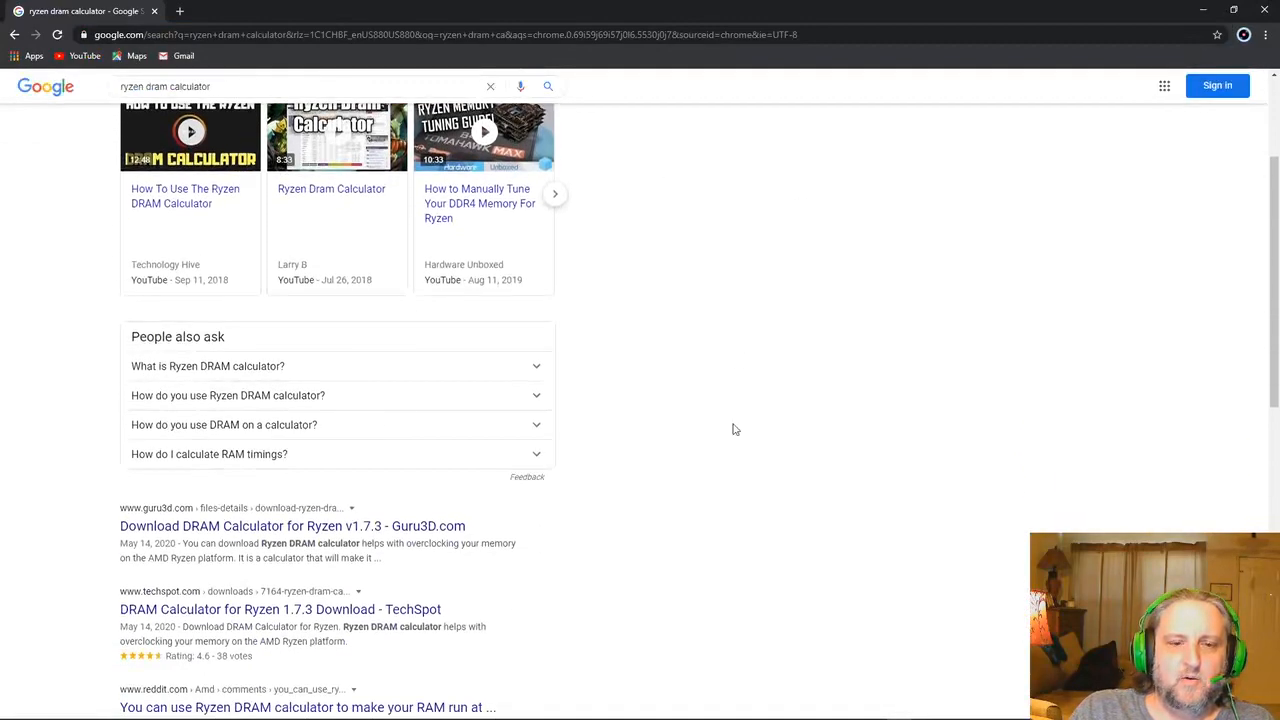
pyautogui.scroll(-3)
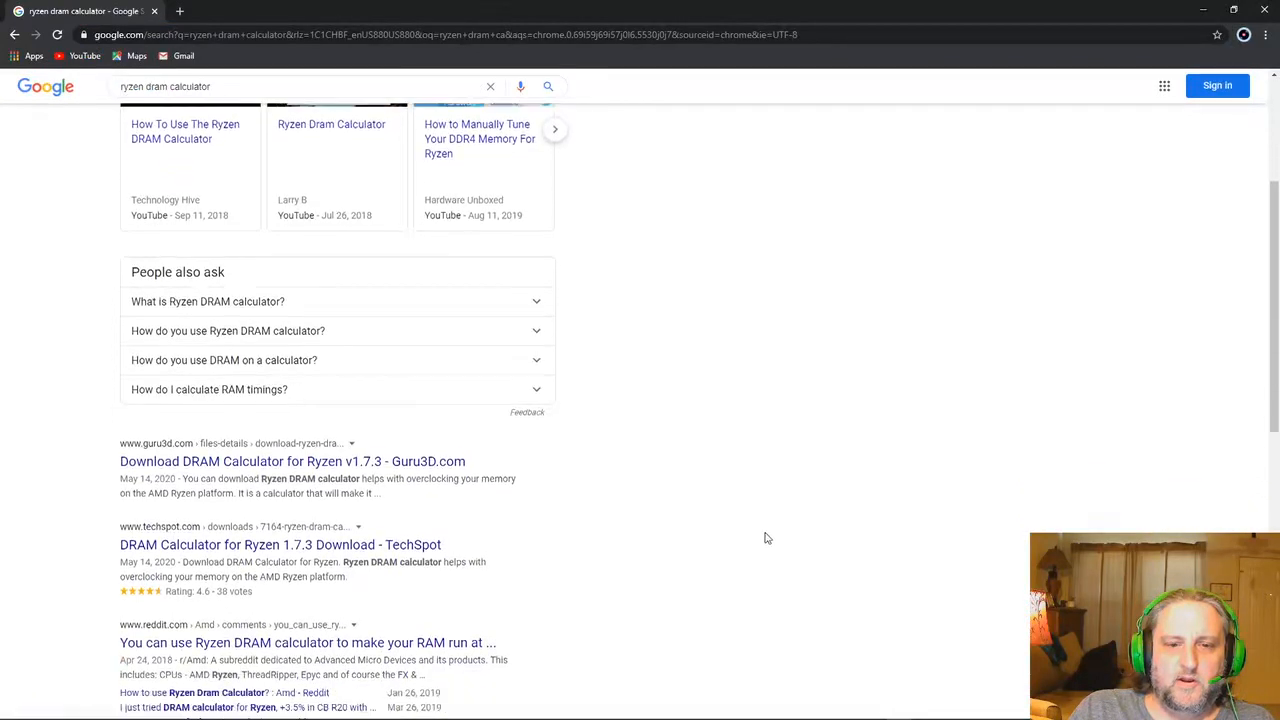
pyautogui.scroll(-3)
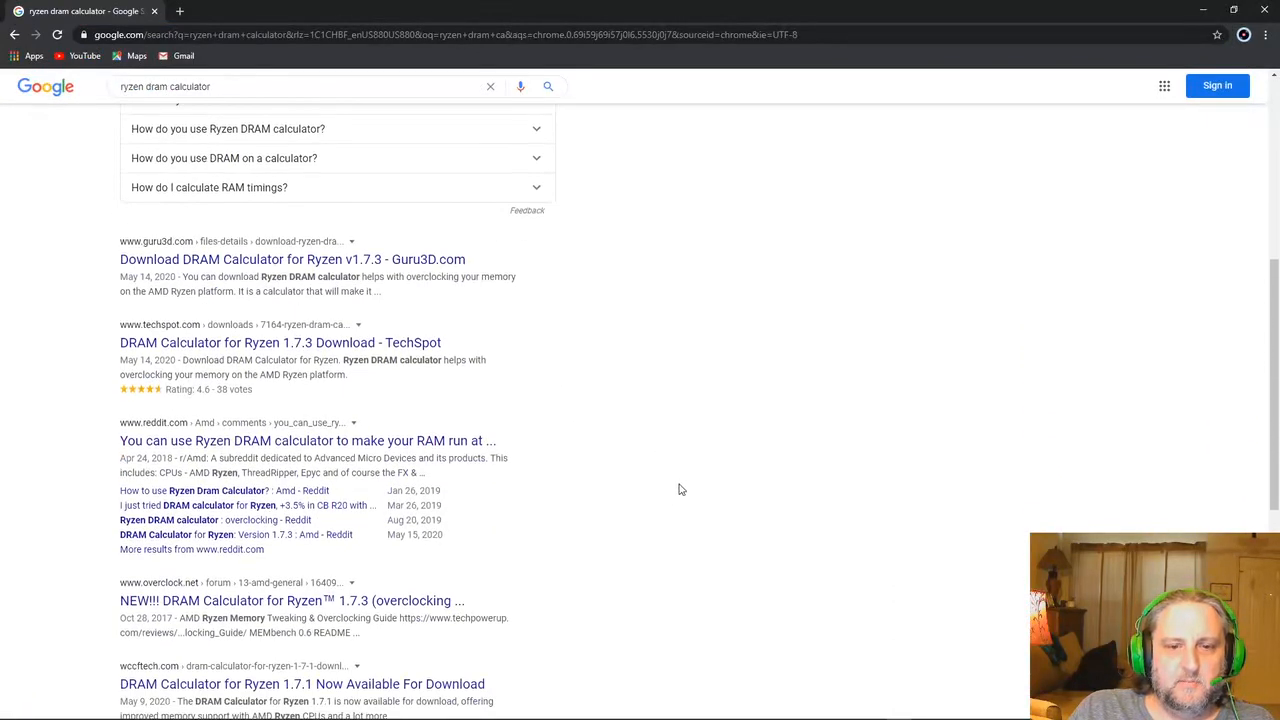
pyautogui.scroll(3)
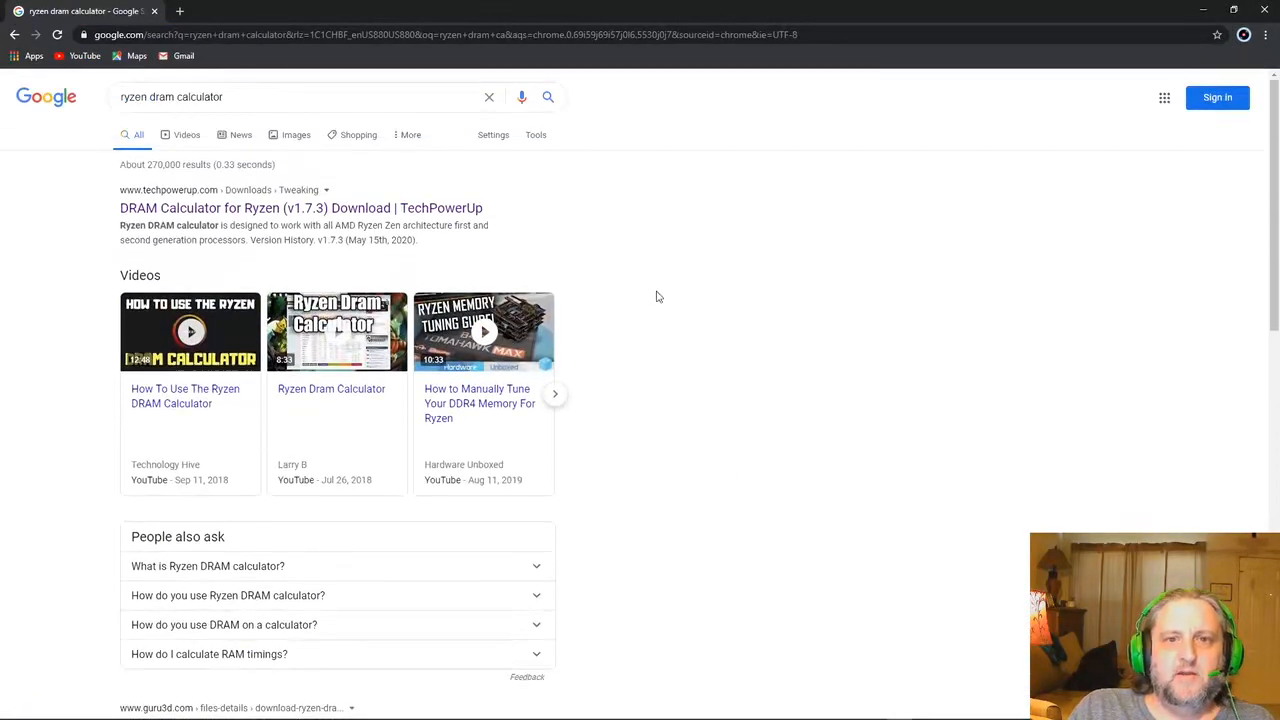
pyautogui.moveTo(348, 208)
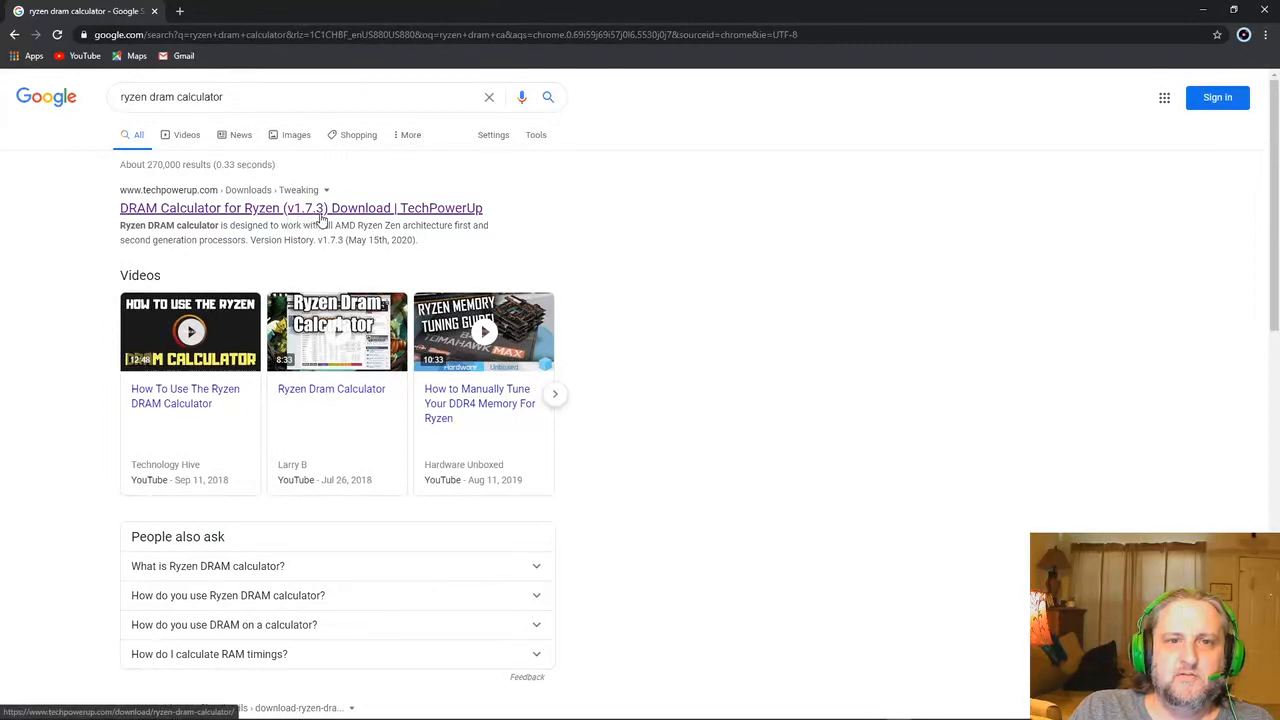
pyautogui.moveTo(380, 220)
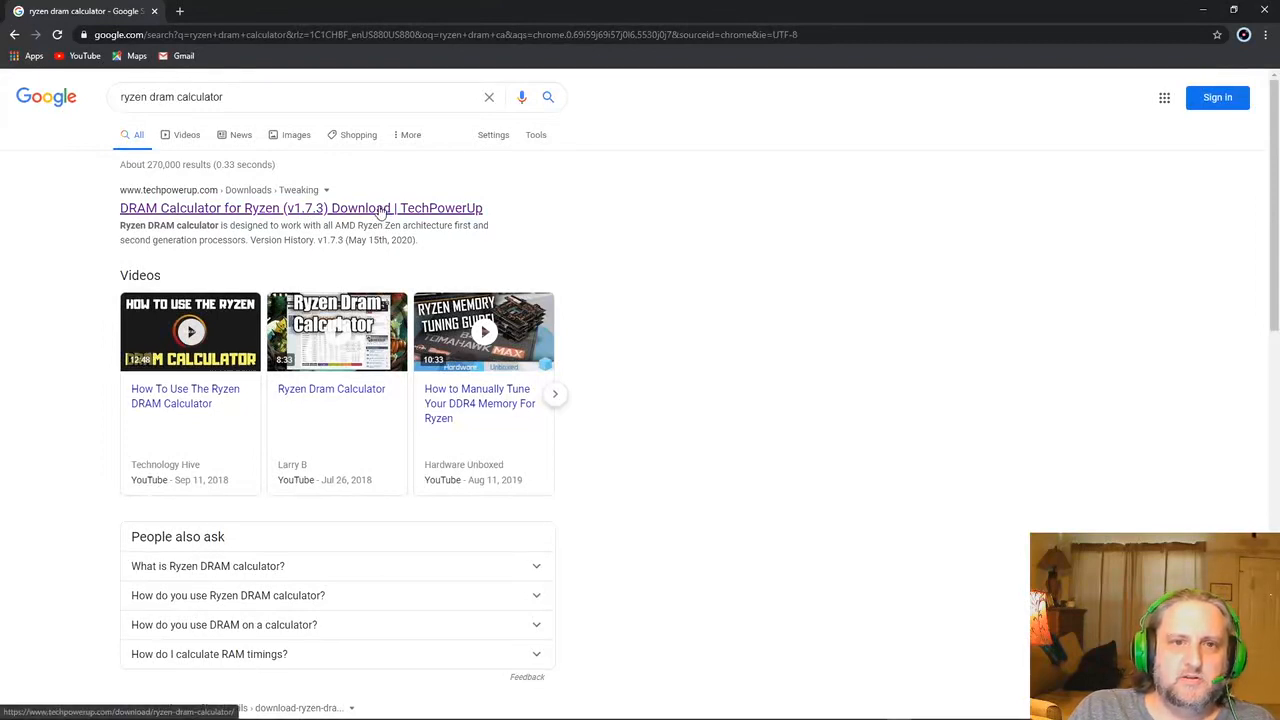
# Download DRAM Calculator for Ryzen 1.7.3 from the TechPowerUp US-1 server.
pyautogui.click(300, 208)
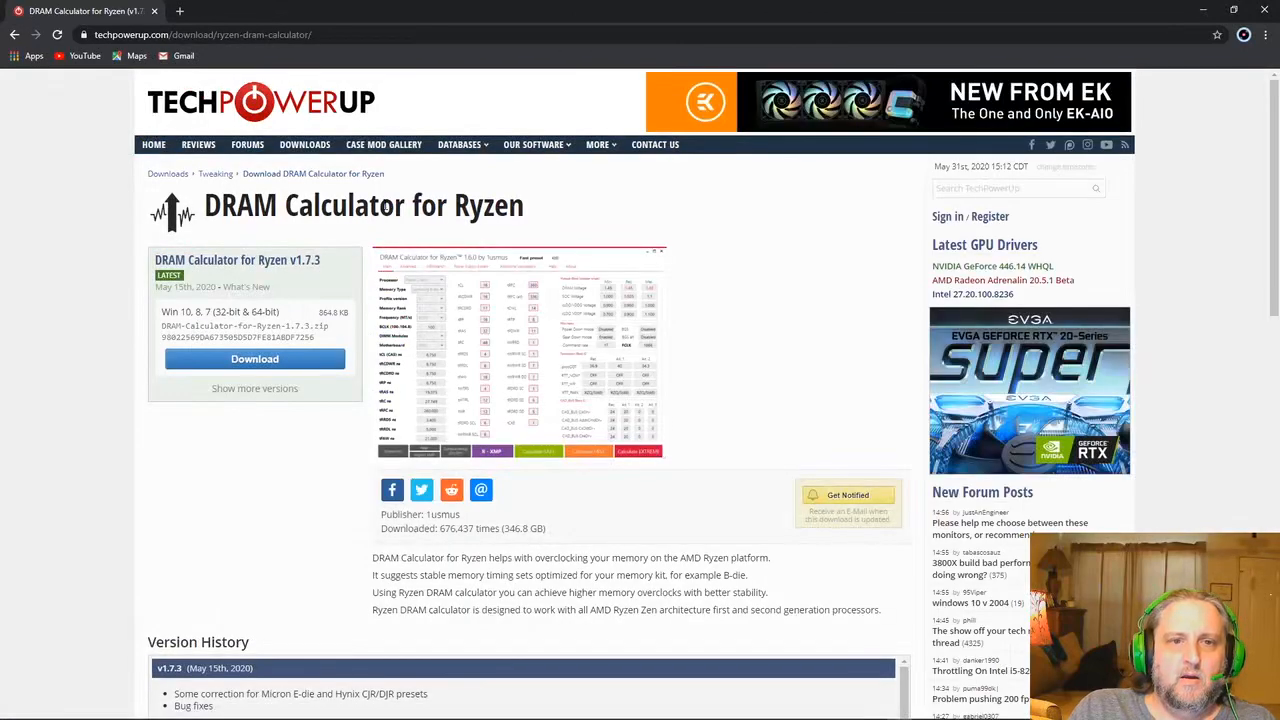
pyautogui.moveTo(280, 286)
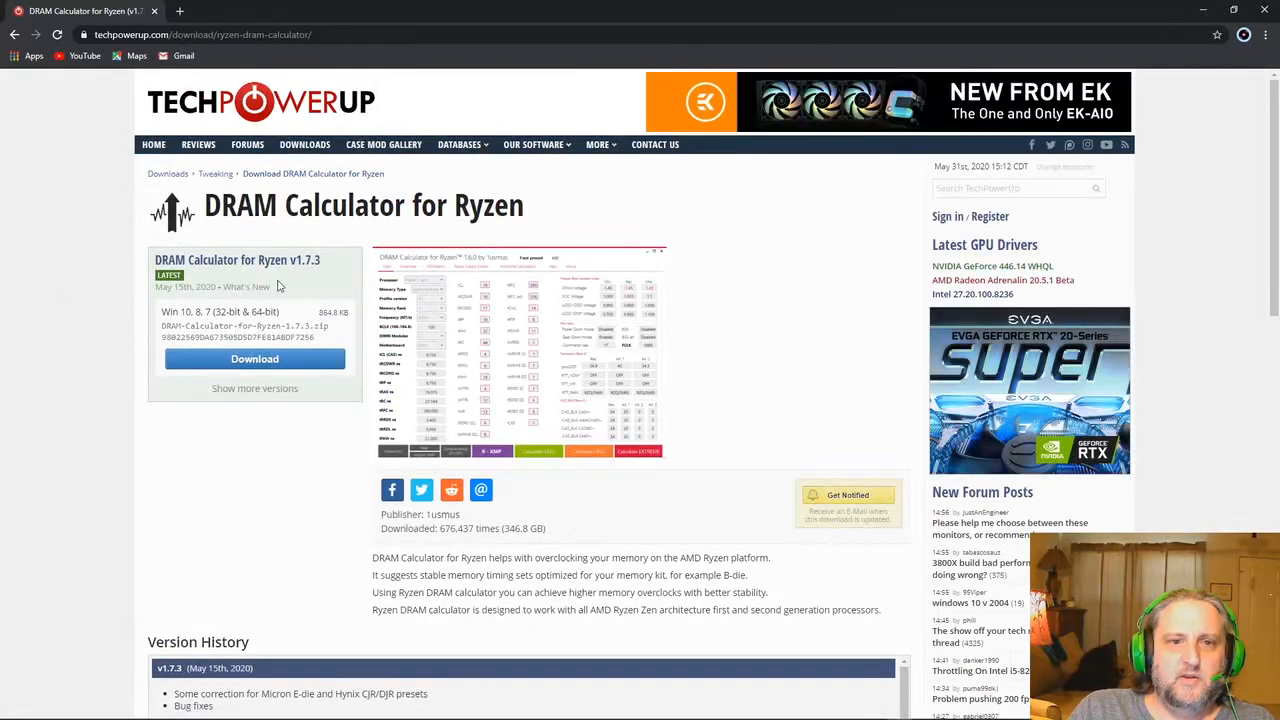
pyautogui.moveTo(270, 360)
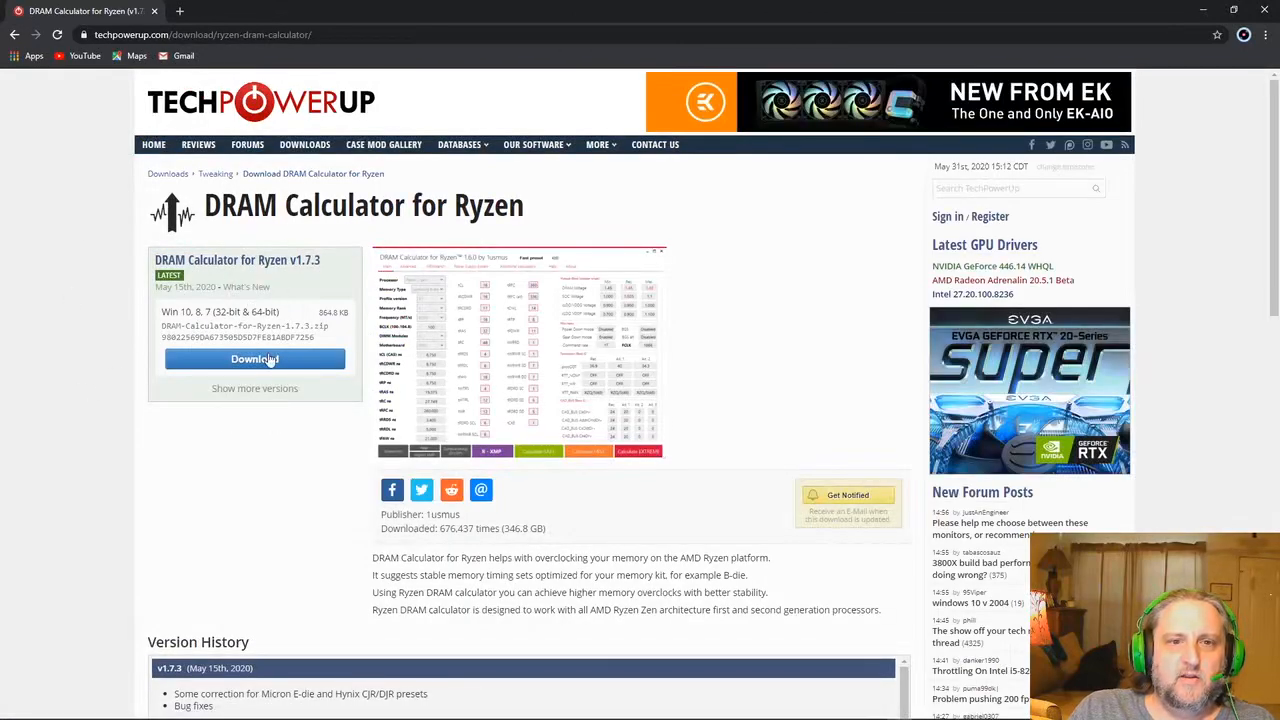
pyautogui.click(254, 358)
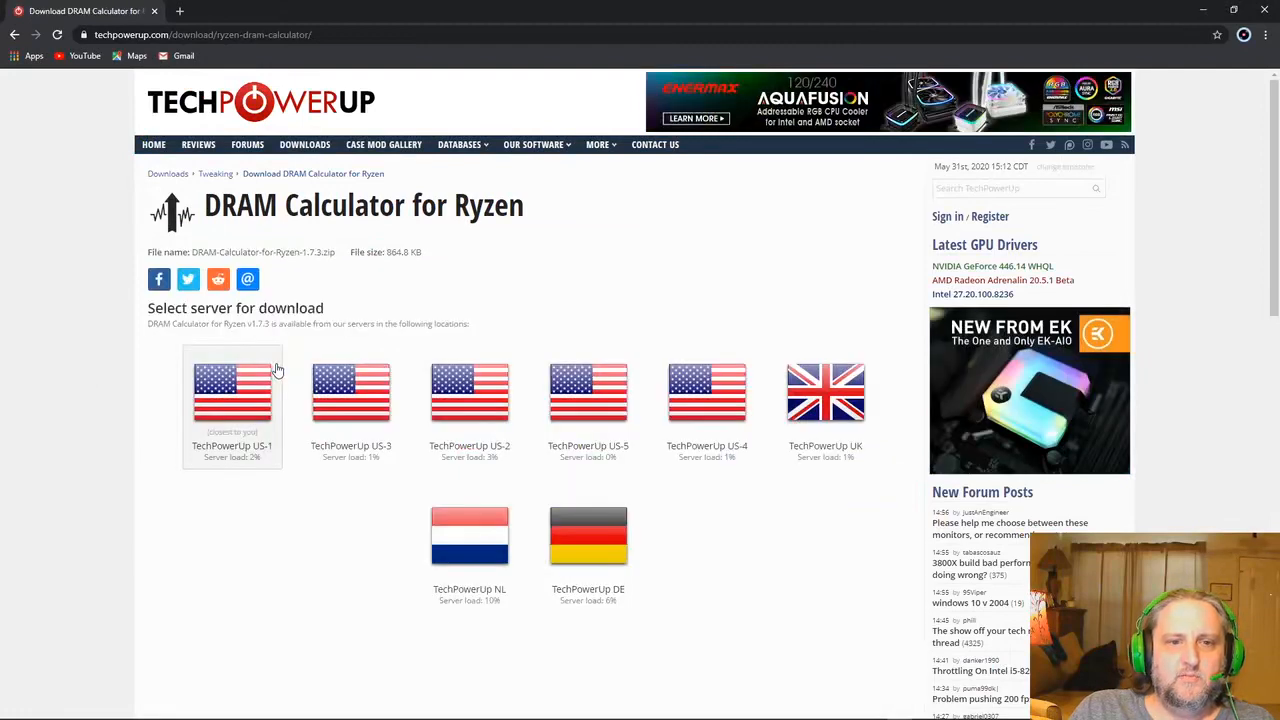
pyautogui.moveTo(208, 408)
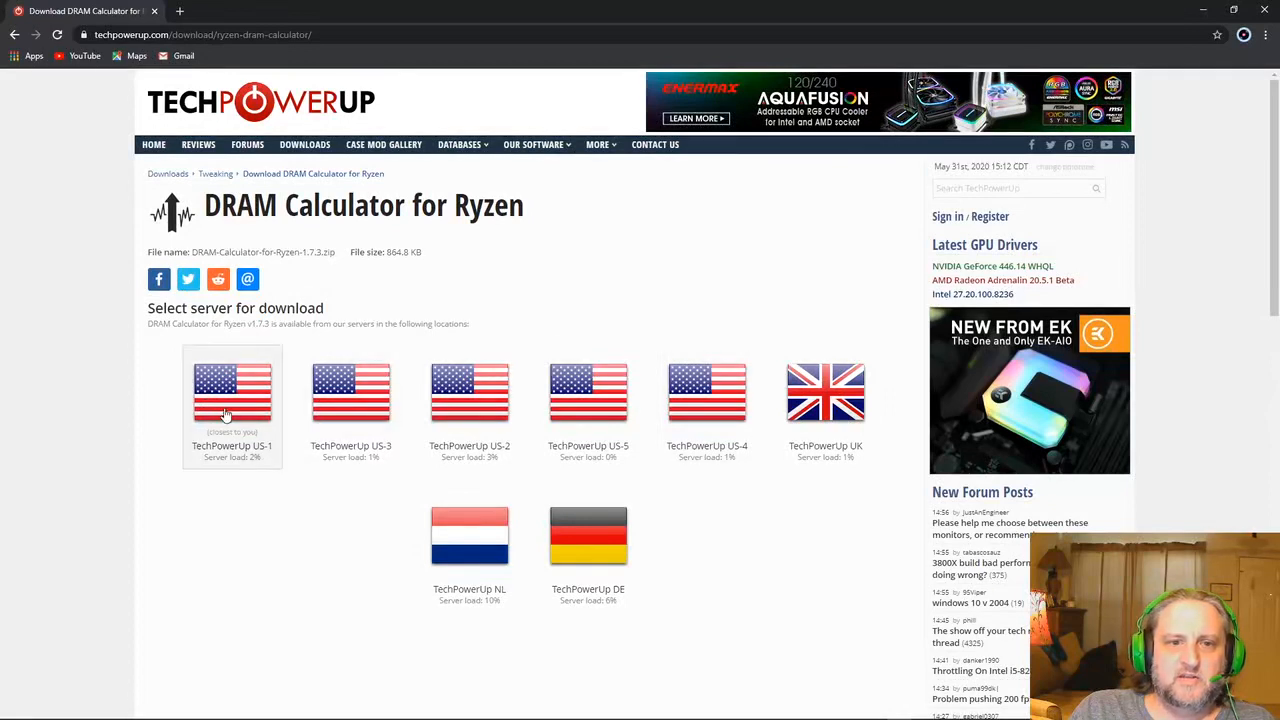
pyautogui.moveTo(272, 408)
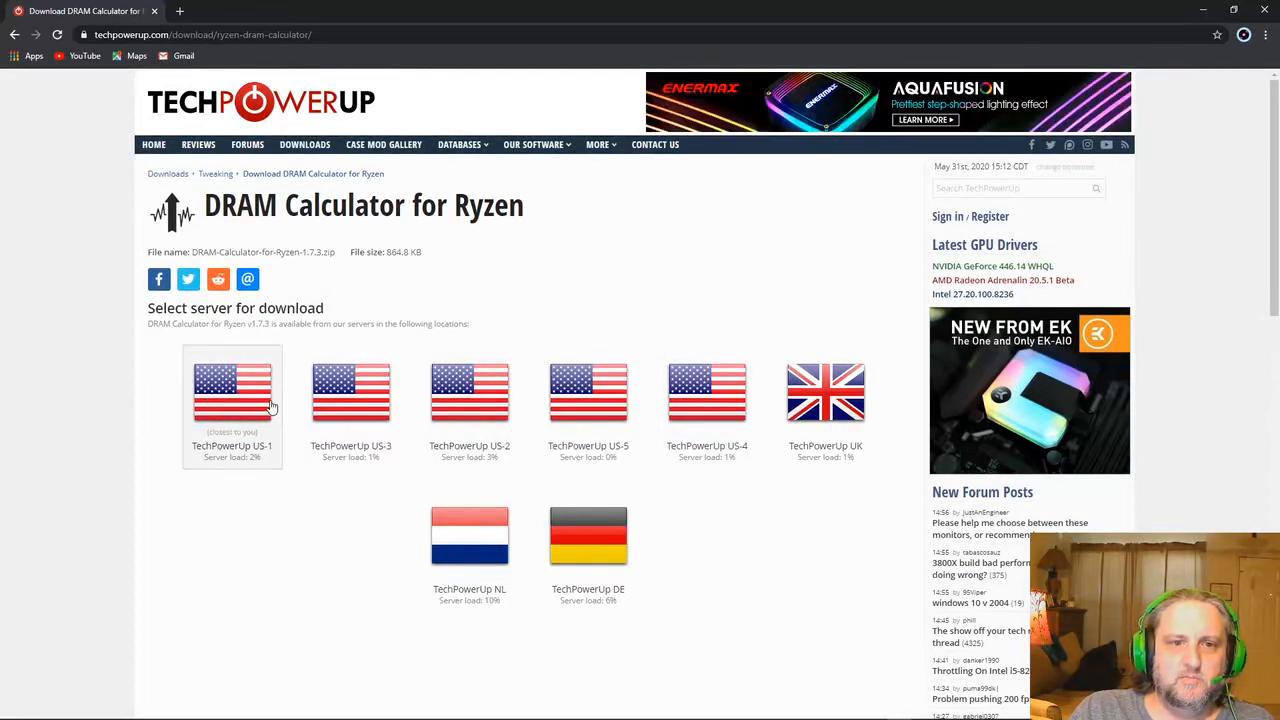
pyautogui.moveTo(528, 440)
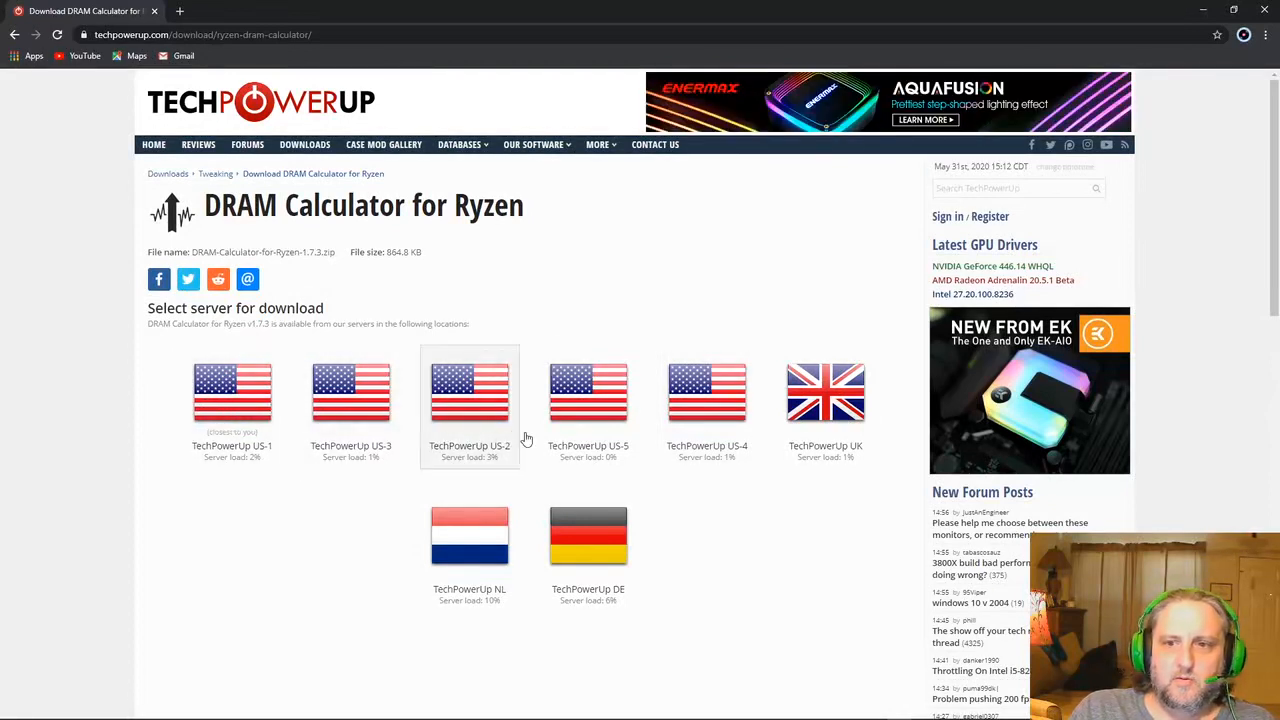
pyautogui.moveTo(232, 396)
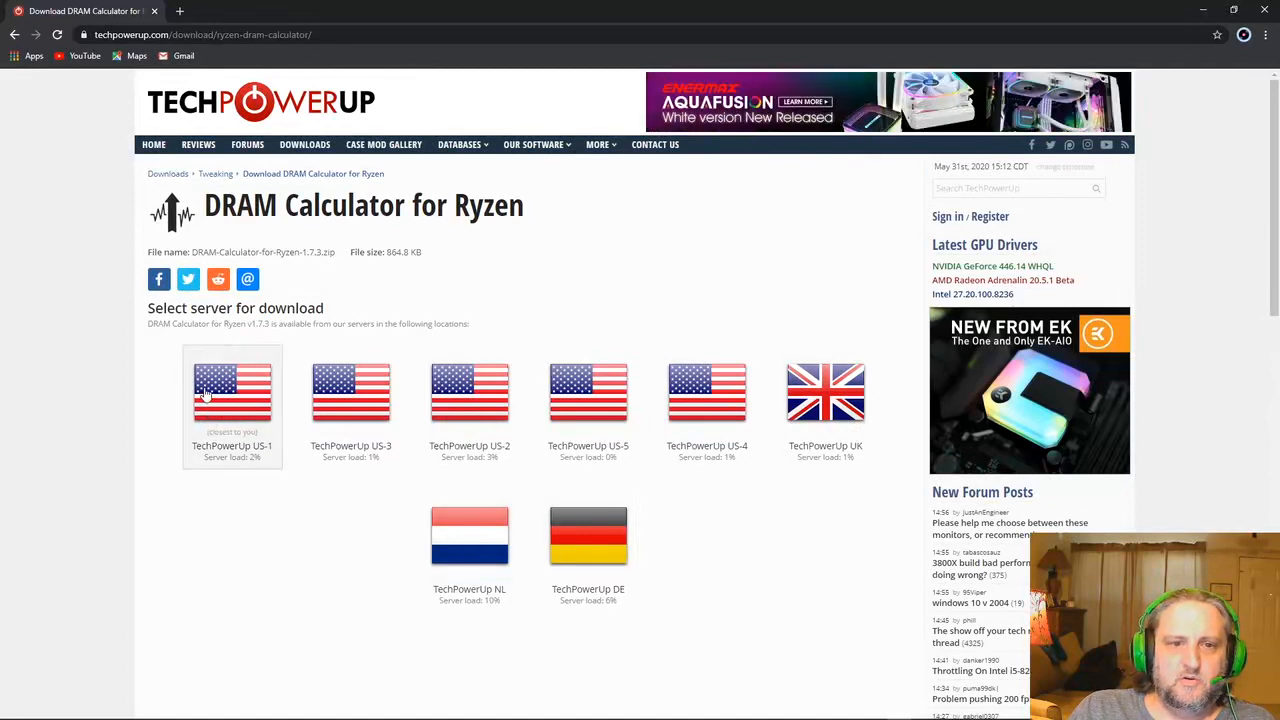
pyautogui.click(232, 396)
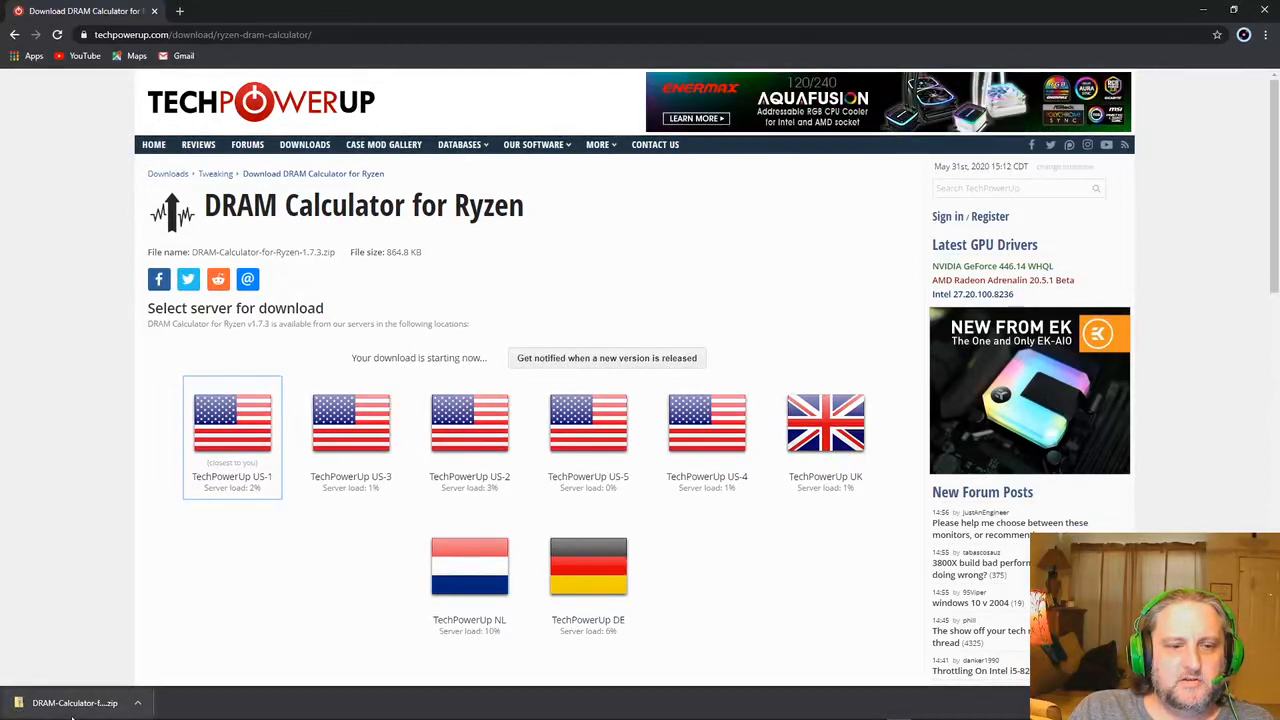
# Open the downloaded zip, try memtest inside it, and choose Extract all instead.
pyautogui.click(76, 702)
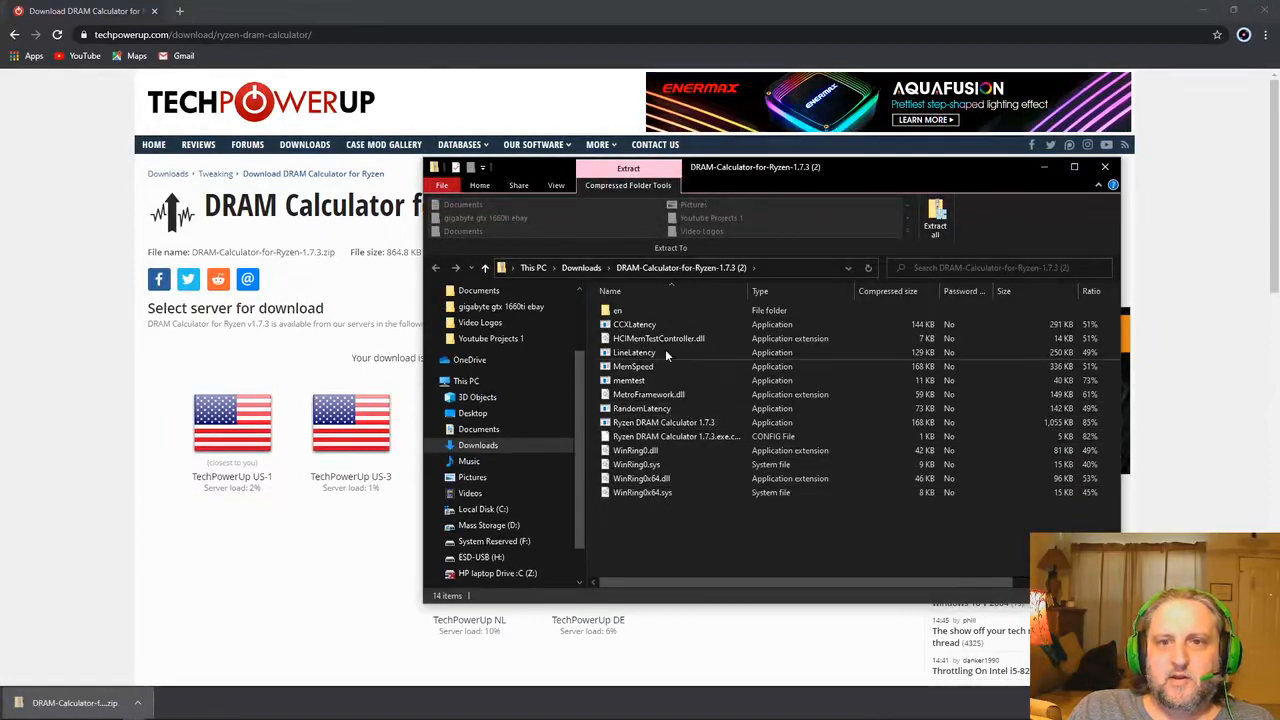
pyautogui.click(632, 366)
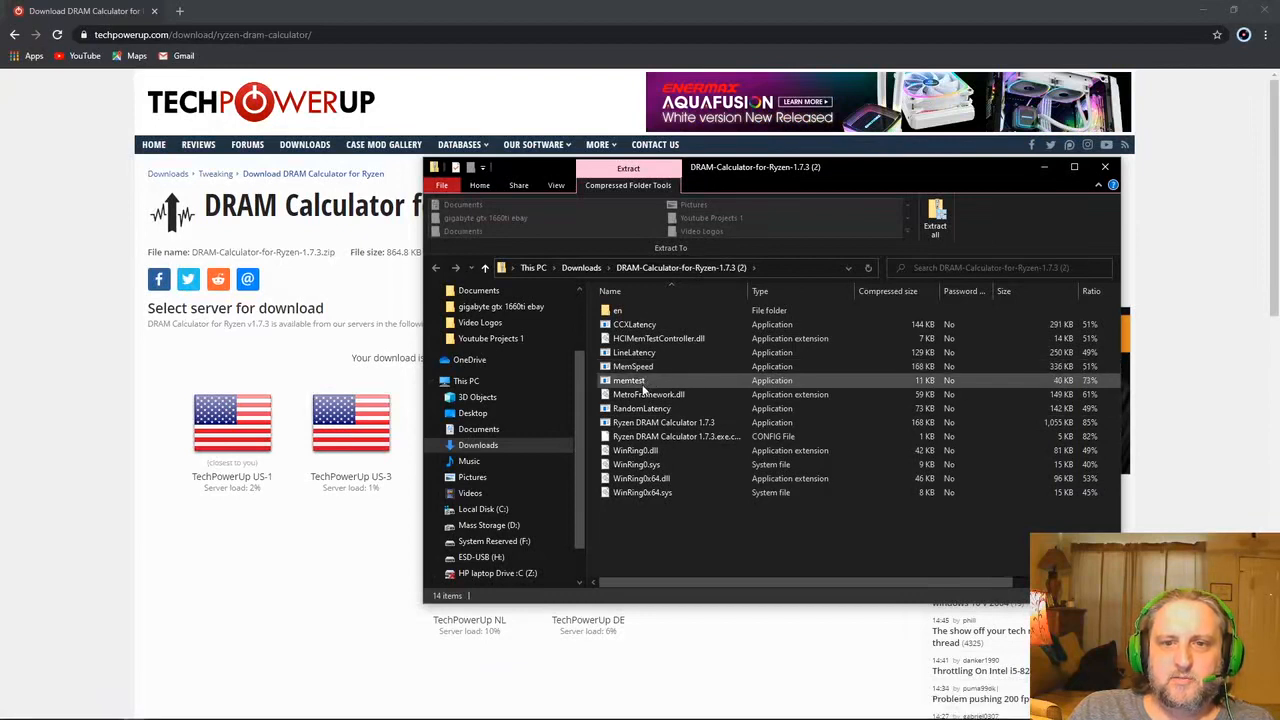
pyautogui.doubleClick(628, 380)
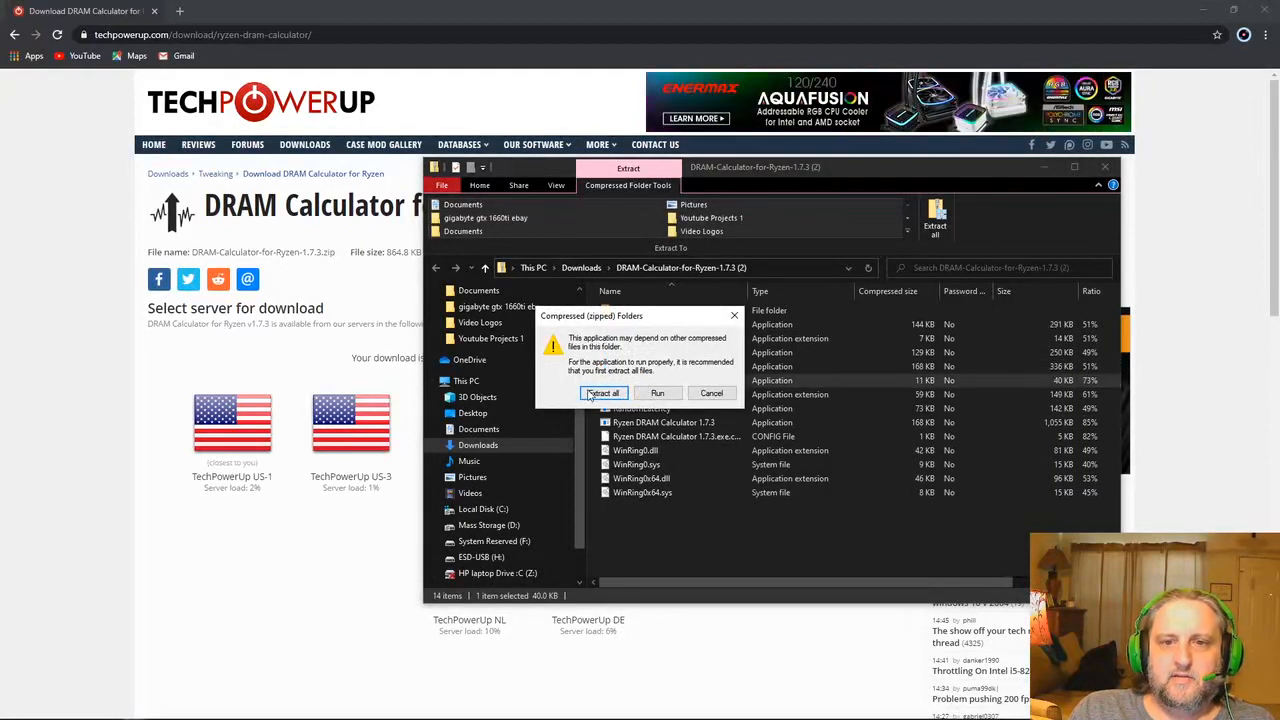
pyautogui.click(604, 392)
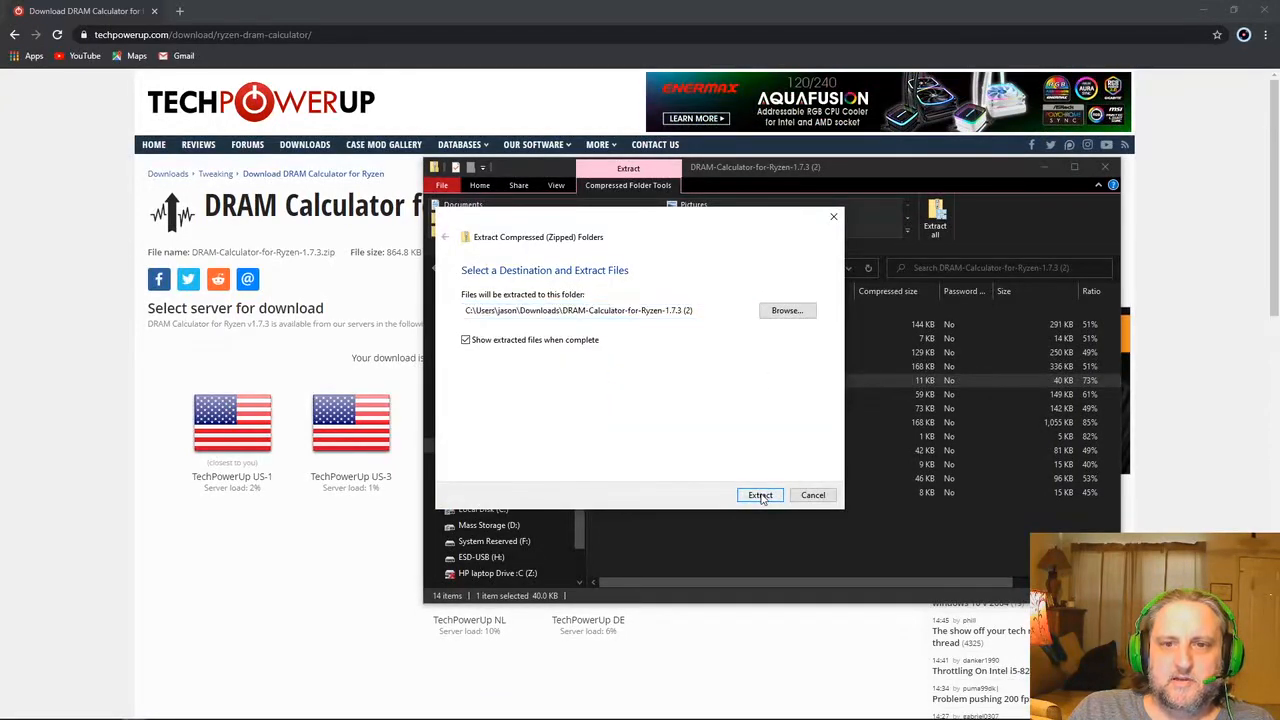
# Extract into the suggested Downloads folder and select the memtest application file.
pyautogui.click(760, 496)
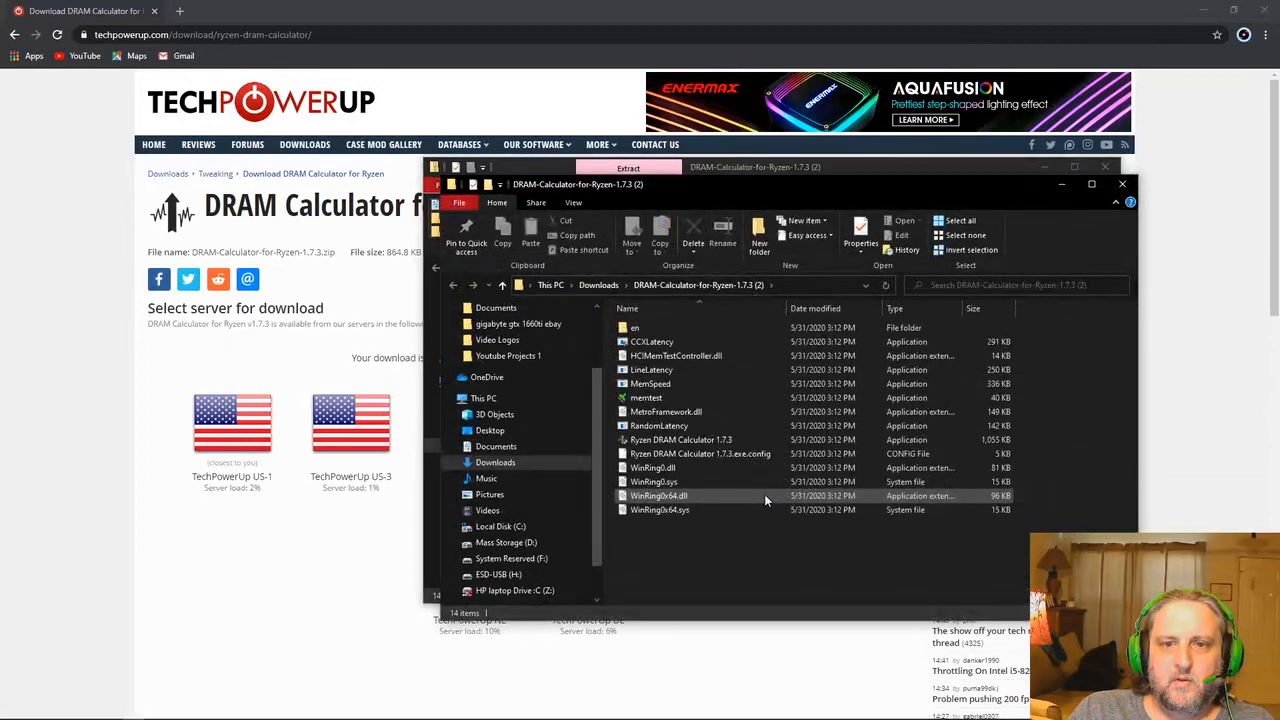
pyautogui.moveTo(646, 398)
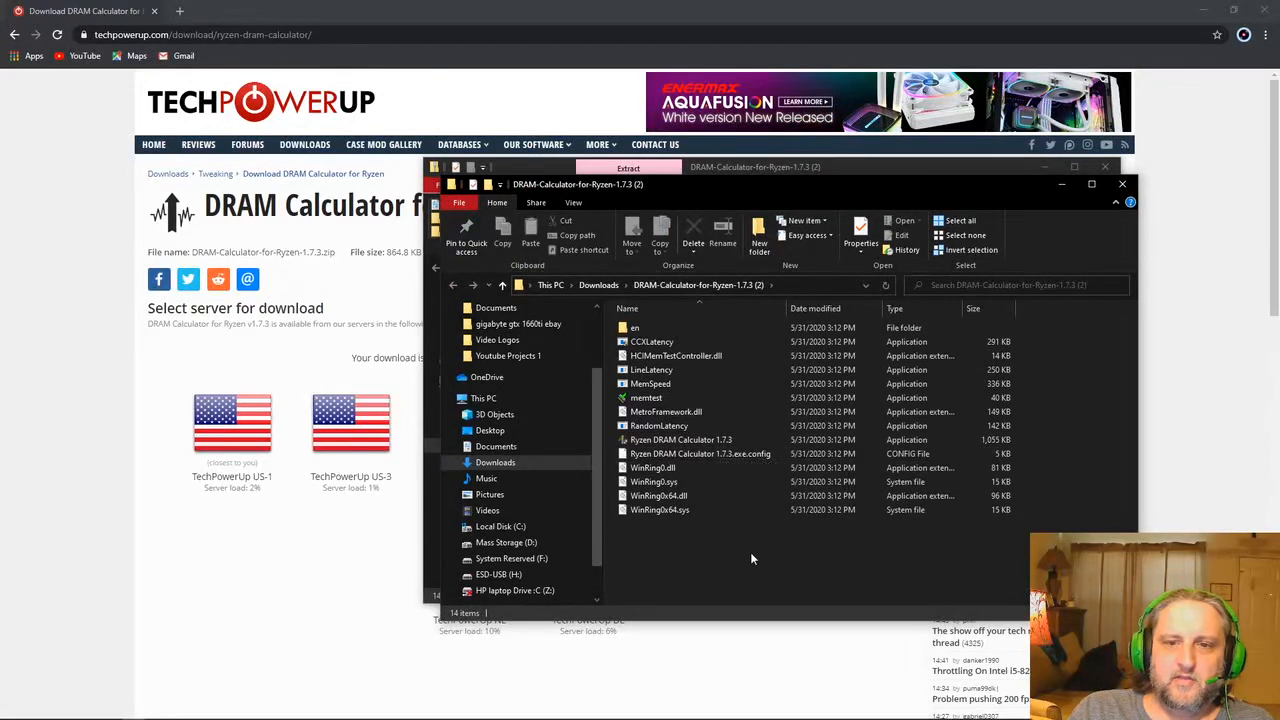
pyautogui.moveTo(728, 556)
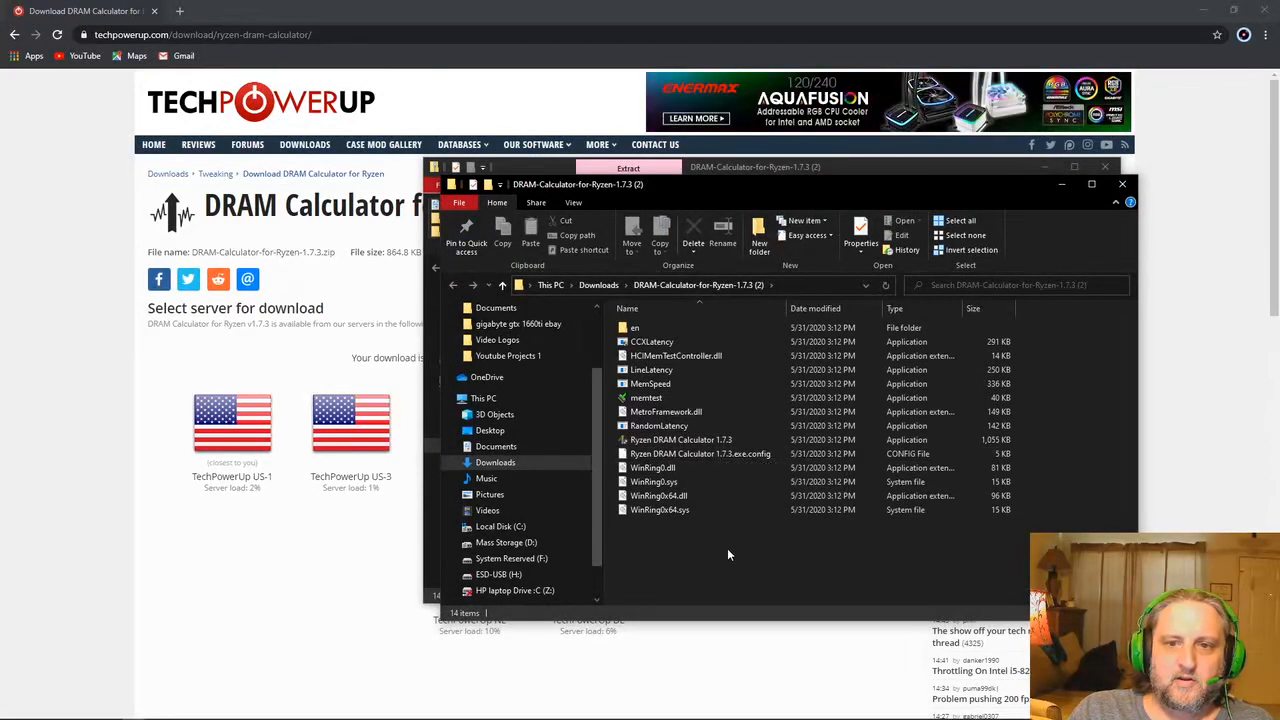
pyautogui.click(646, 396)
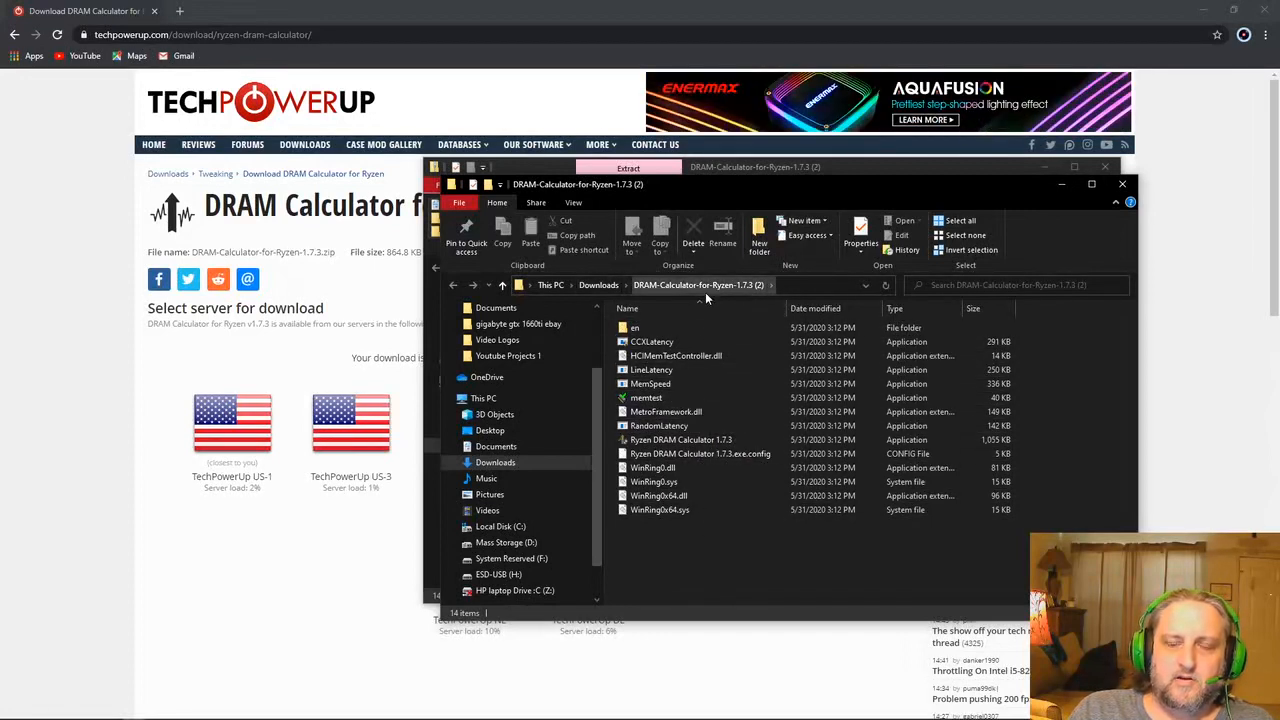
pyautogui.click(680, 440)
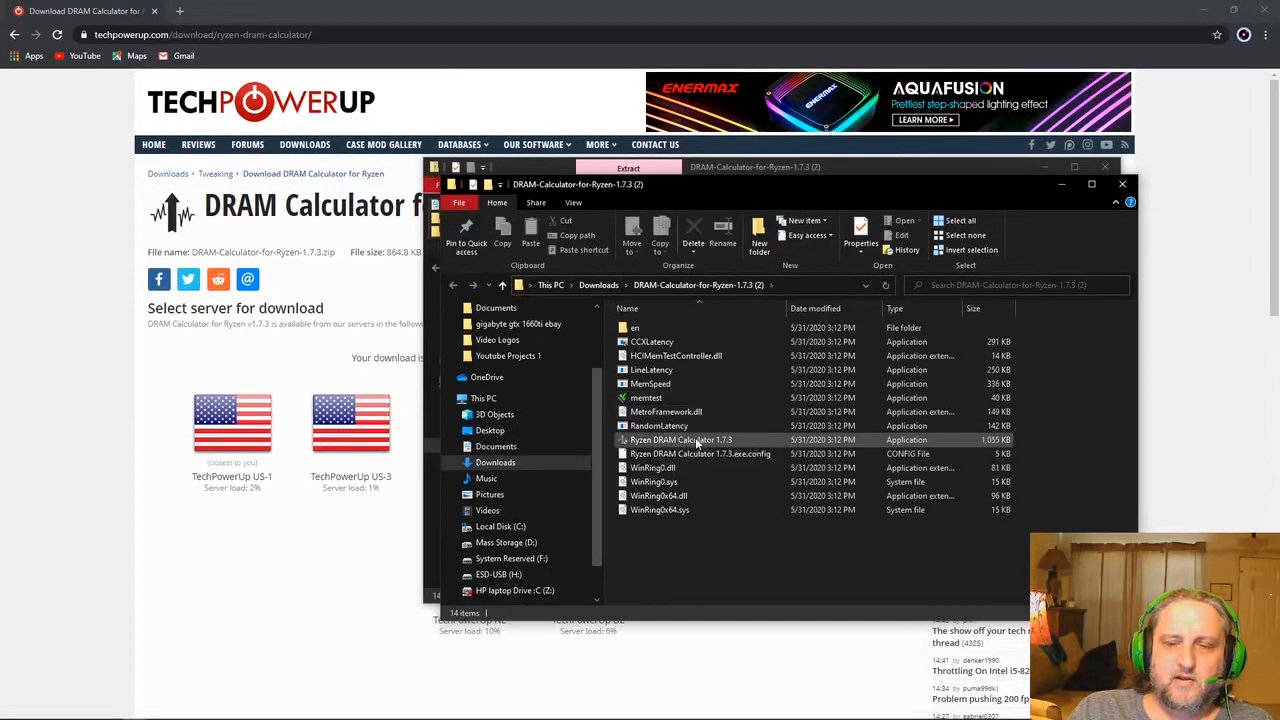
pyautogui.click(646, 396)
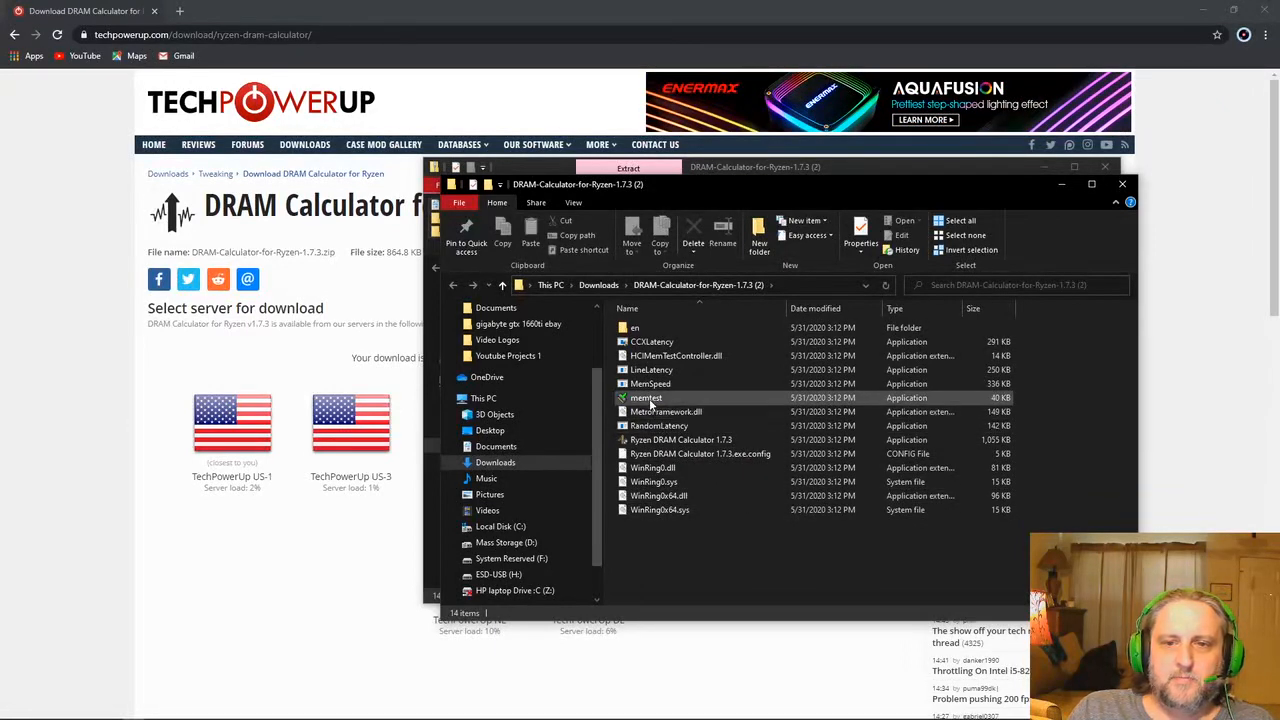
pyautogui.click(646, 396)
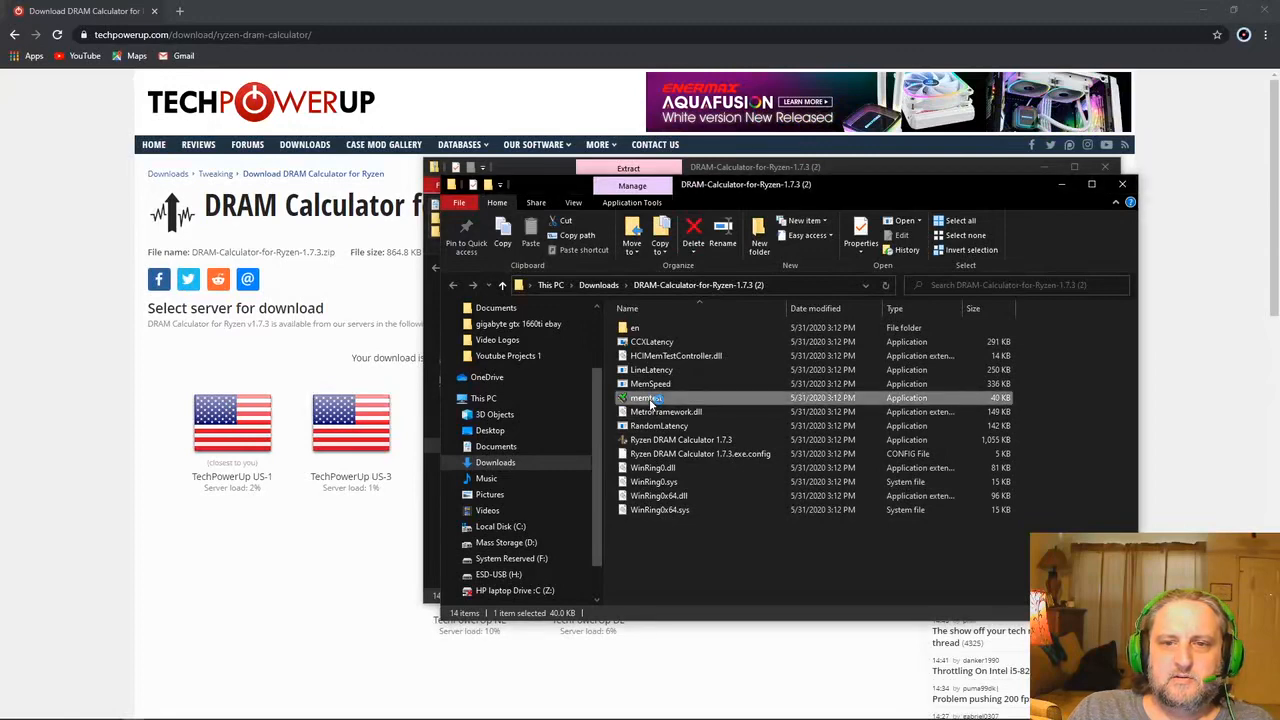
# Launch memtest and clear the other windows off the desktop.
pyautogui.doubleClick(646, 396)
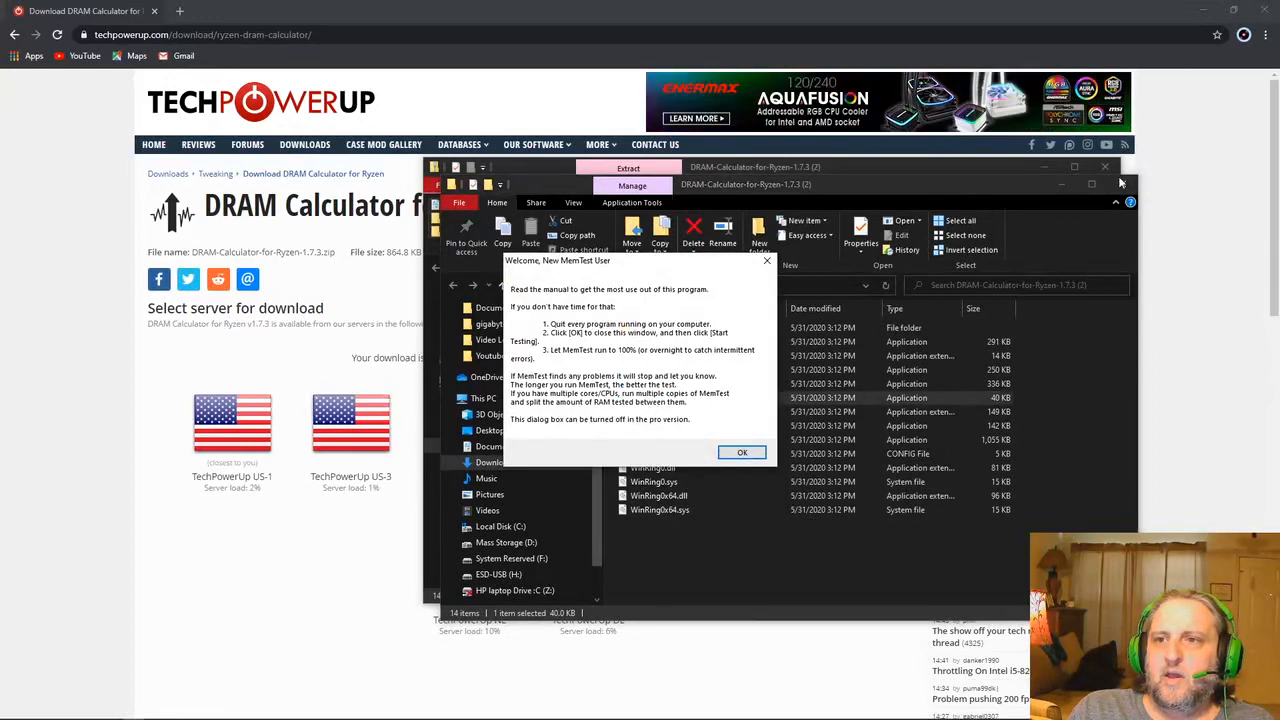
pyautogui.click(1104, 168)
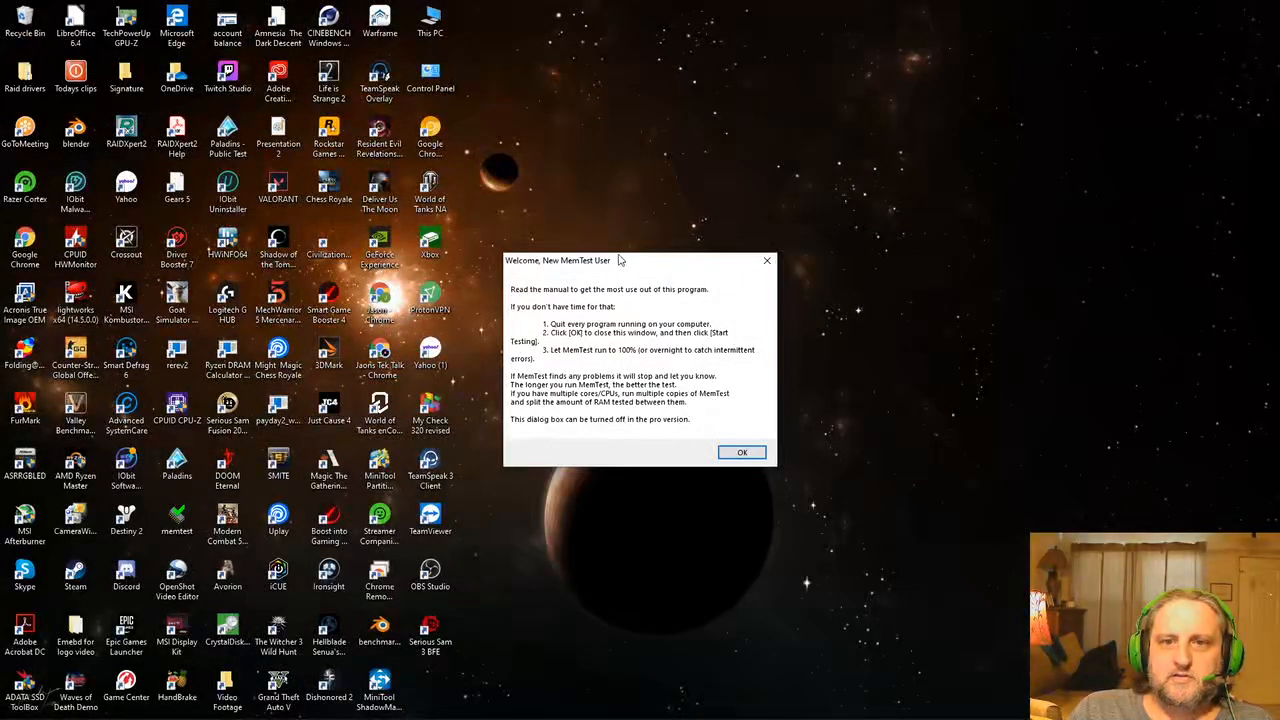
pyautogui.moveTo(646, 268)
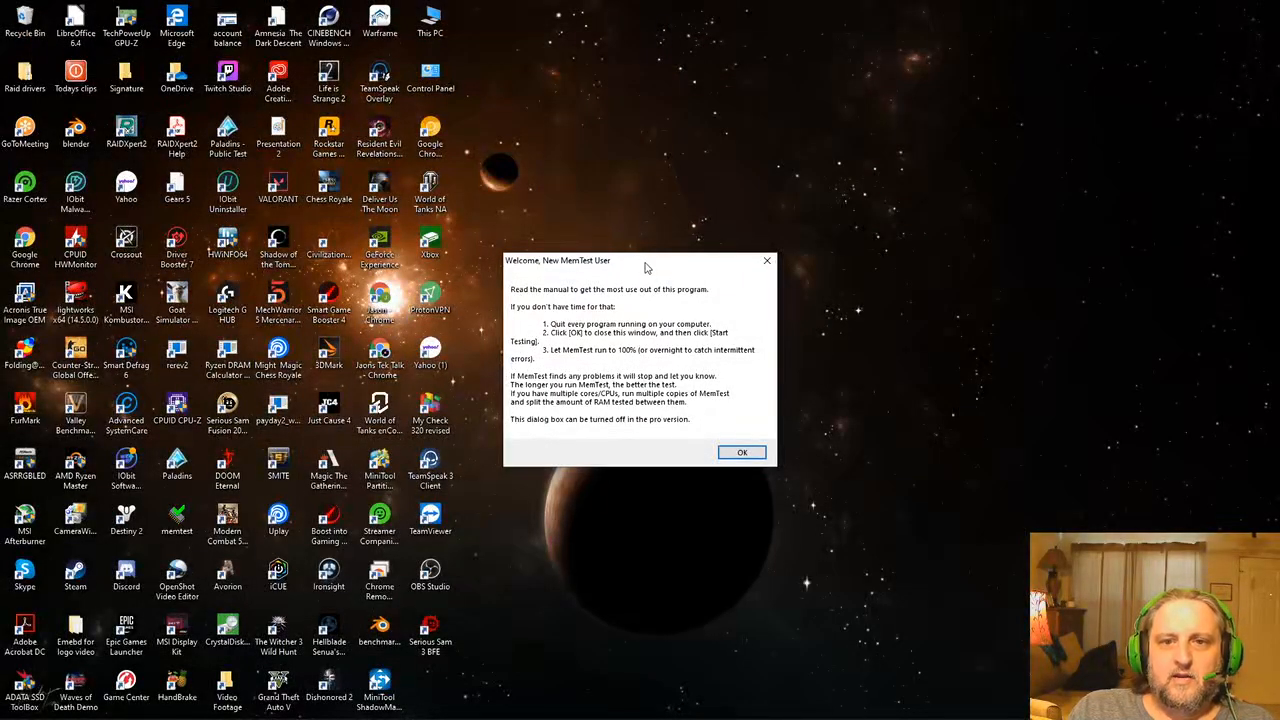
pyautogui.moveTo(564, 276)
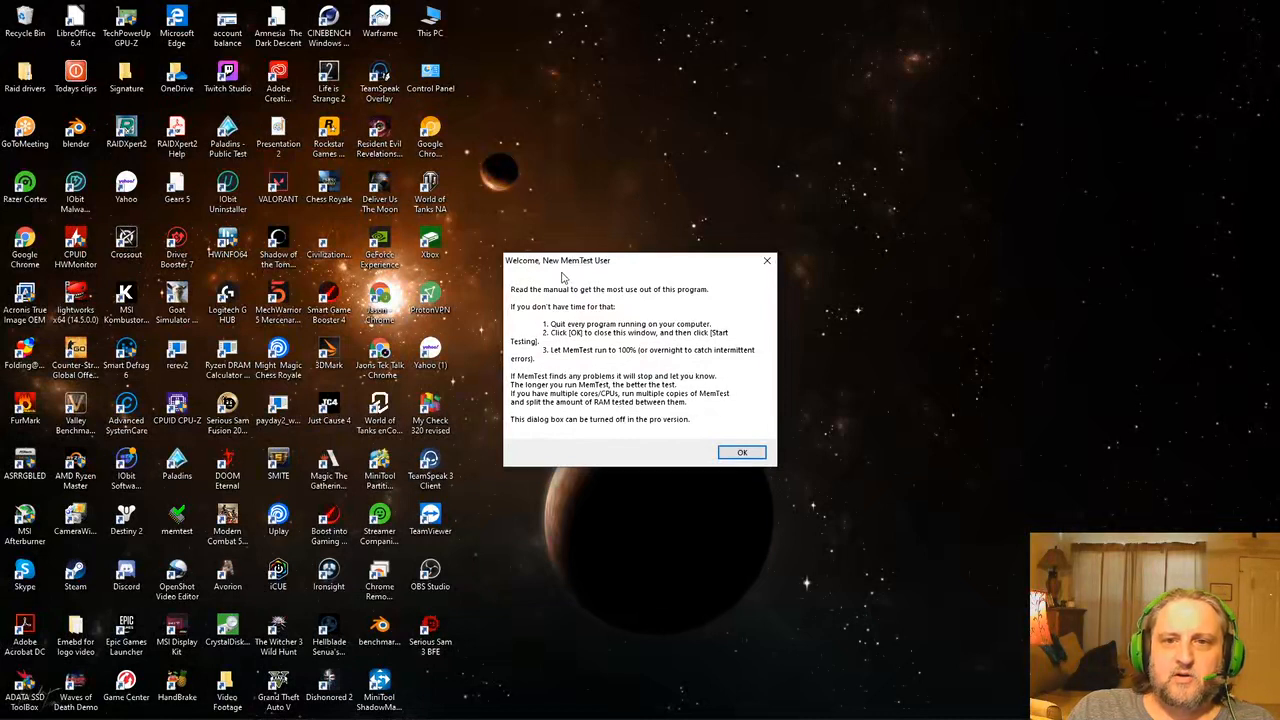
pyautogui.moveTo(576, 308)
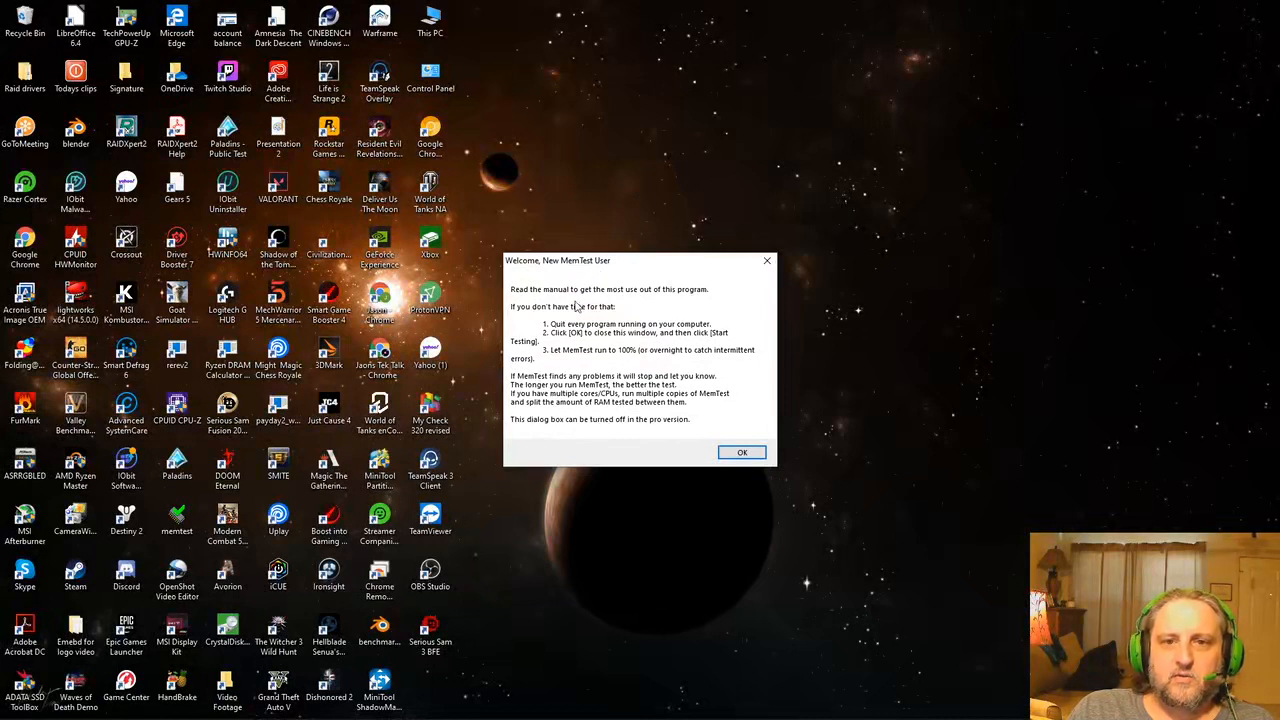
pyautogui.moveTo(648, 308)
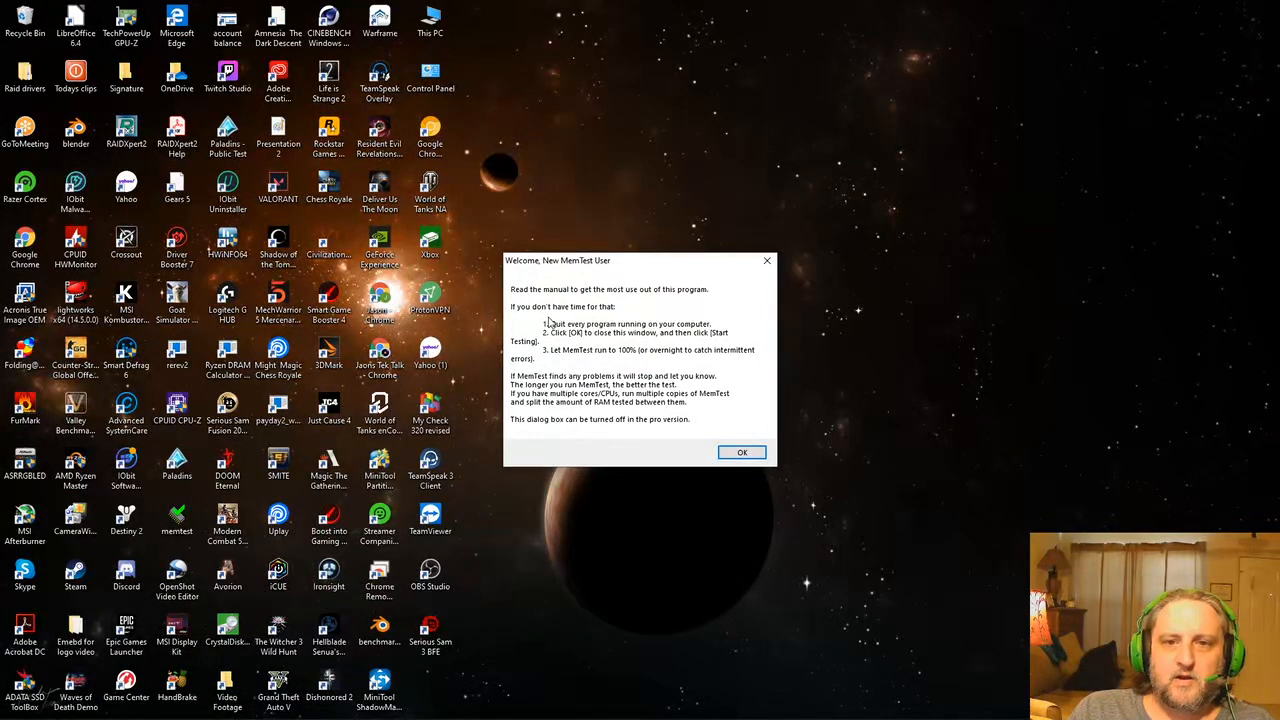
pyautogui.moveTo(636, 344)
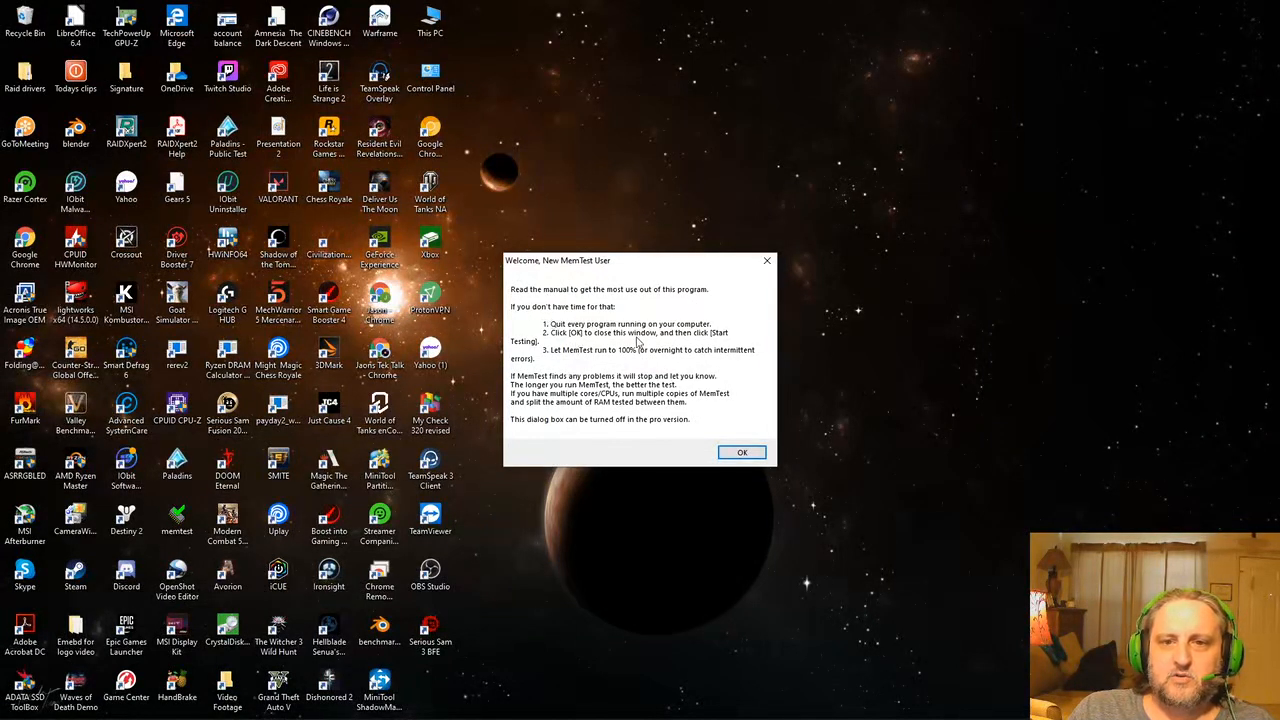
pyautogui.moveTo(604, 344)
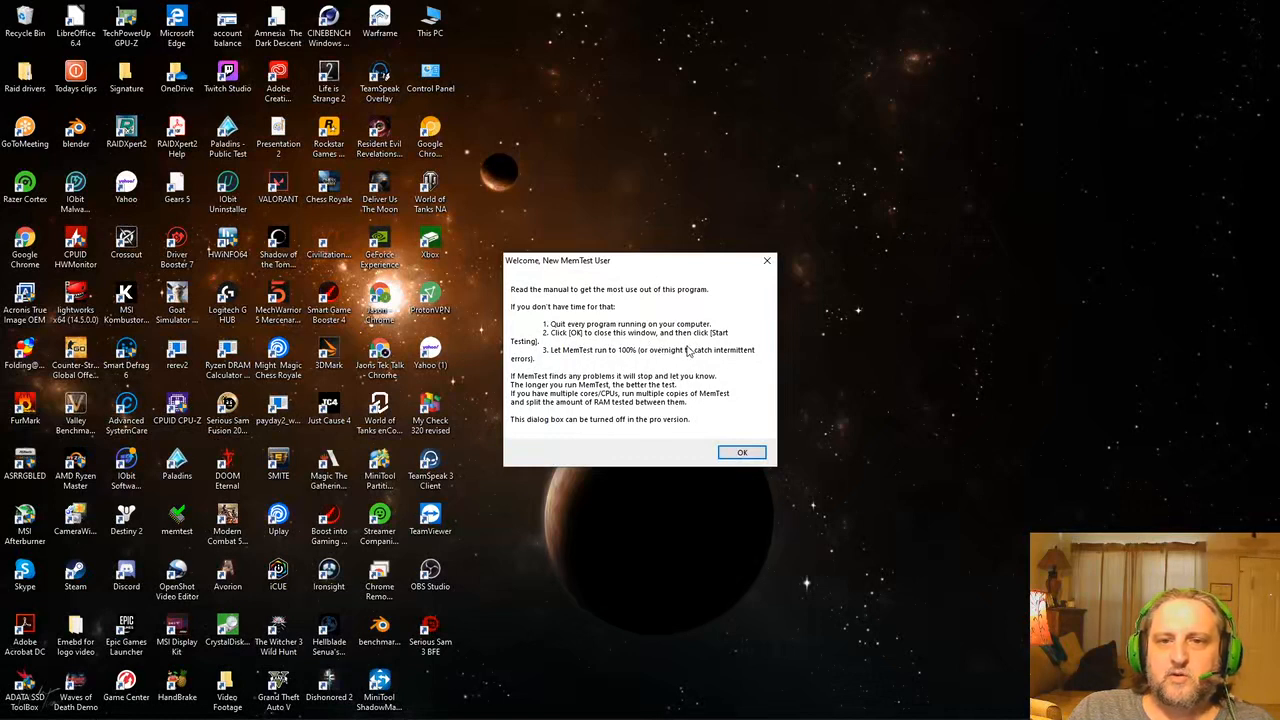
pyautogui.moveTo(572, 374)
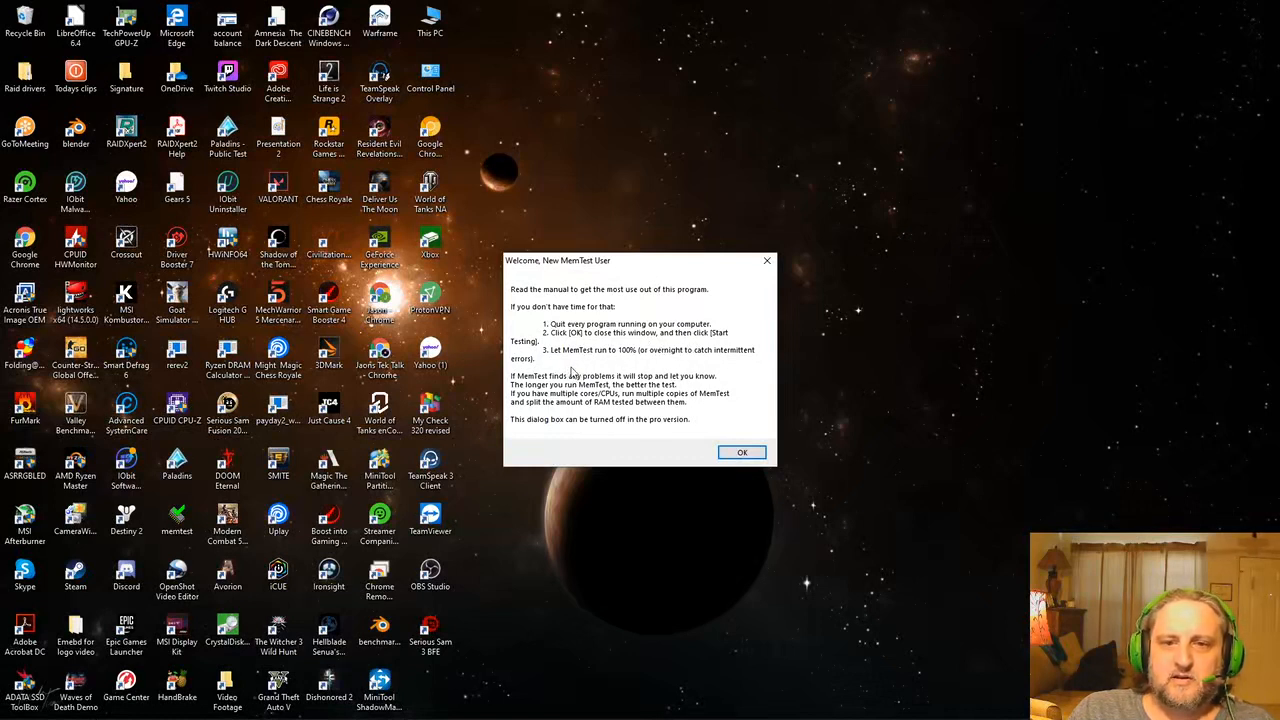
pyautogui.moveTo(636, 364)
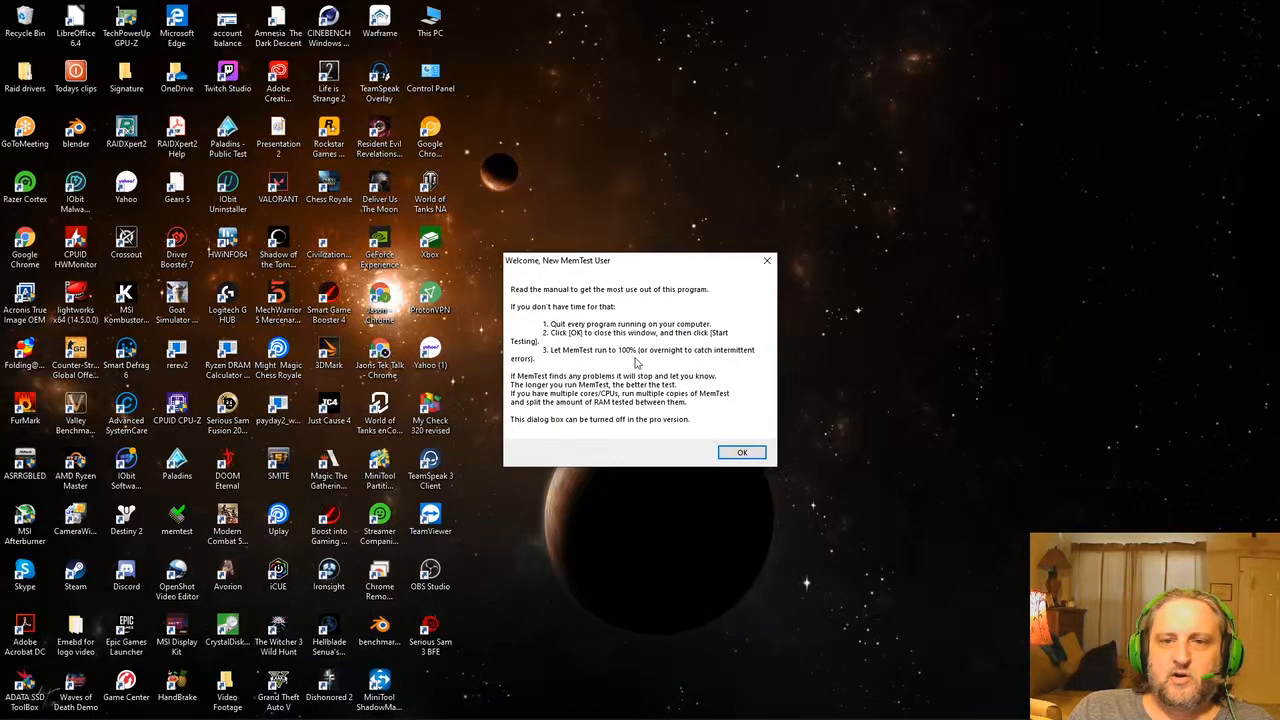
pyautogui.moveTo(712, 364)
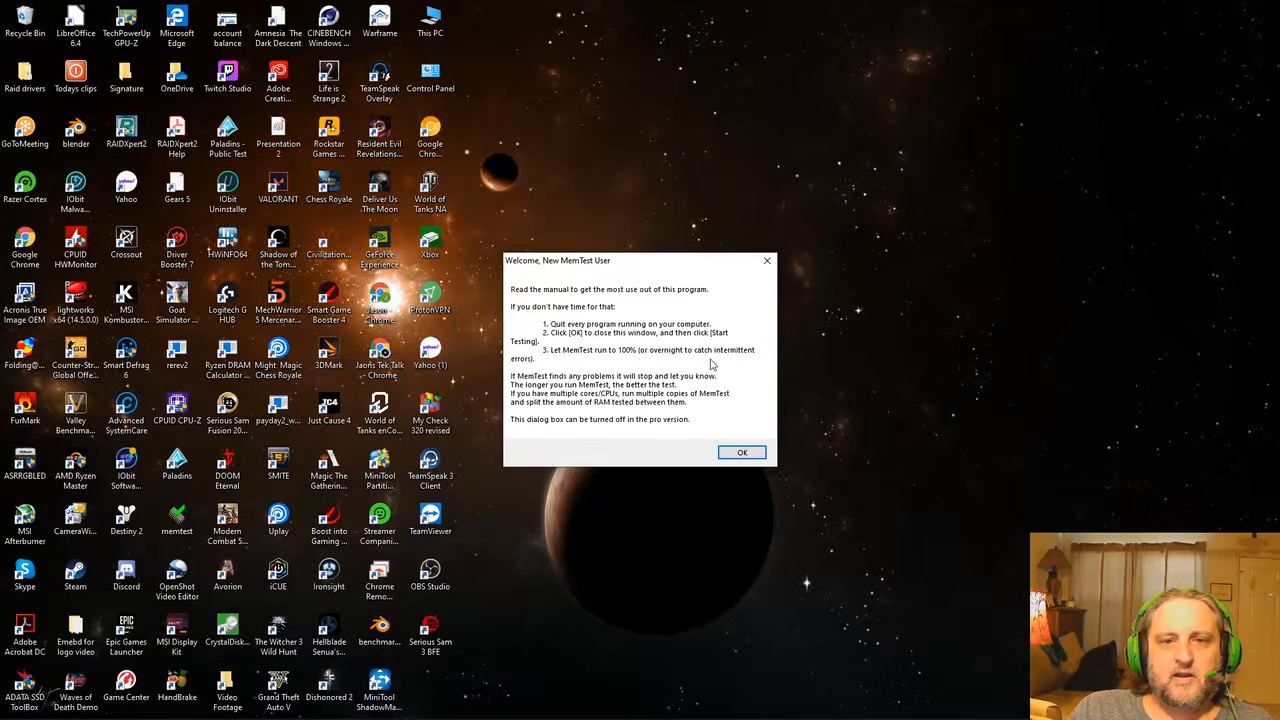
pyautogui.moveTo(672, 356)
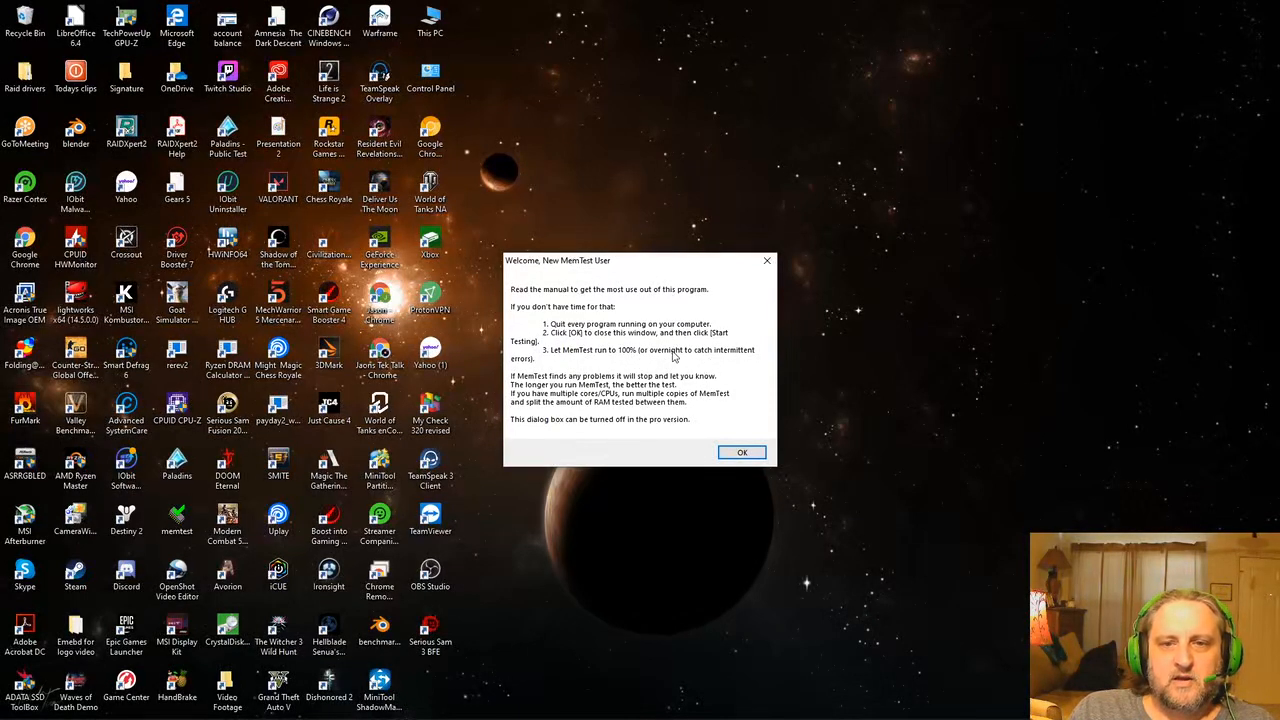
pyautogui.moveTo(596, 392)
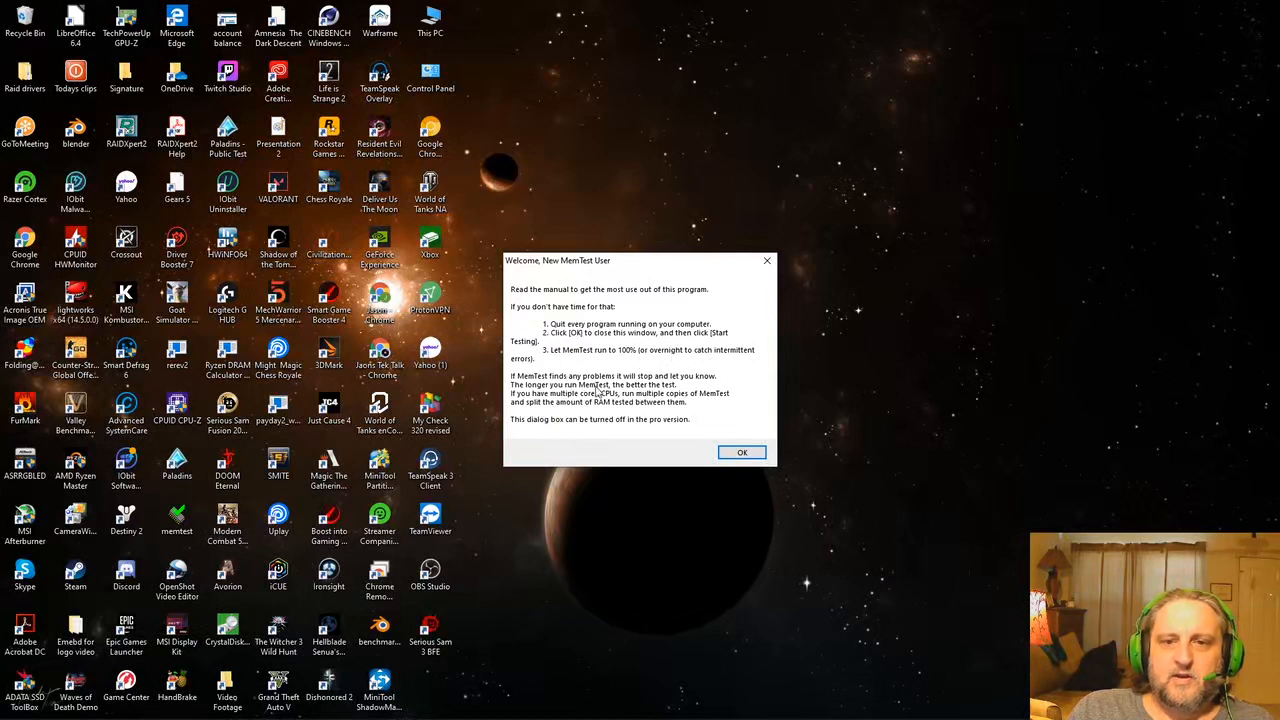
pyautogui.moveTo(708, 386)
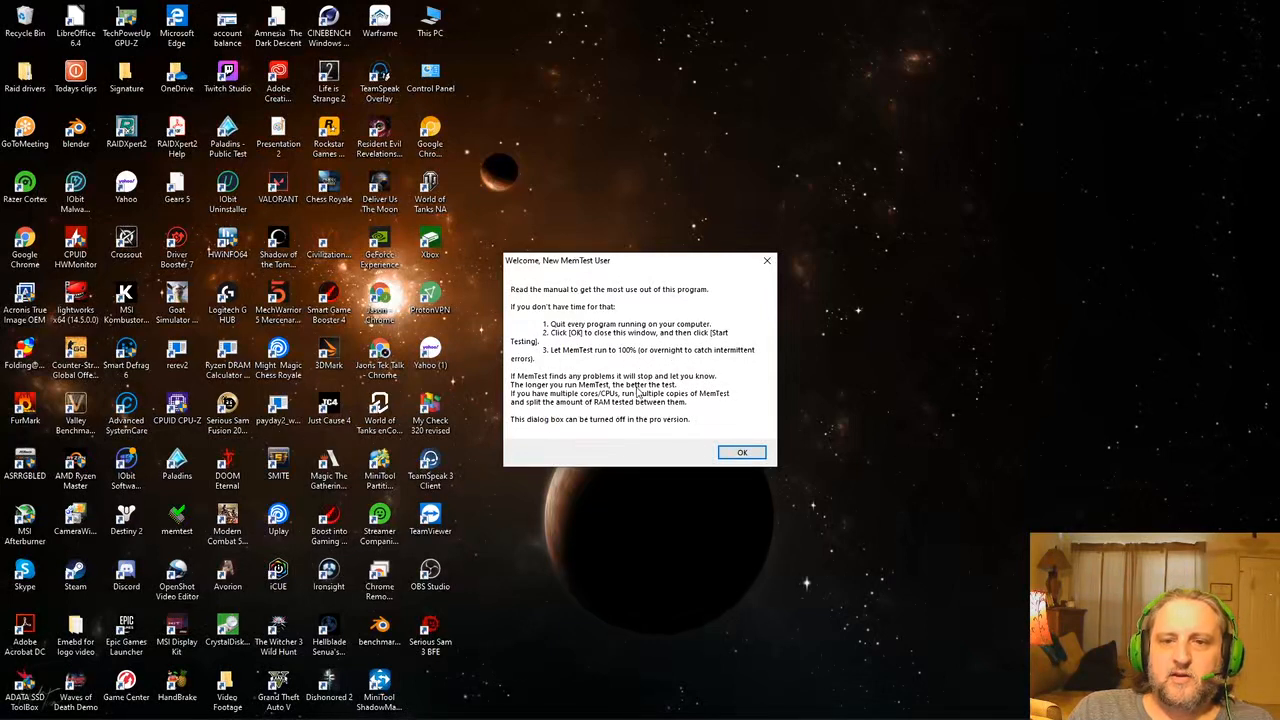
pyautogui.moveTo(550, 404)
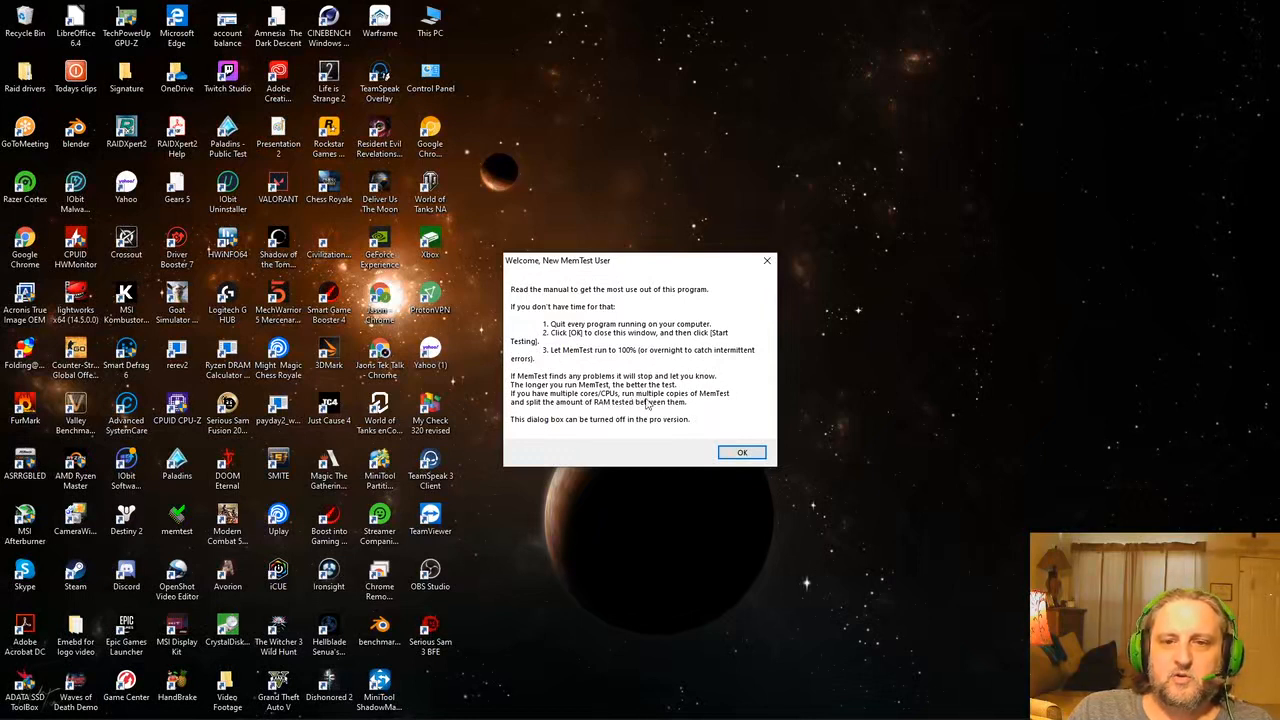
pyautogui.moveTo(700, 410)
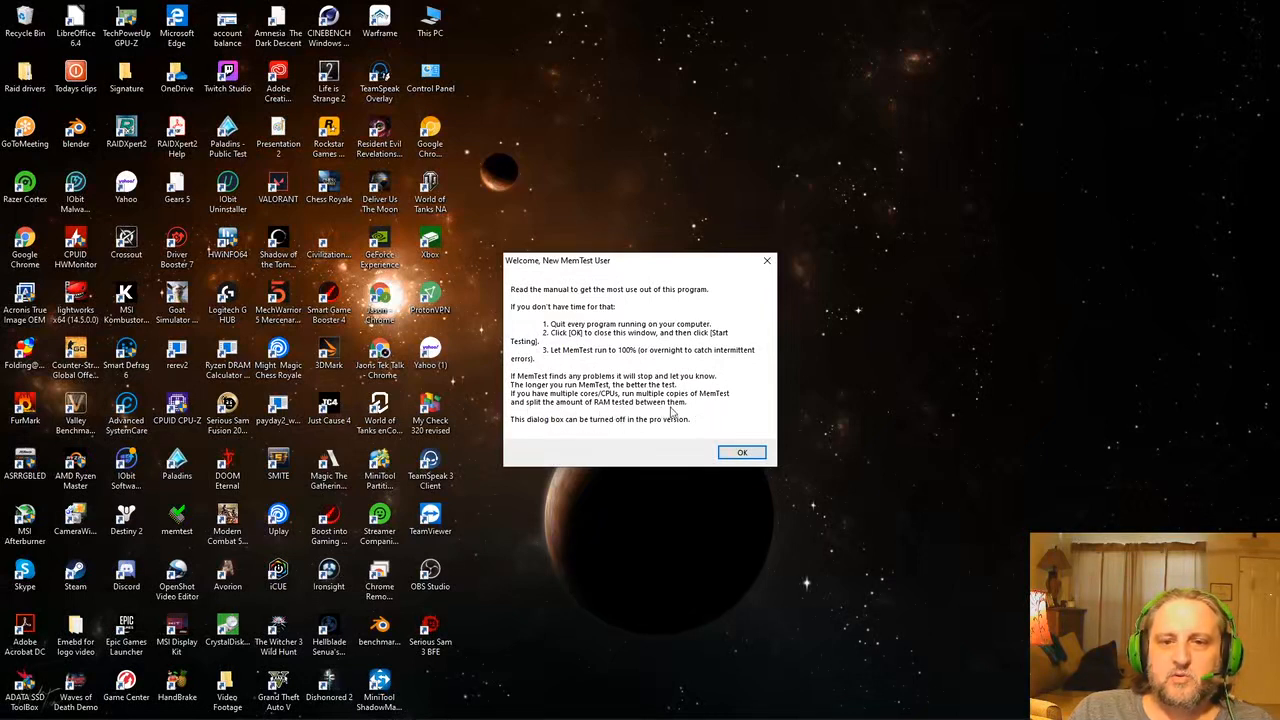
pyautogui.moveTo(540, 436)
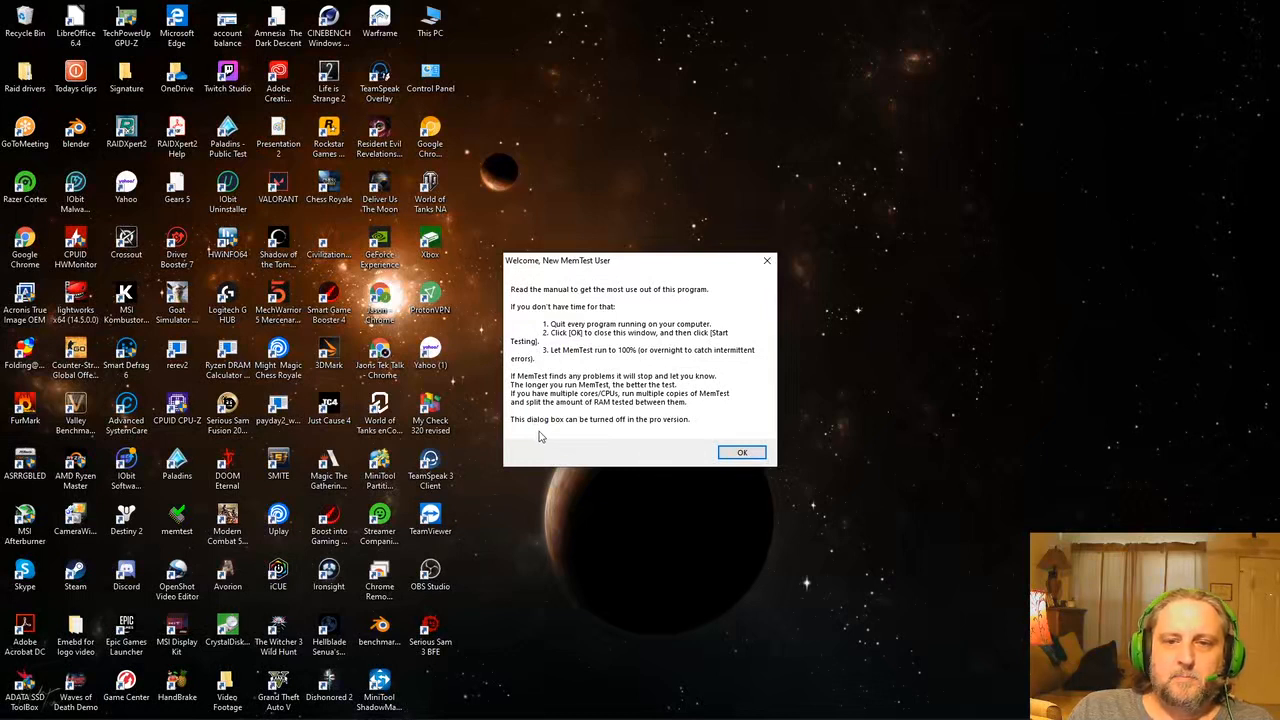
pyautogui.moveTo(534, 436)
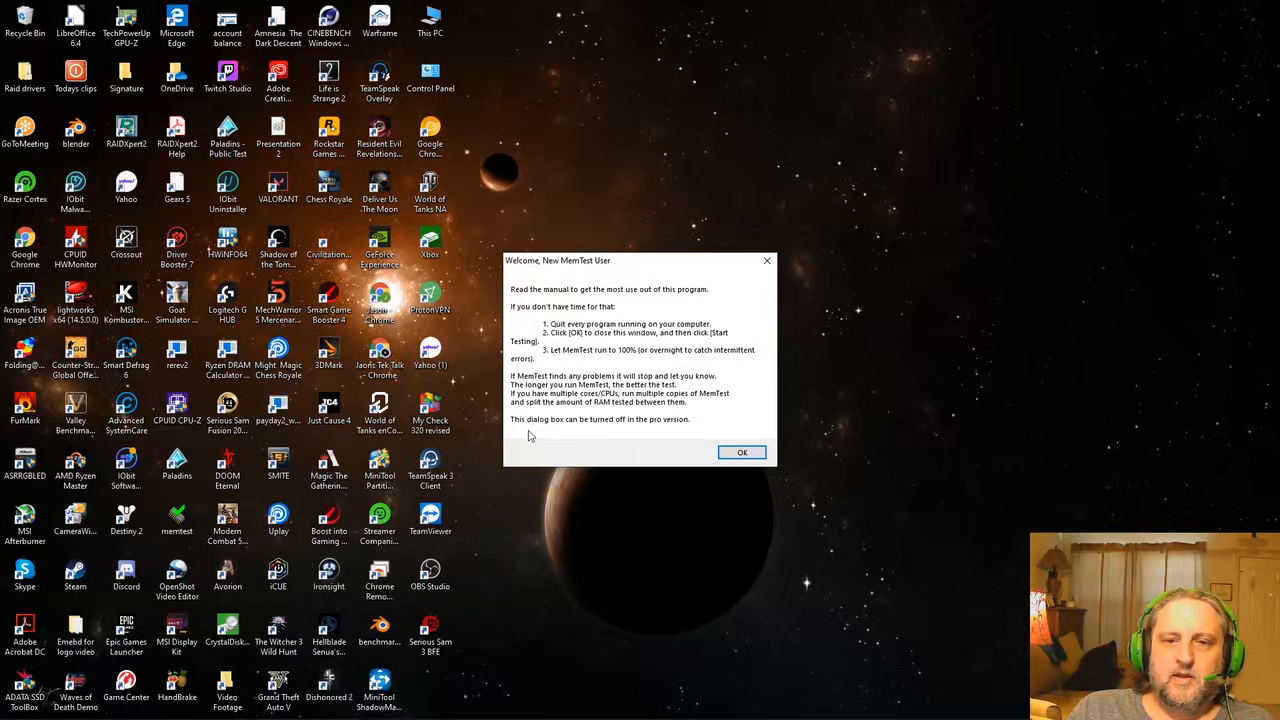
pyautogui.moveTo(660, 432)
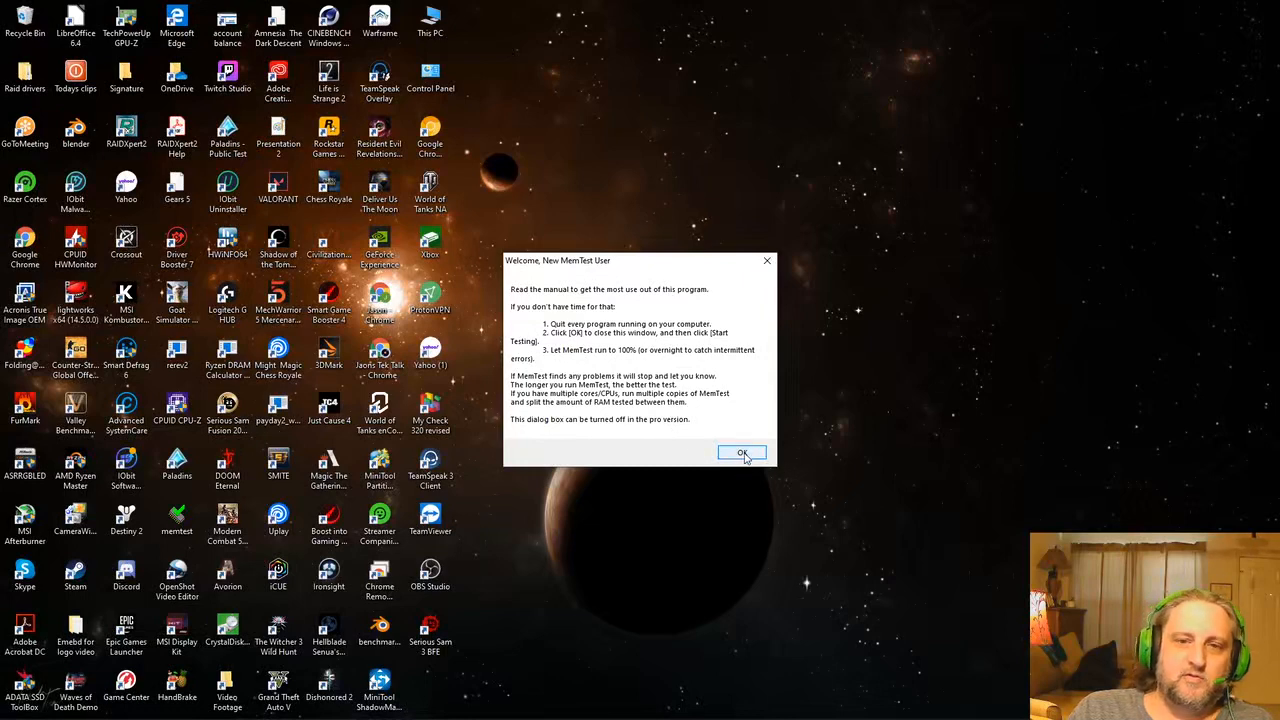
# Dismiss the welcome, launch a second MemTest copy, and place the two windows side by side.
pyautogui.click(742, 452)
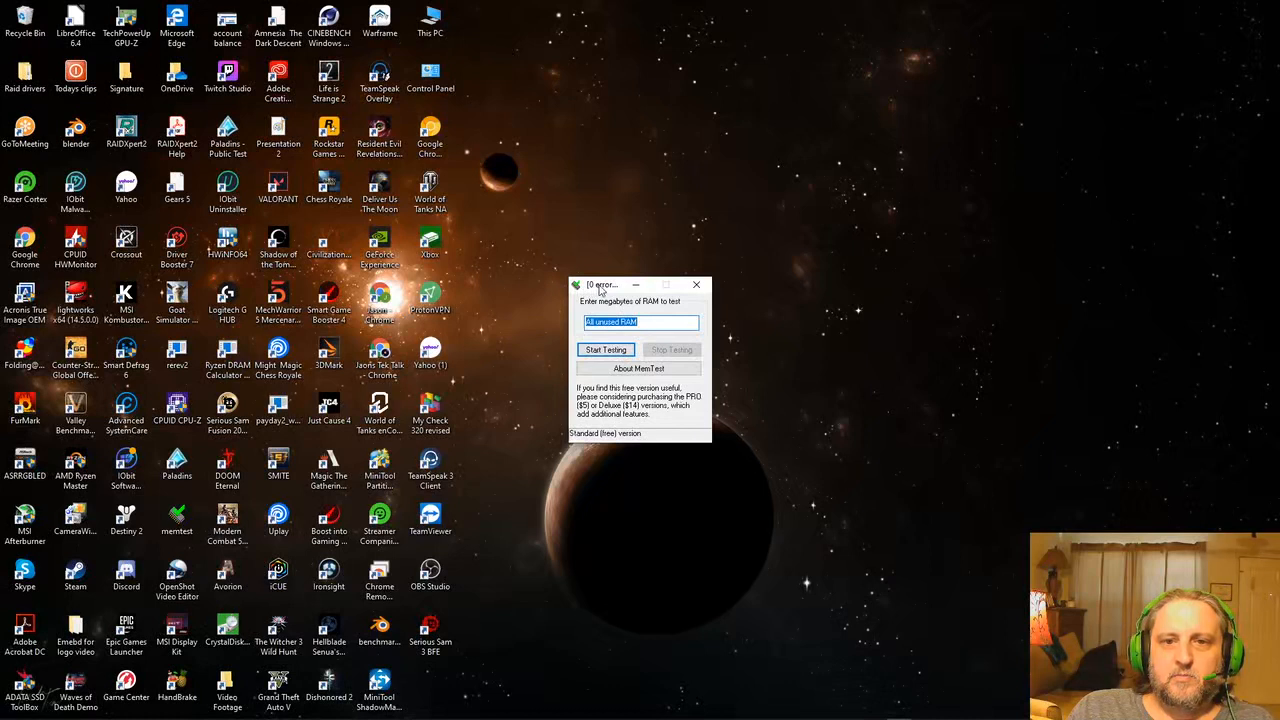
pyautogui.moveTo(640, 284); pyautogui.dragTo(524, 168)
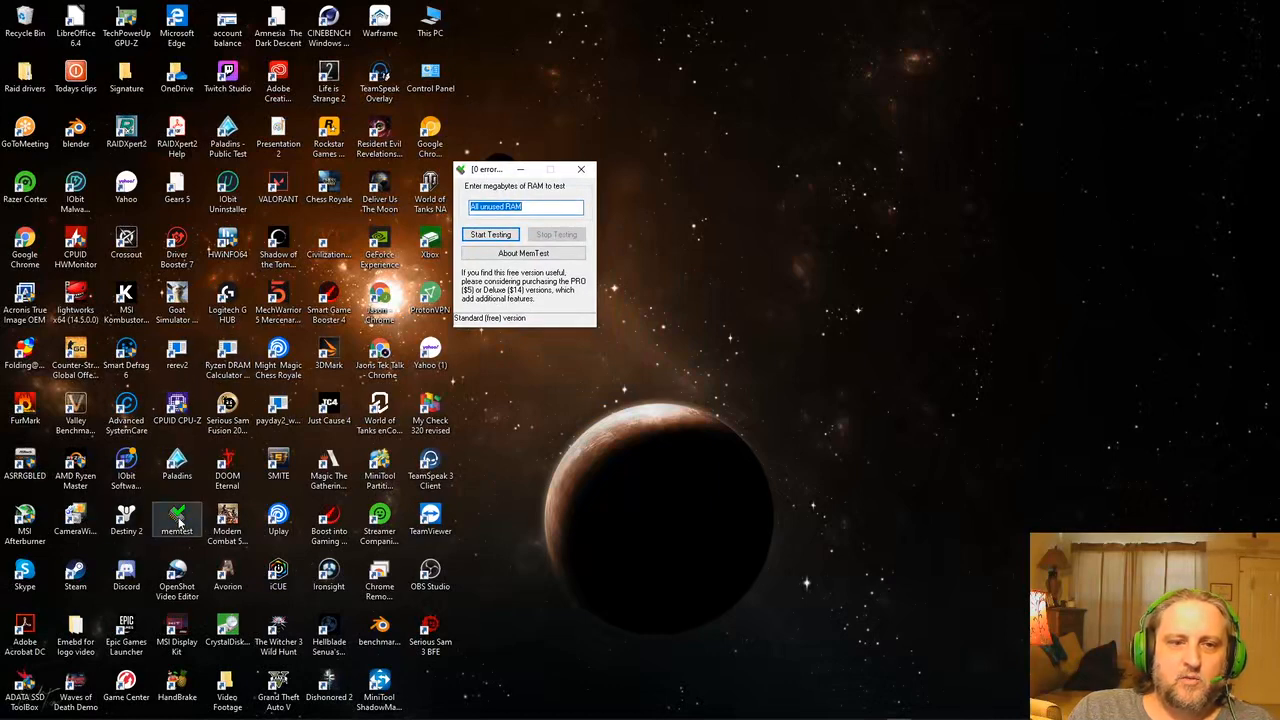
pyautogui.click(490, 234)
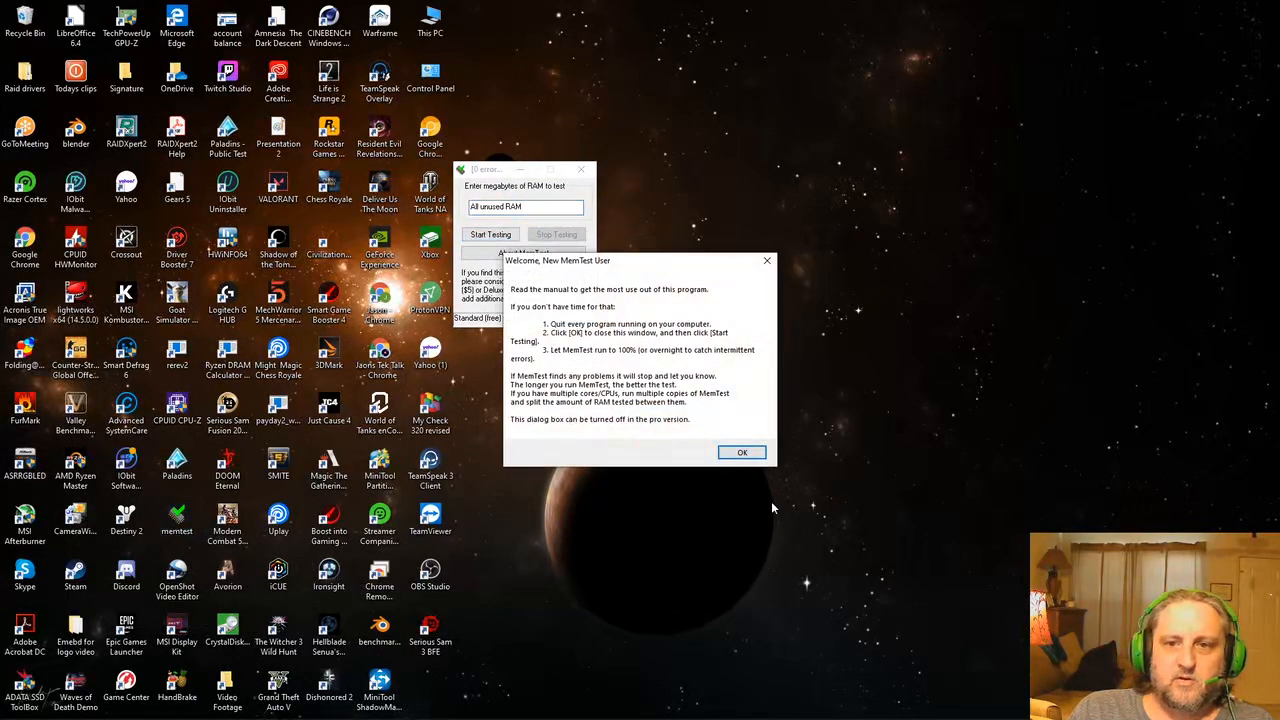
pyautogui.click(742, 452)
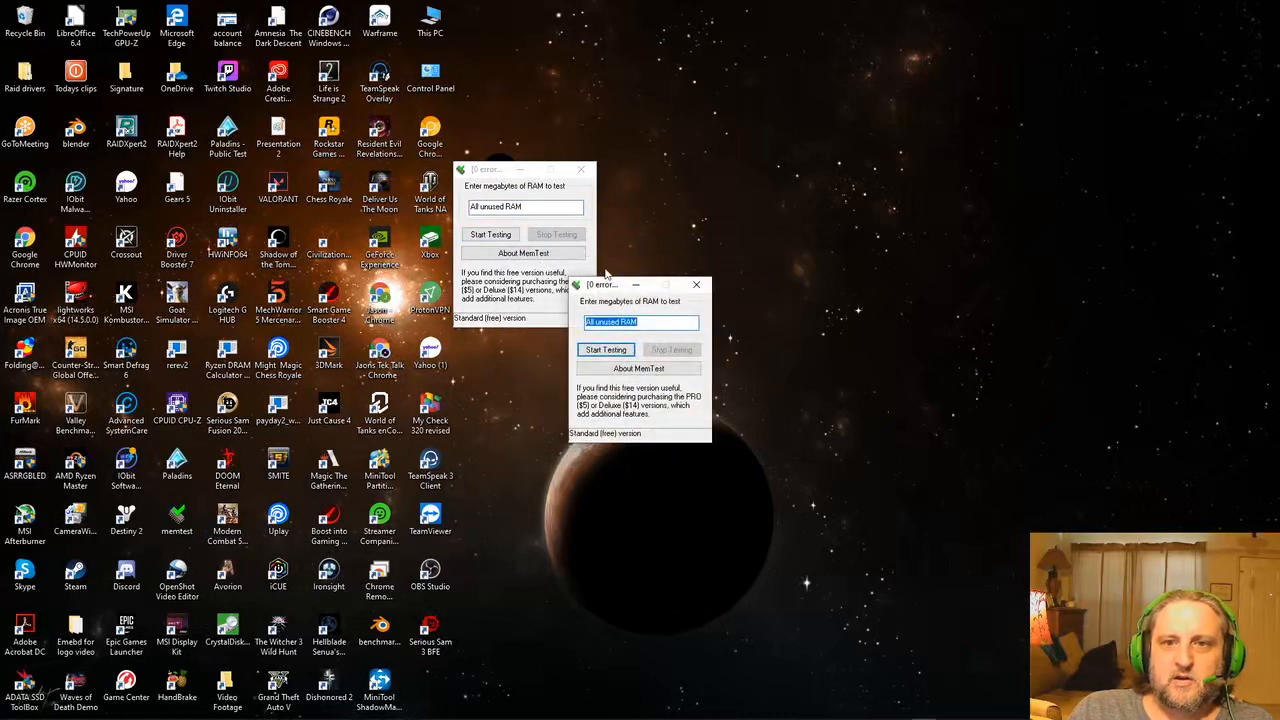
pyautogui.moveTo(600, 284); pyautogui.dragTo(678, 168)
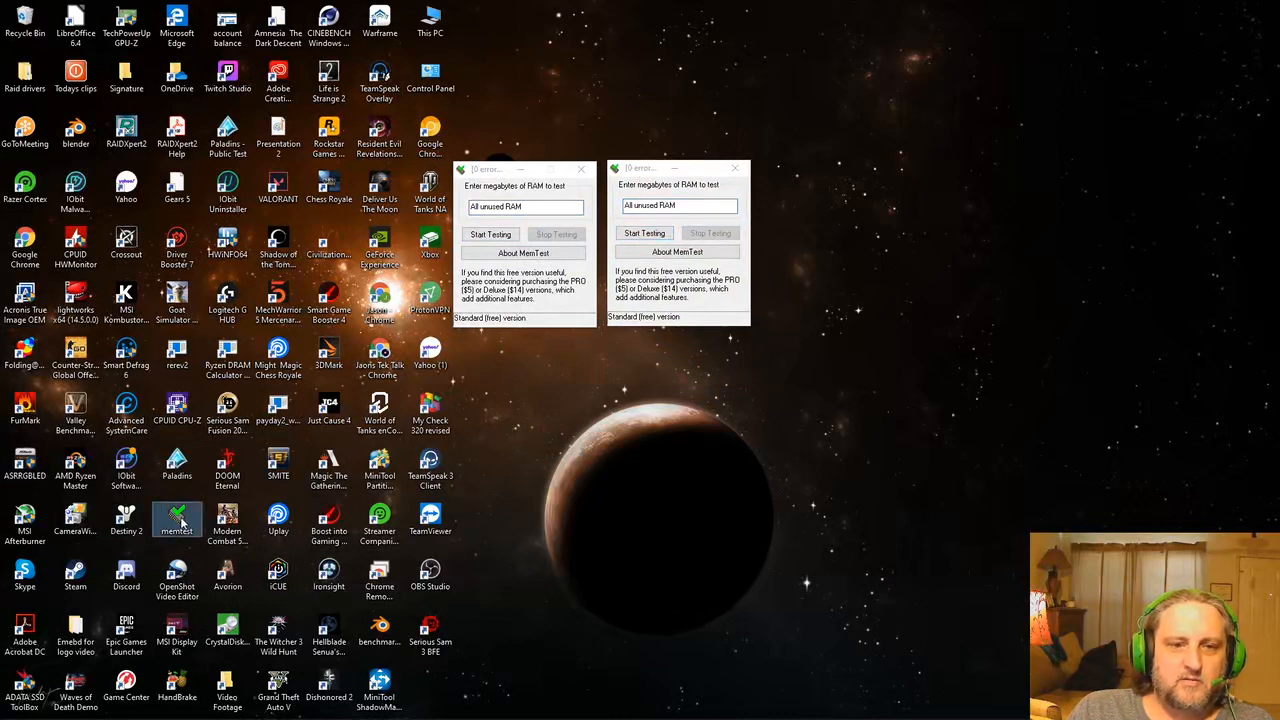
pyautogui.moveTo(176, 520)
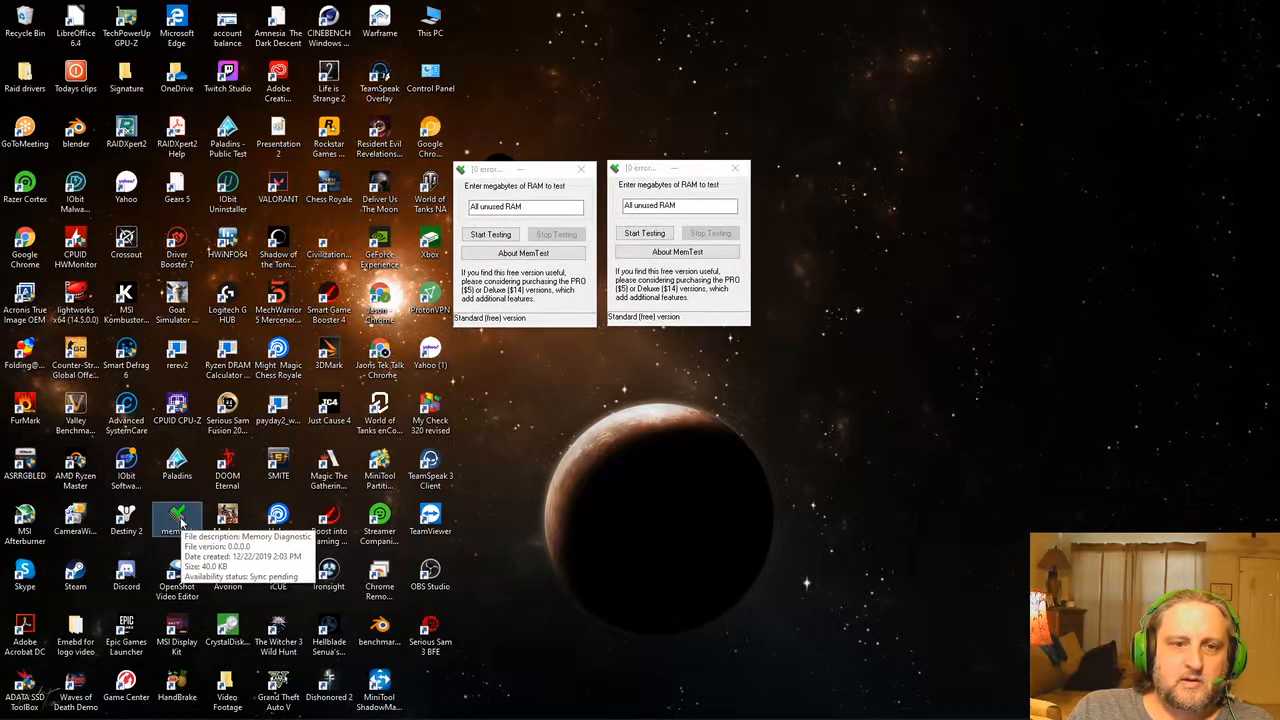
# Launch third and fourth MemTest copies and dismiss their welcome messages.
pyautogui.doubleClick(176, 516)
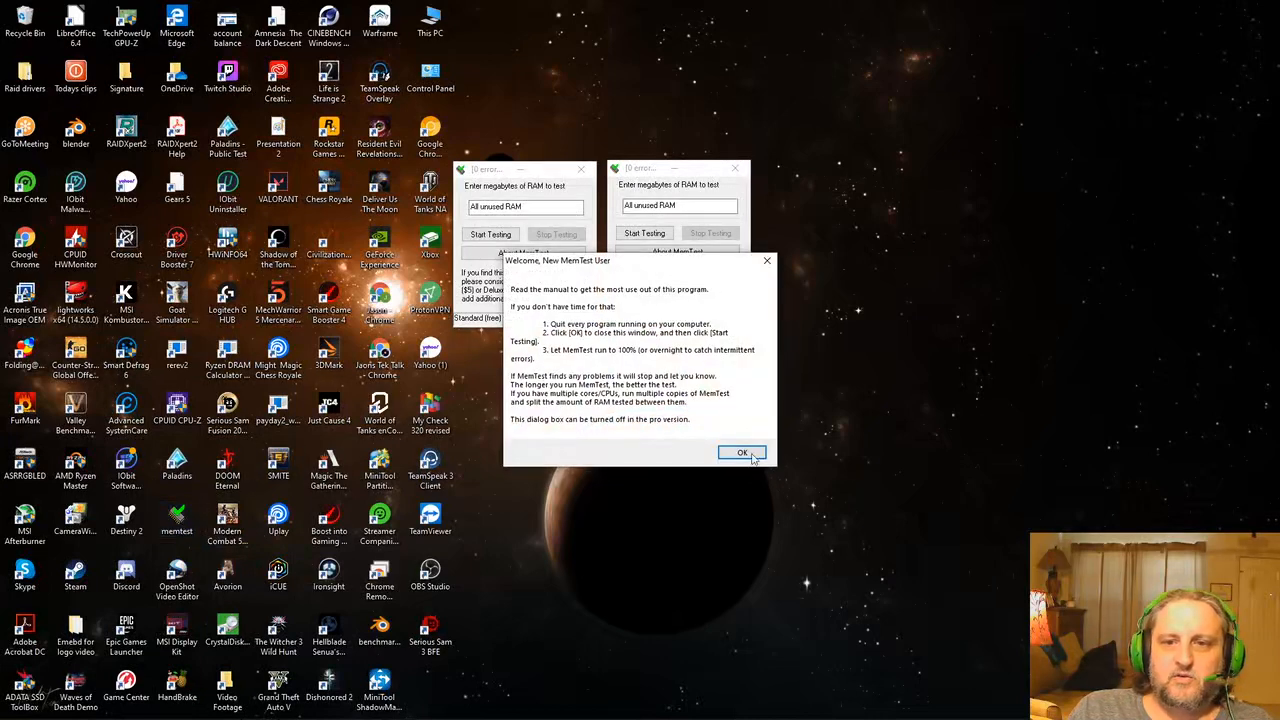
pyautogui.click(742, 452)
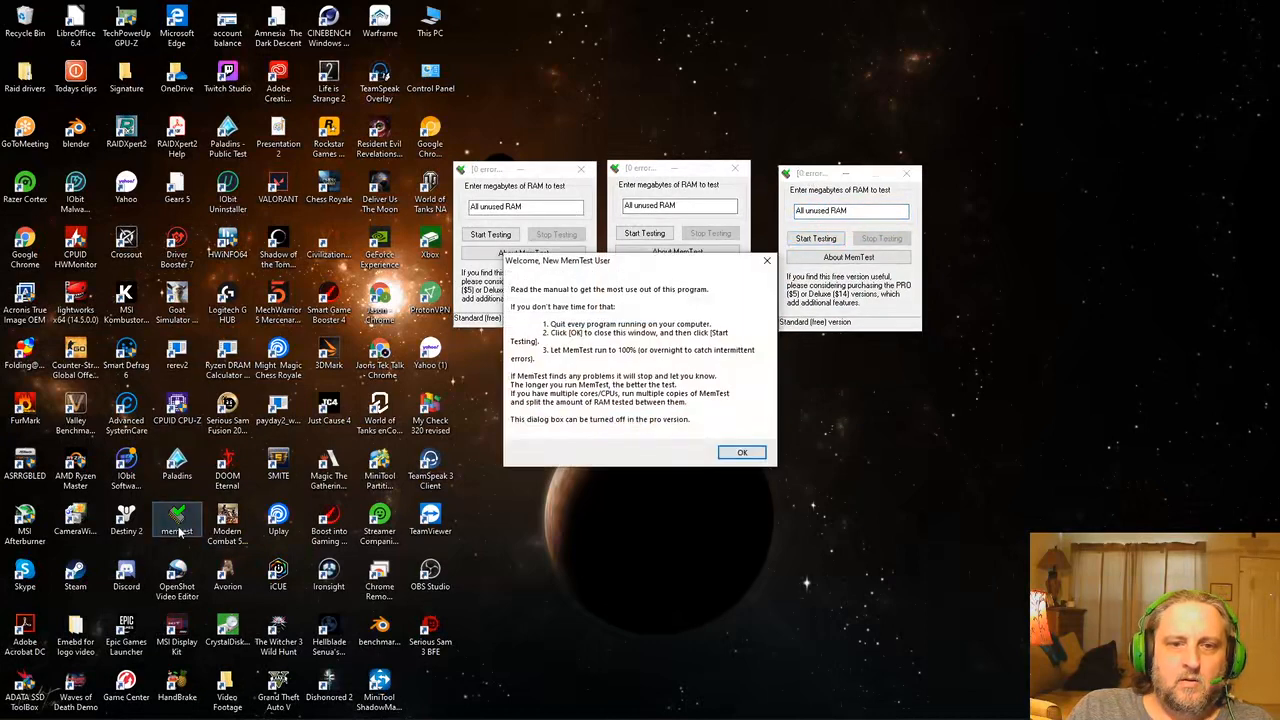
pyautogui.click(742, 452)
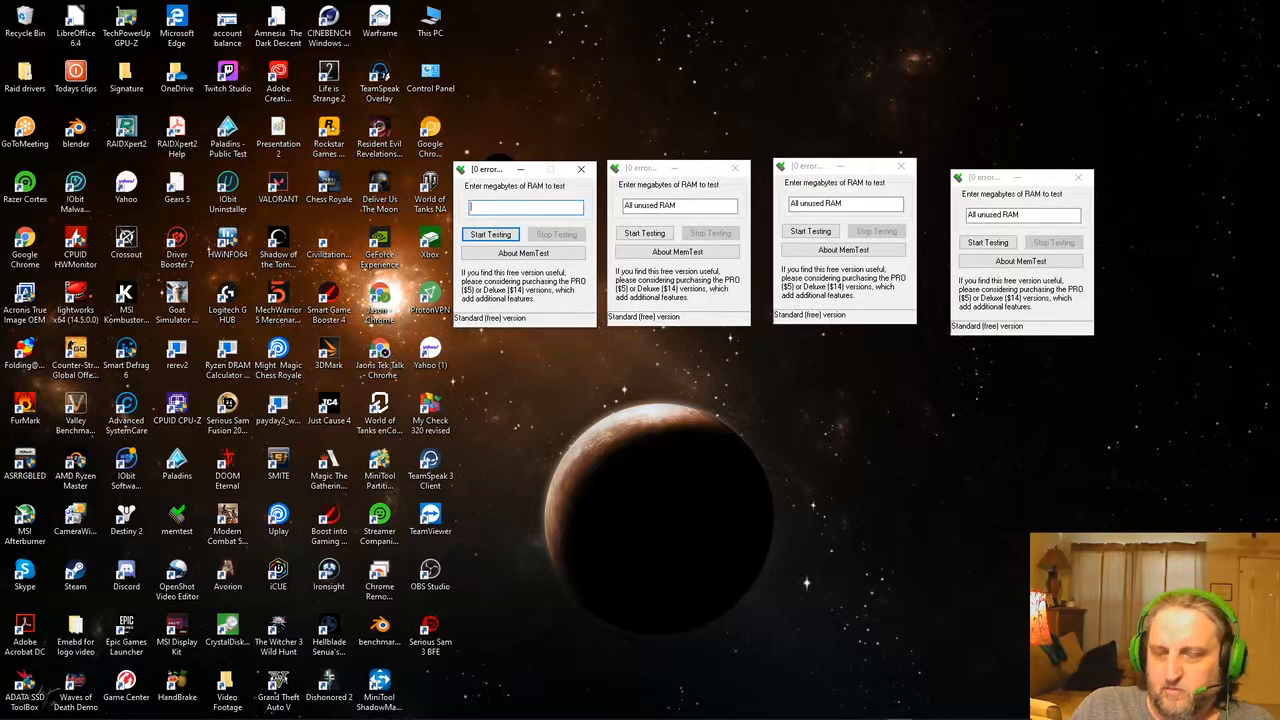
# Enter 4 megabytes as the RAM amount in each MemTest window.
pyautogui.write('4')
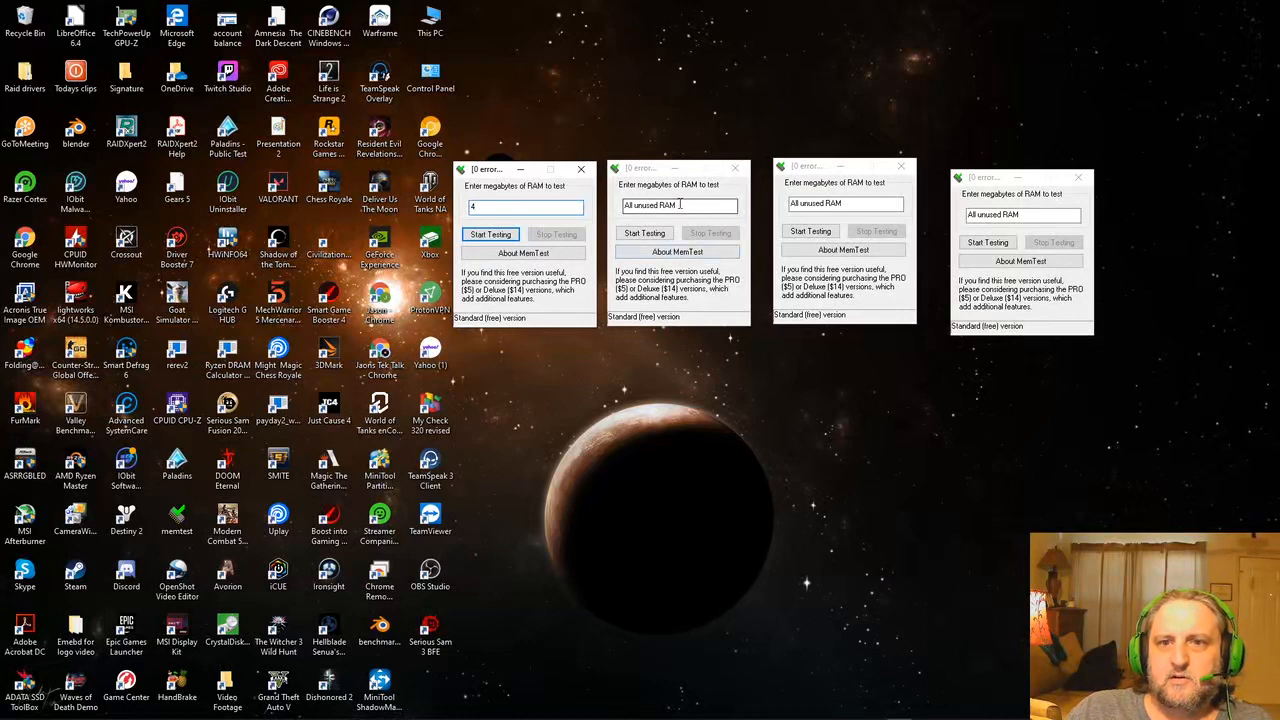
pyautogui.tripleClick(680, 204)
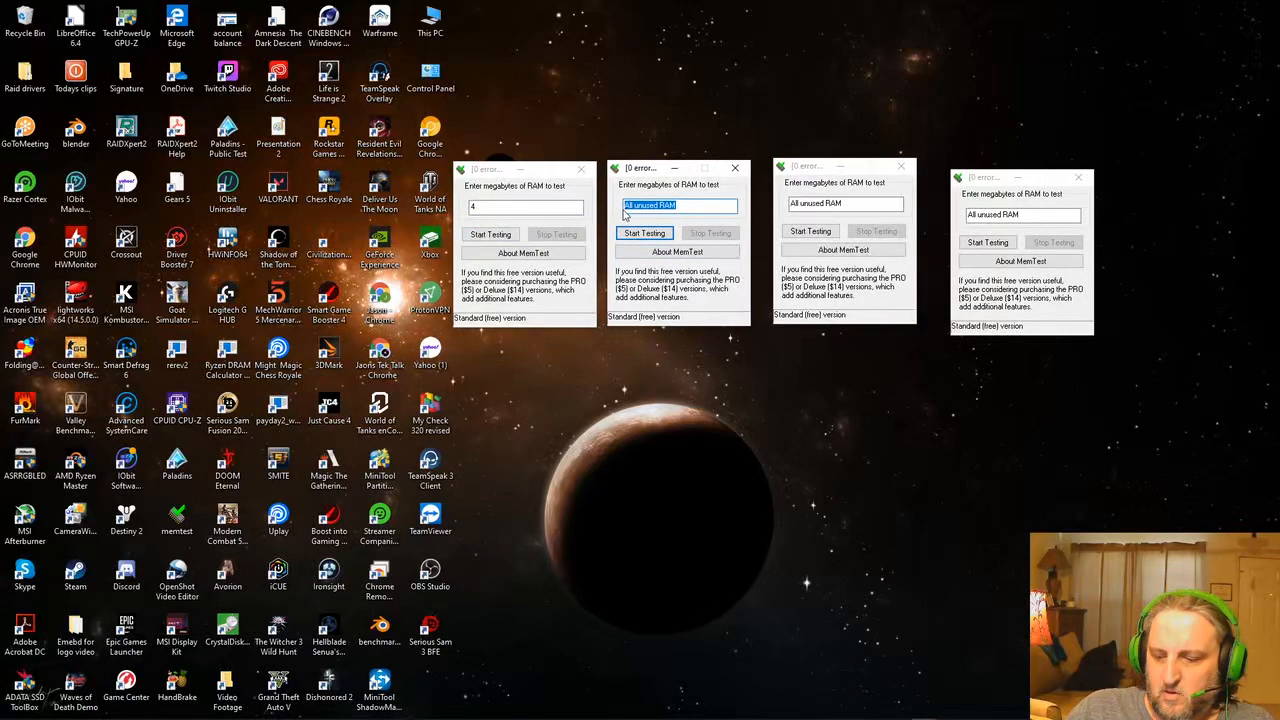
pyautogui.write('4')
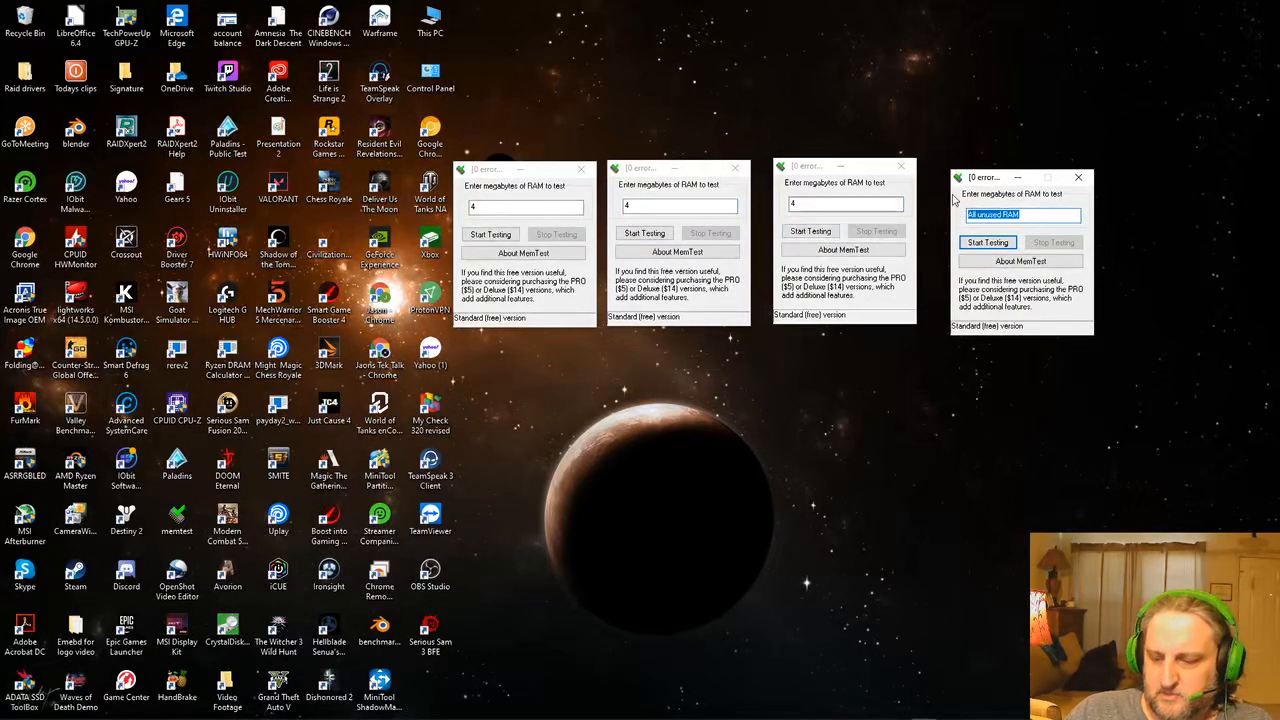
pyautogui.write('4')
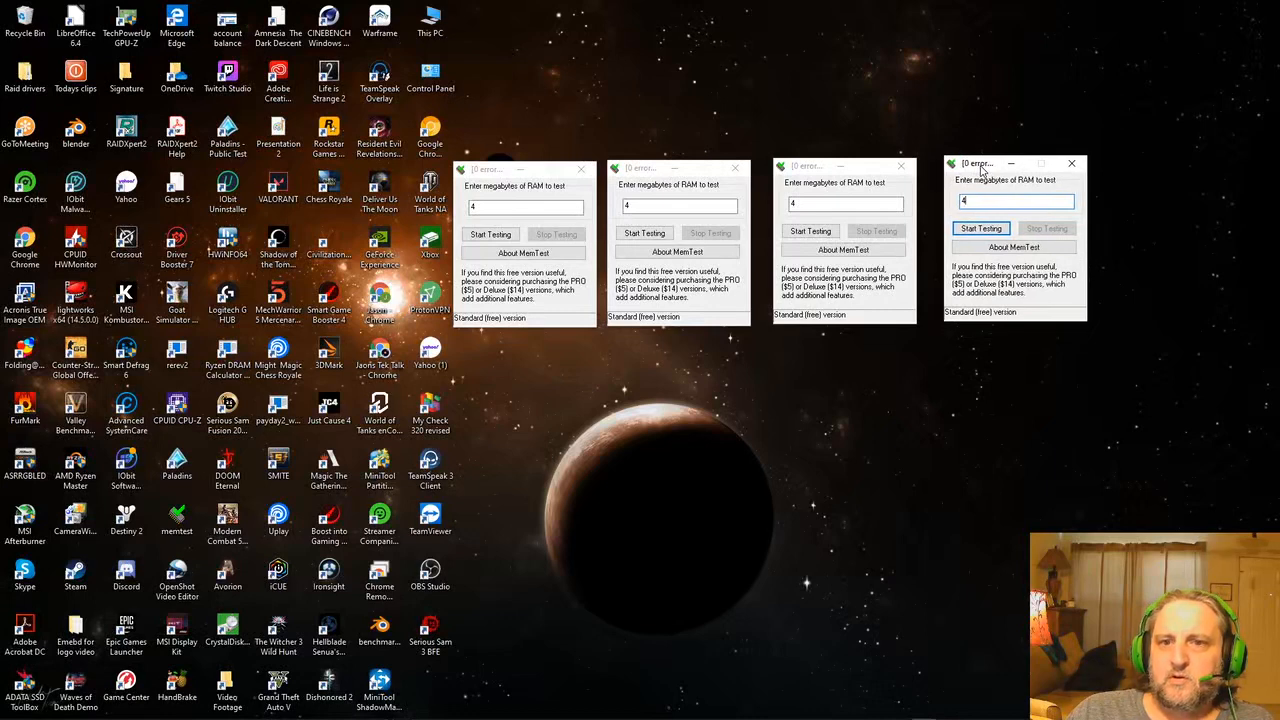
pyautogui.moveTo(750, 416)
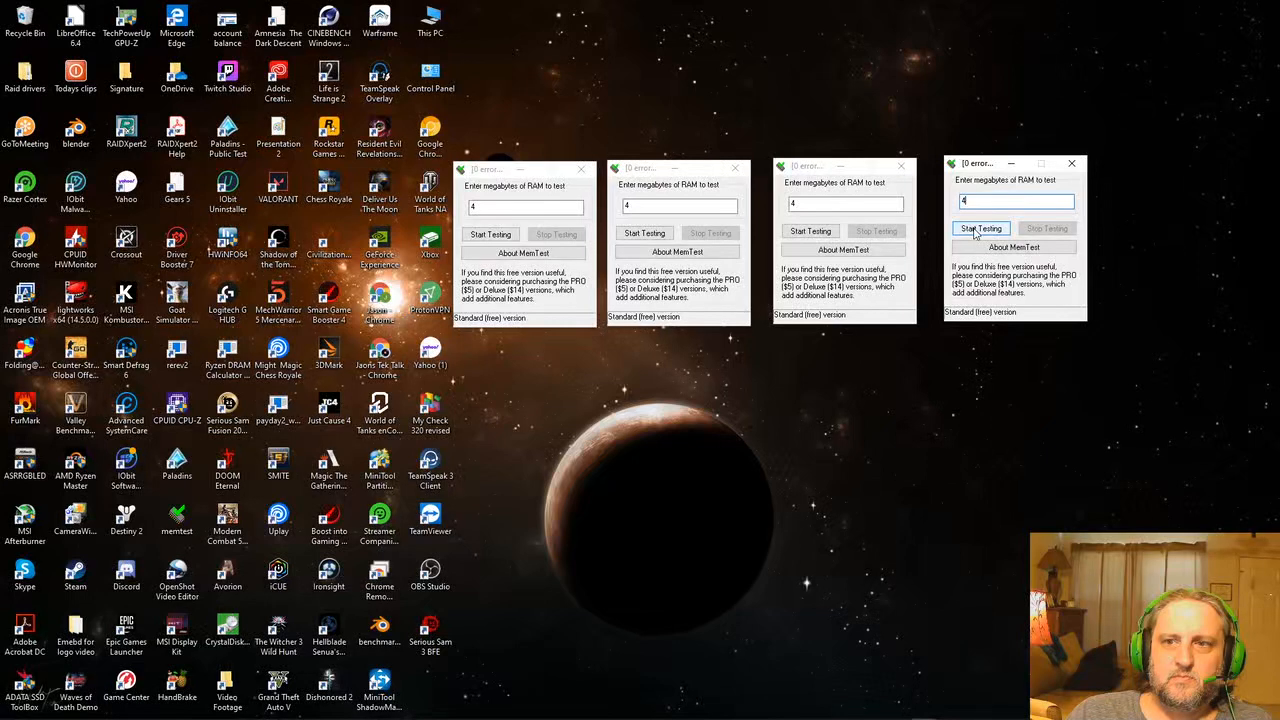
# Start testing in all four MemTest windows and acknowledge the first-time user message.
pyautogui.click(980, 228)
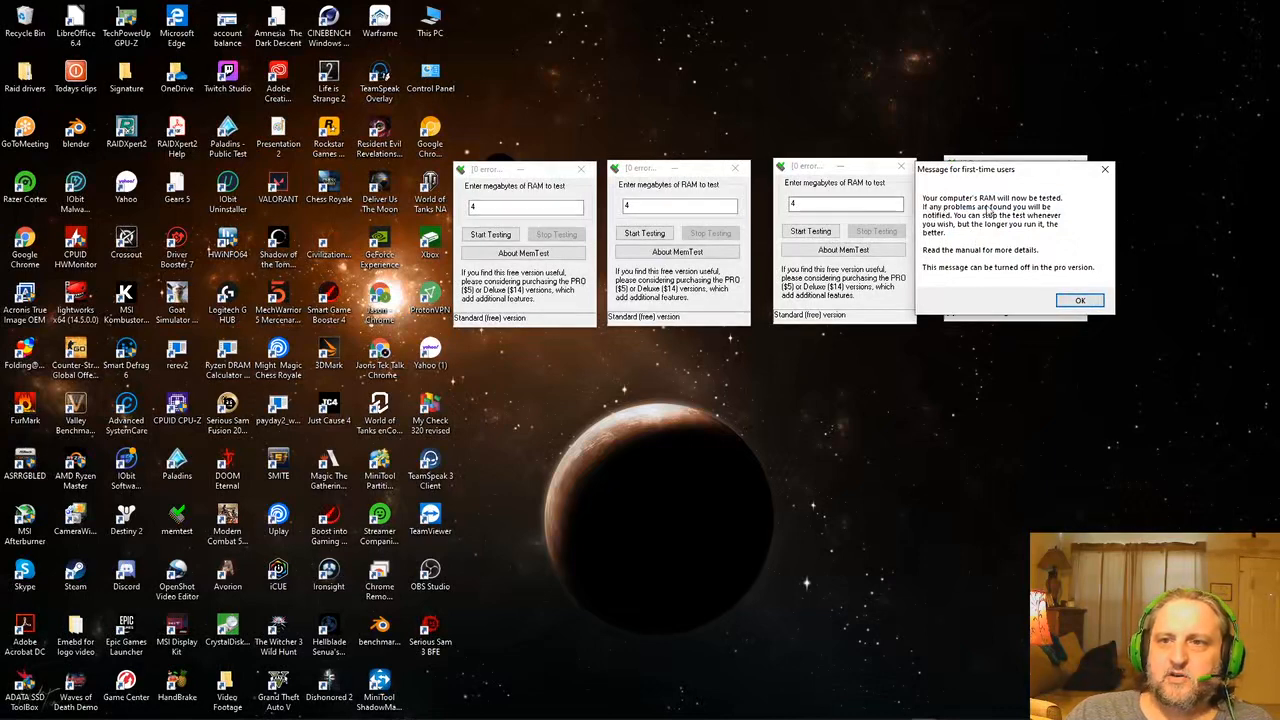
pyautogui.moveTo(1032, 216)
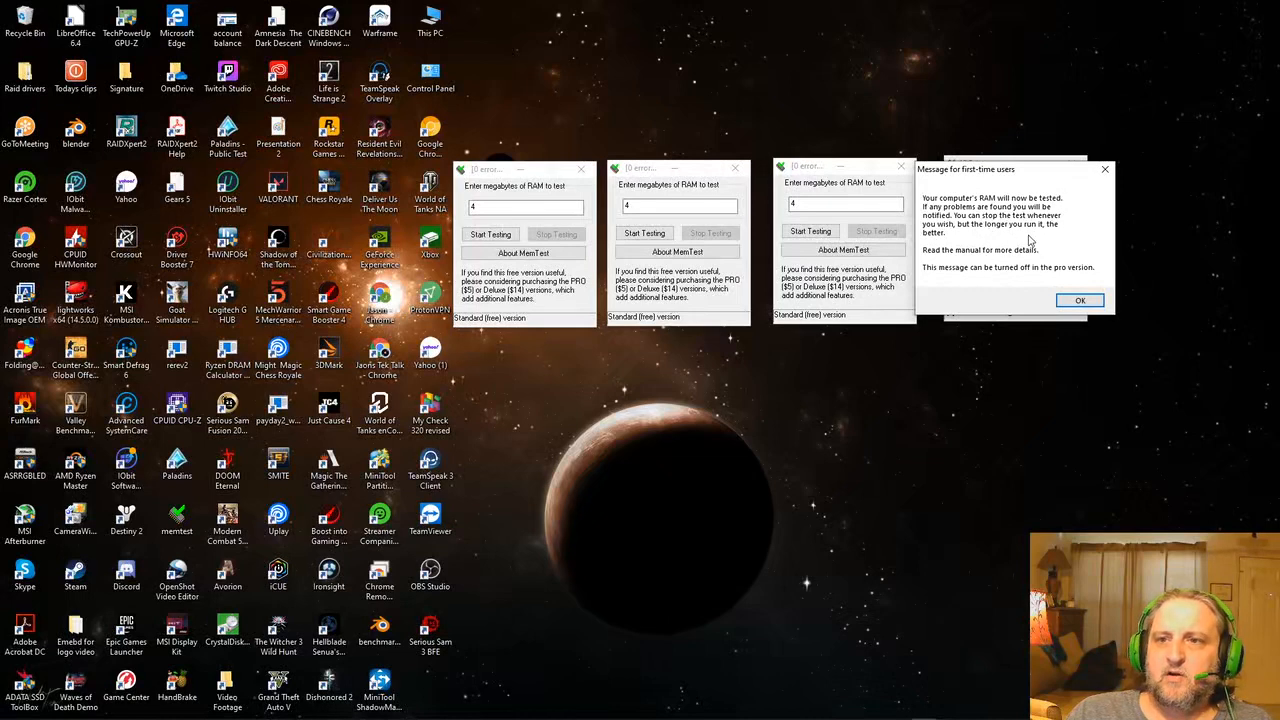
pyautogui.moveTo(1012, 308)
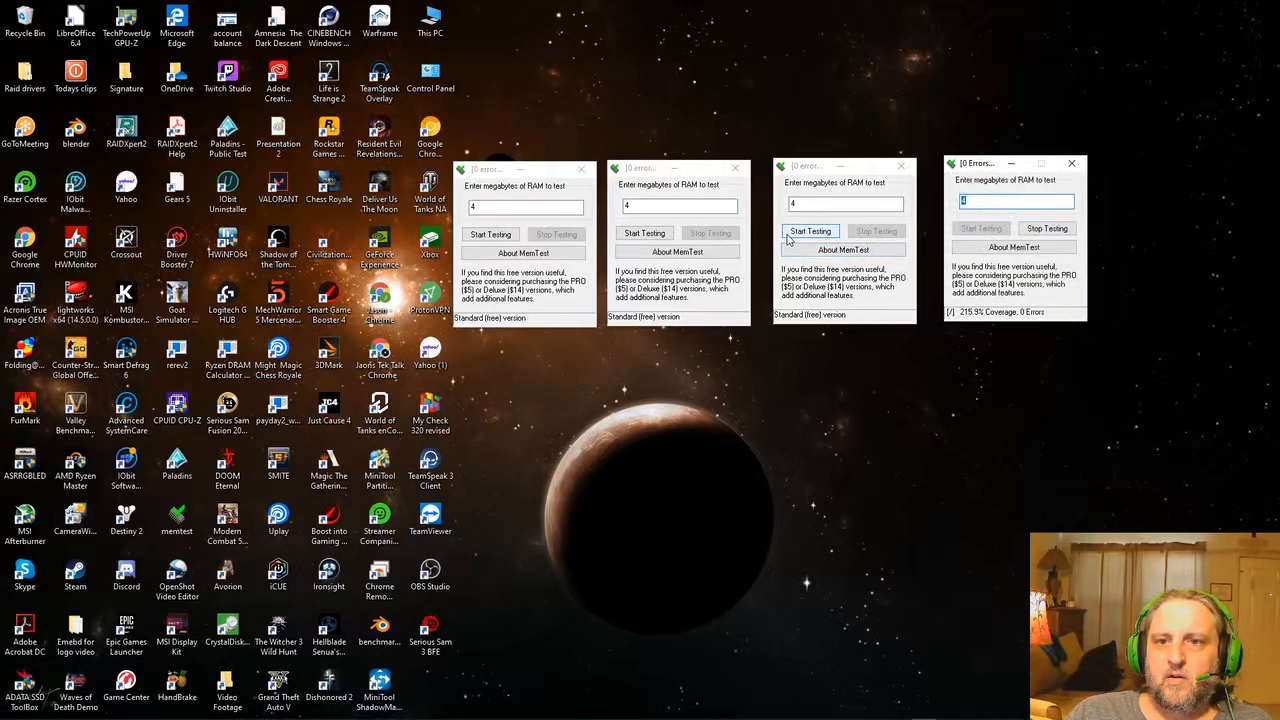
pyautogui.click(644, 232)
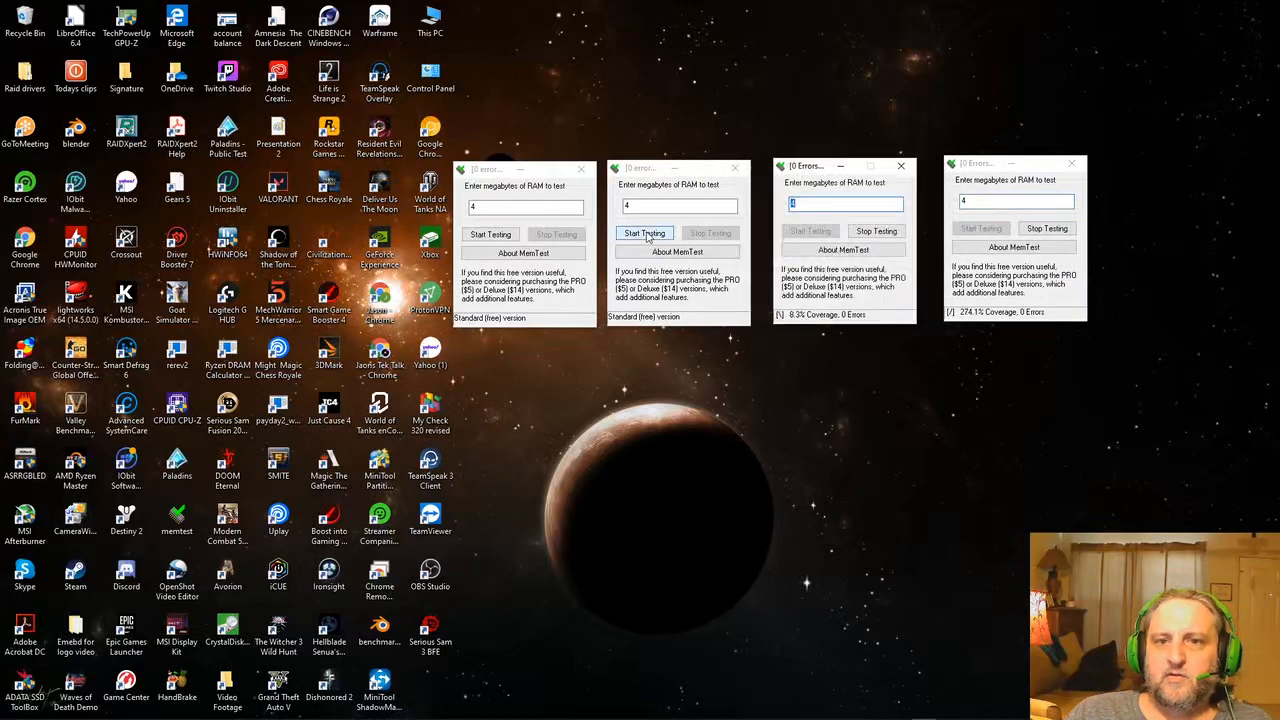
pyautogui.click(644, 232)
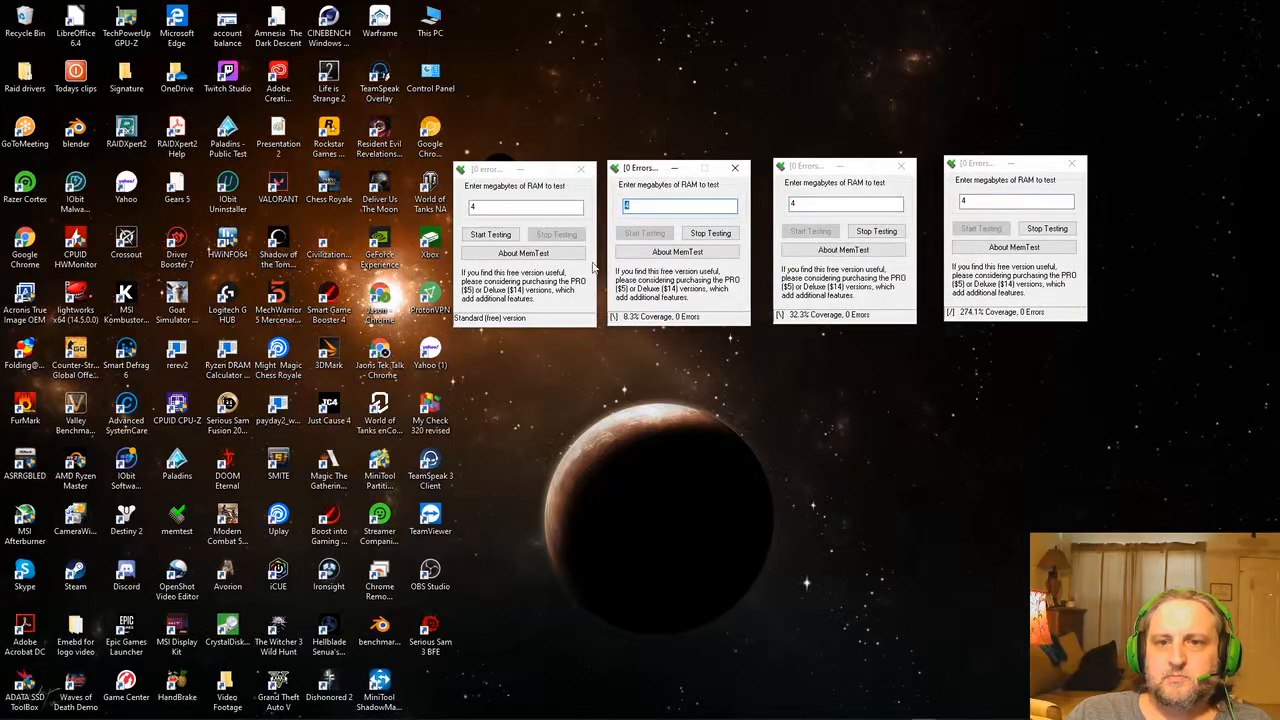
pyautogui.click(492, 234)
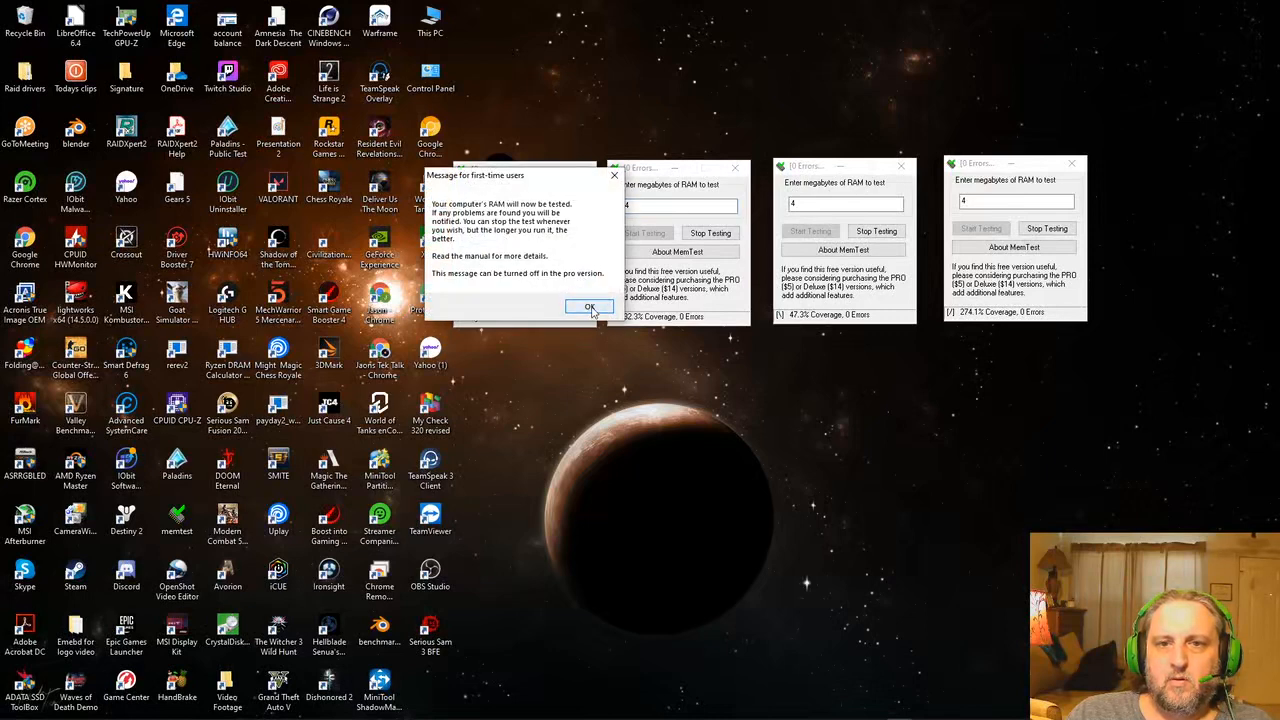
pyautogui.click(590, 306)
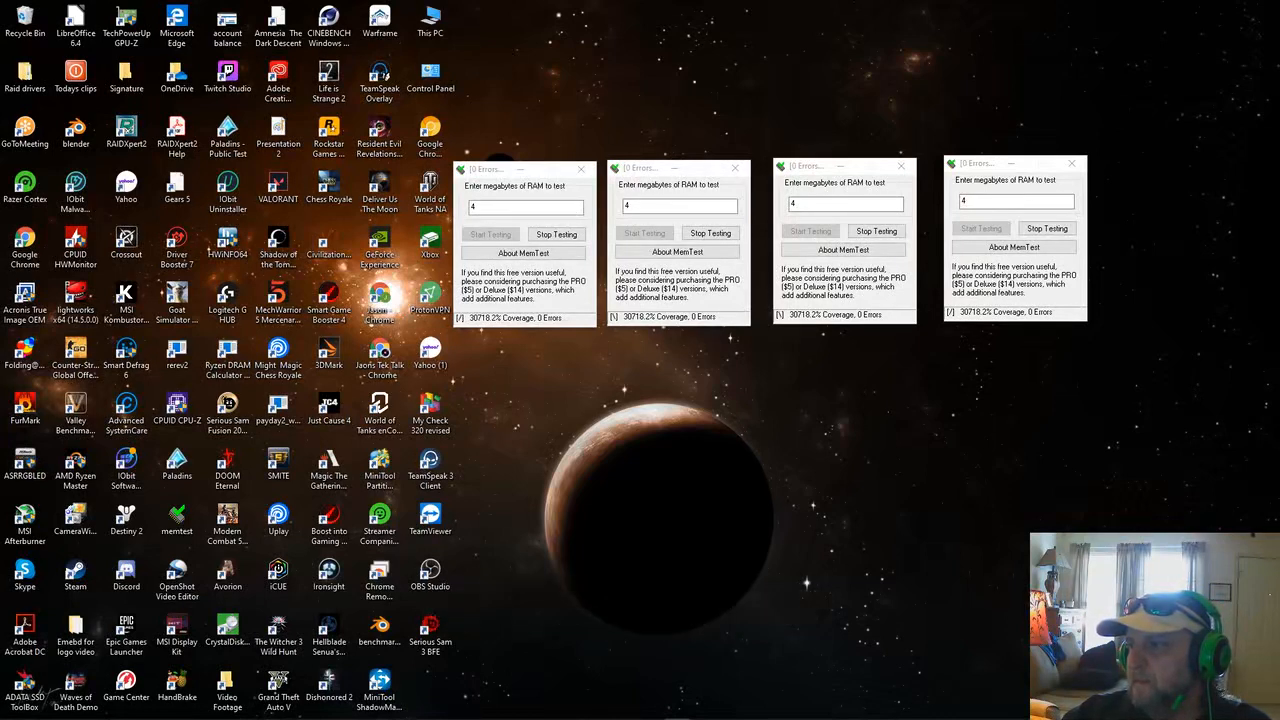
pyautogui.moveTo(976, 552)
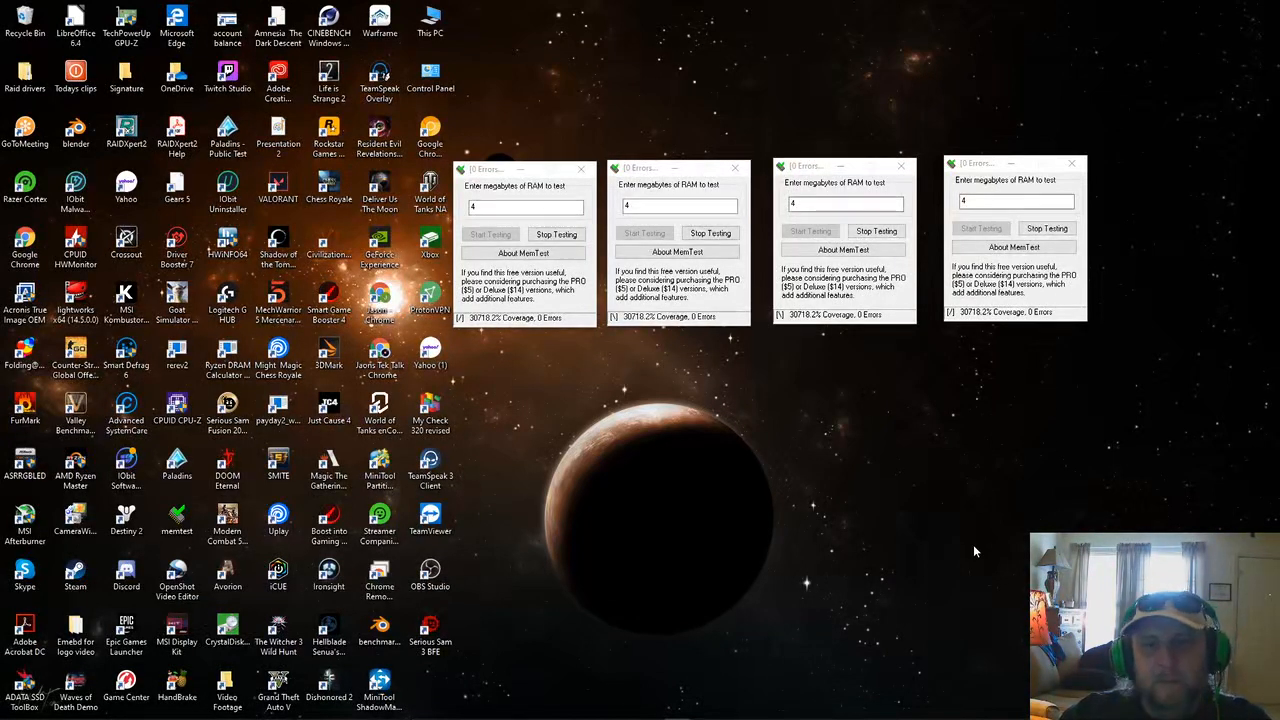
pyautogui.moveTo(1152, 420)
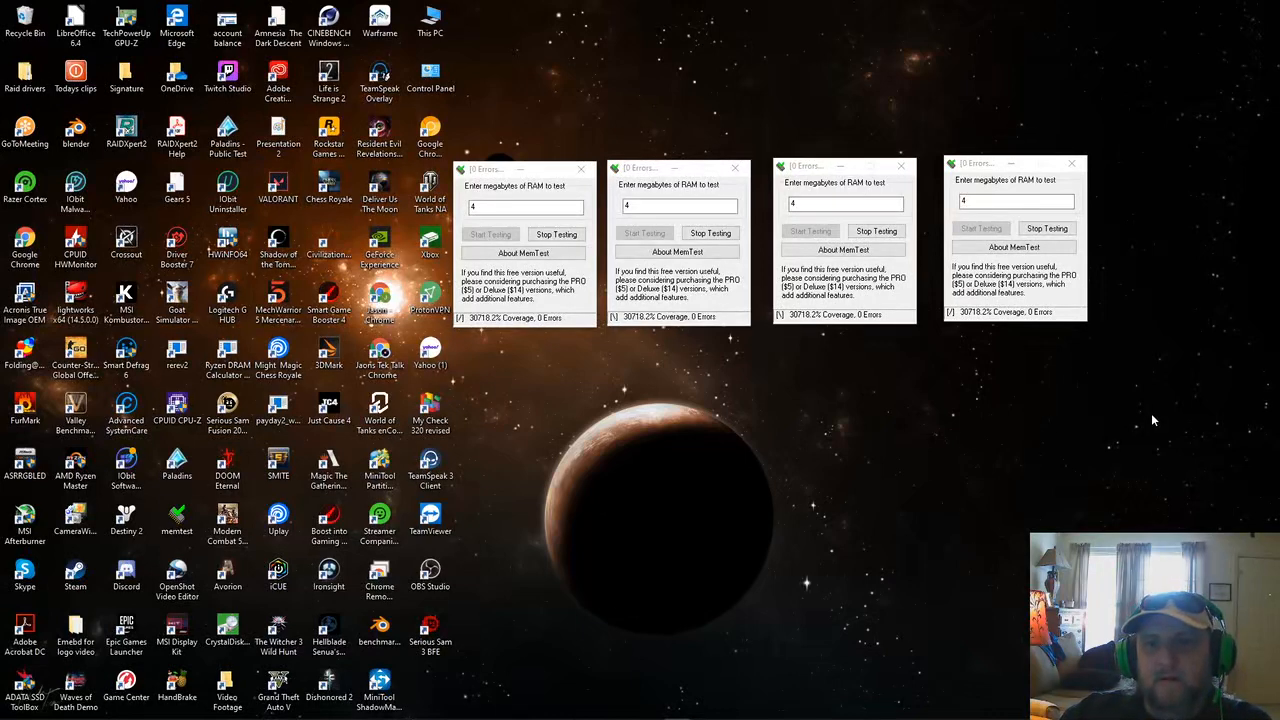
pyautogui.moveTo(1090, 424)
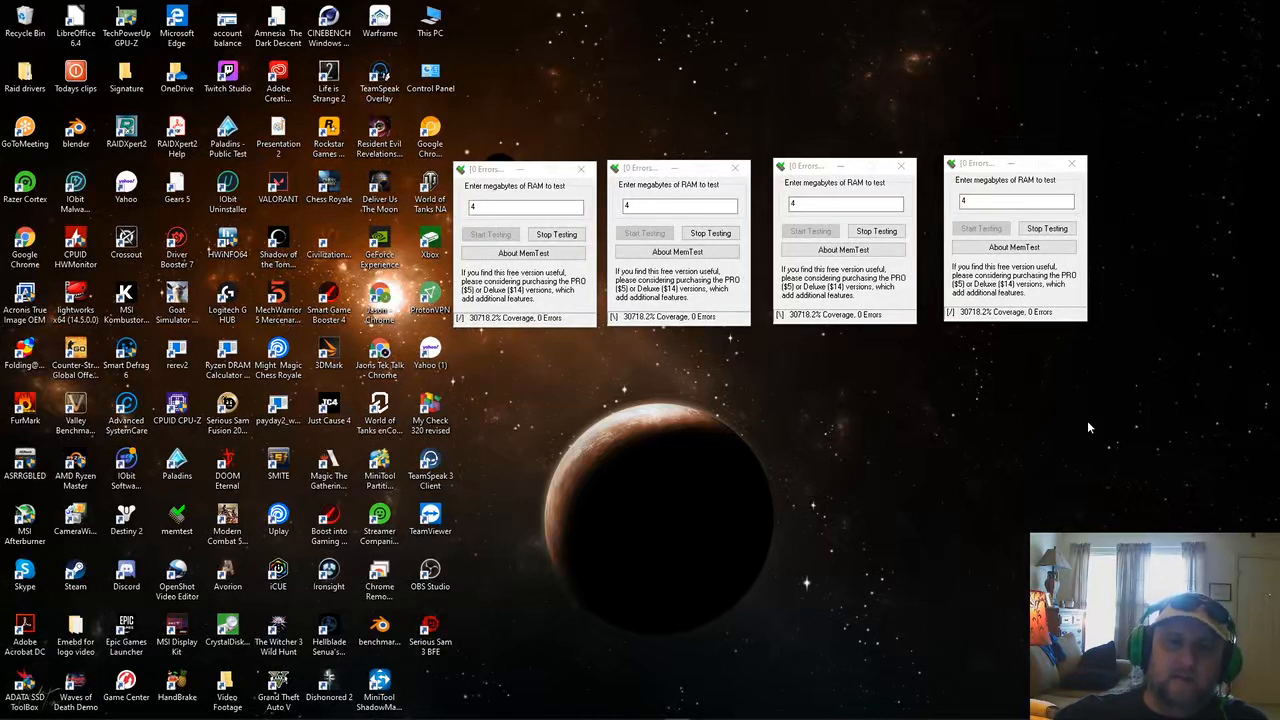
pyautogui.moveTo(760, 458)
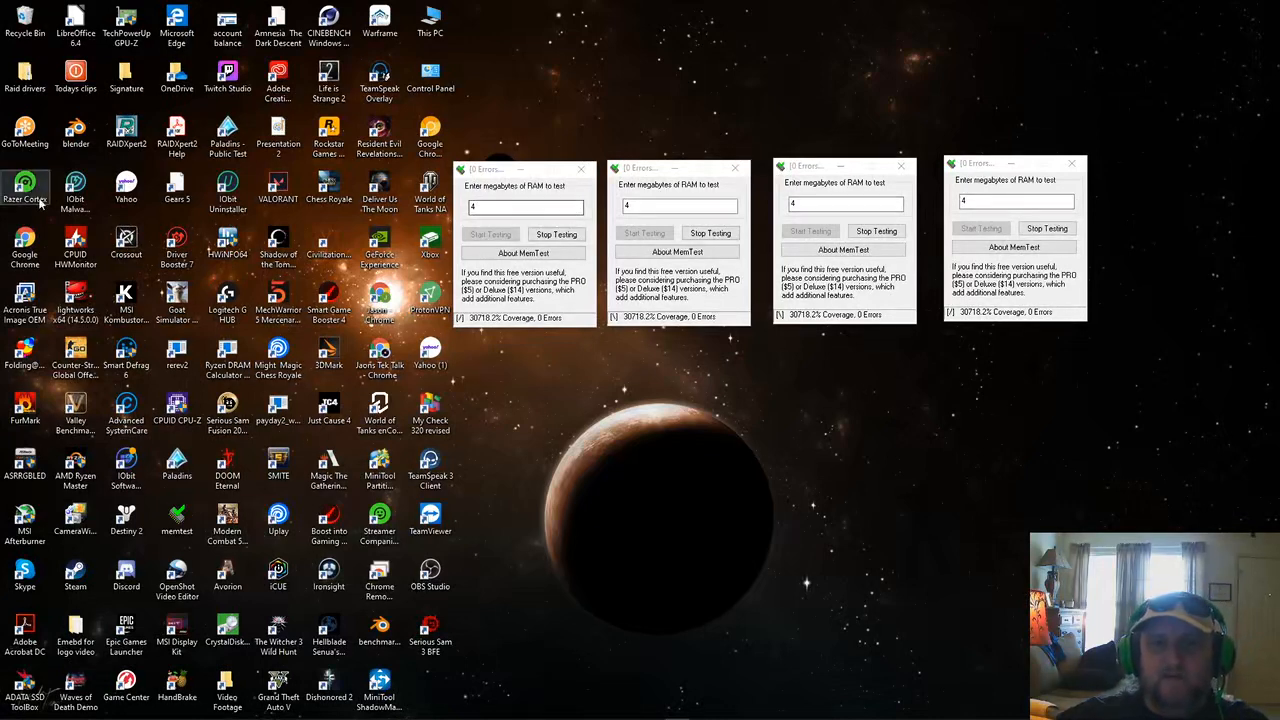
pyautogui.moveTo(620, 370)
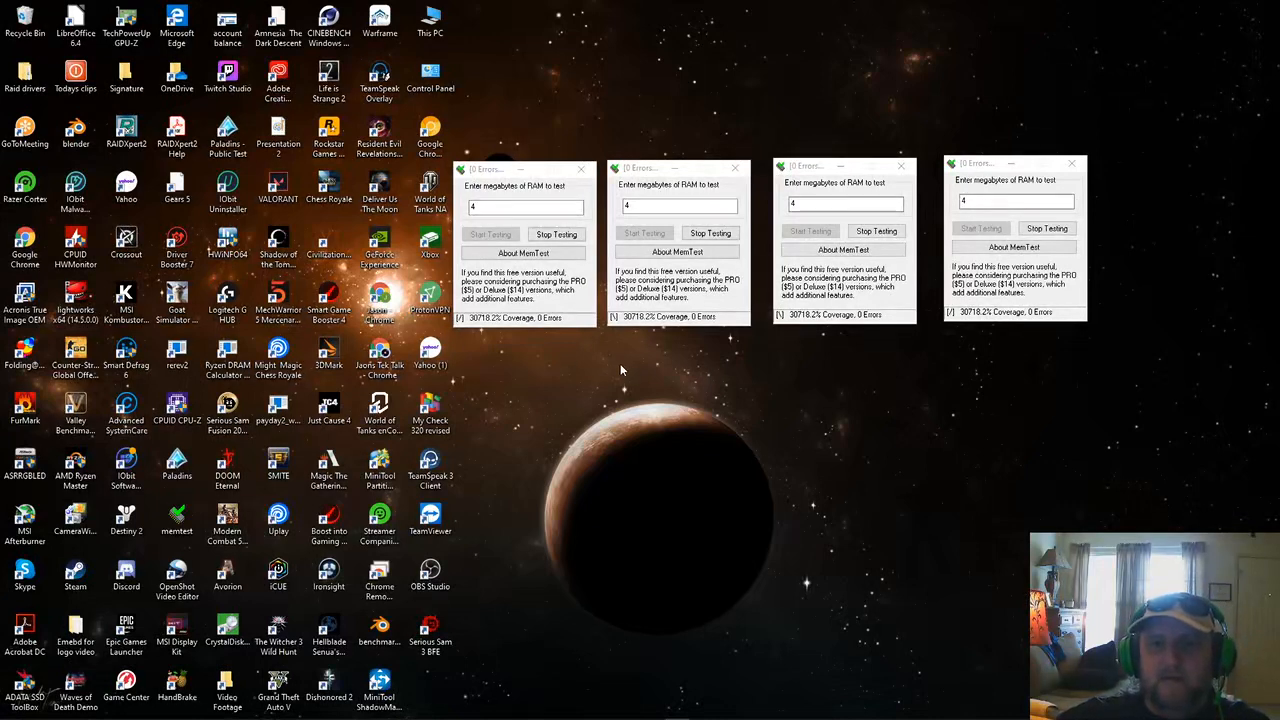
pyautogui.moveTo(692, 370)
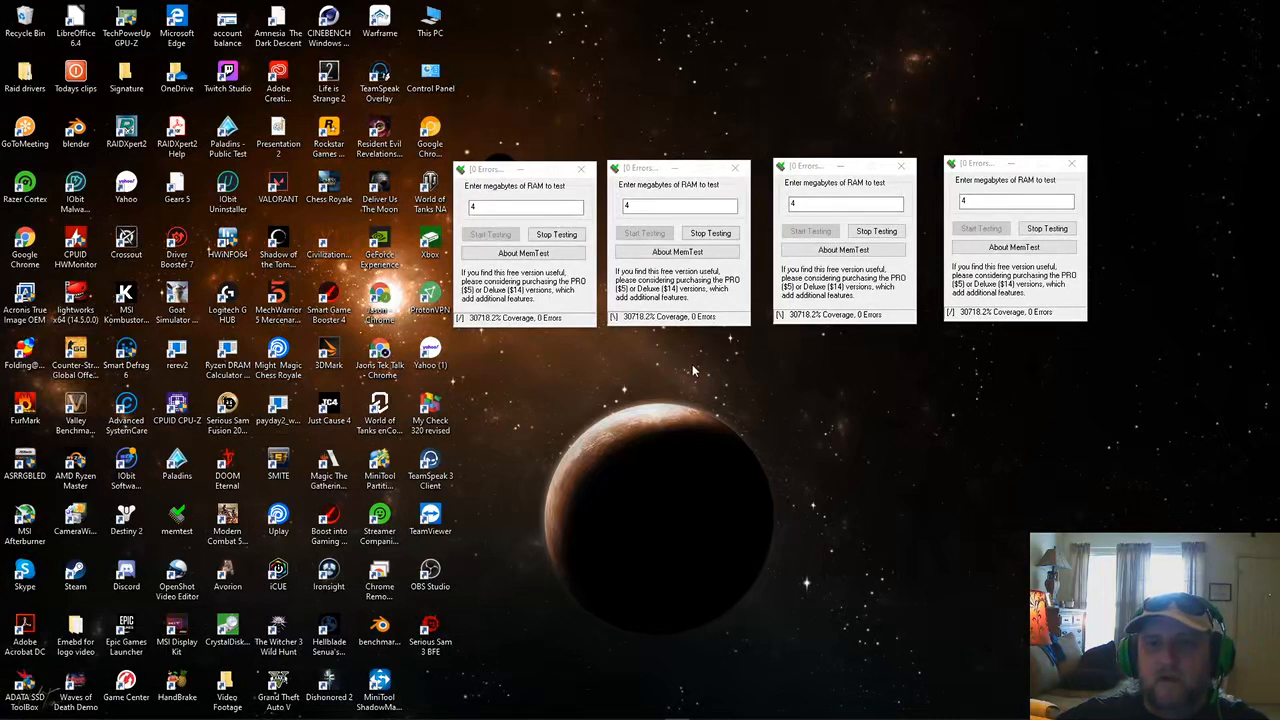
pyautogui.moveTo(636, 330)
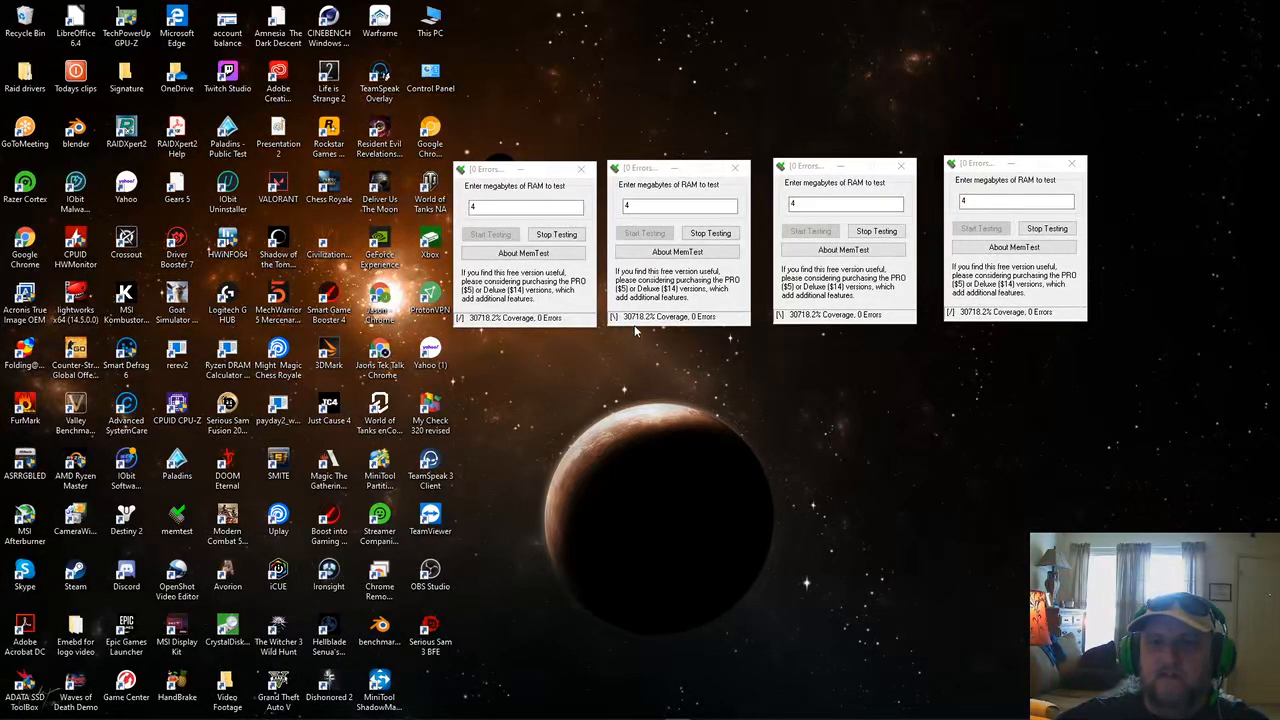
pyautogui.moveTo(644, 336)
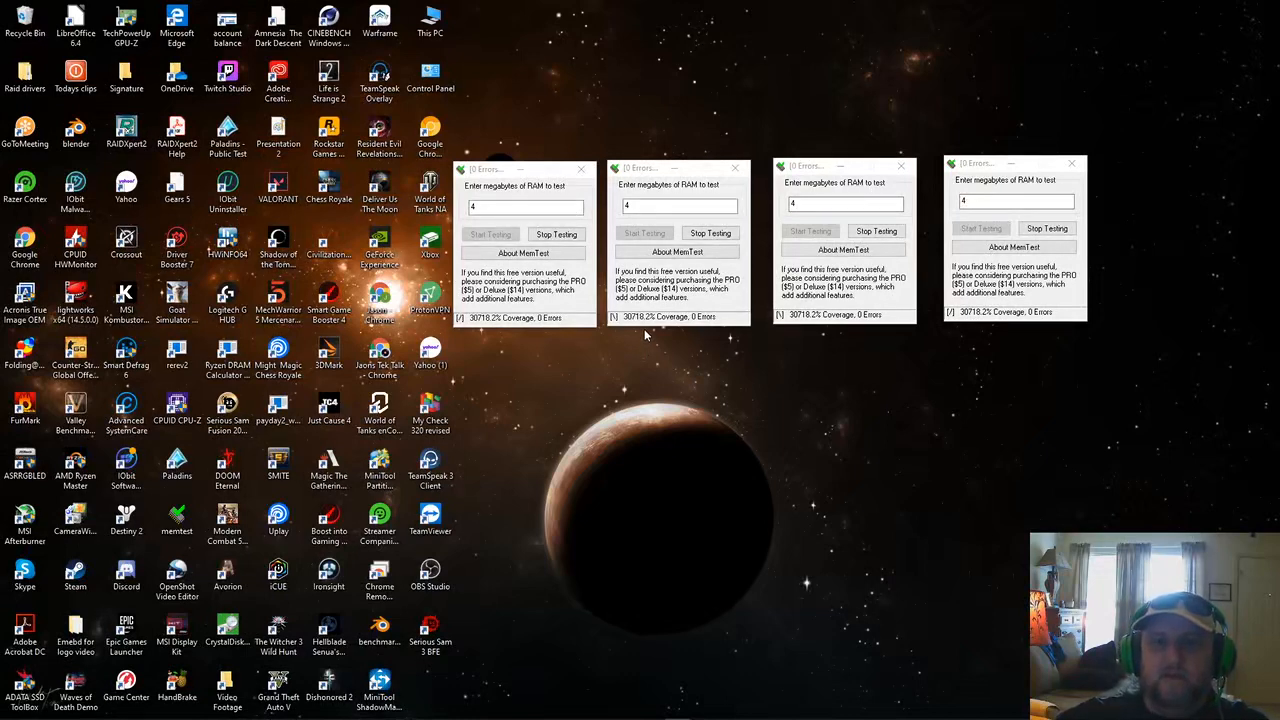
pyautogui.moveTo(600, 324)
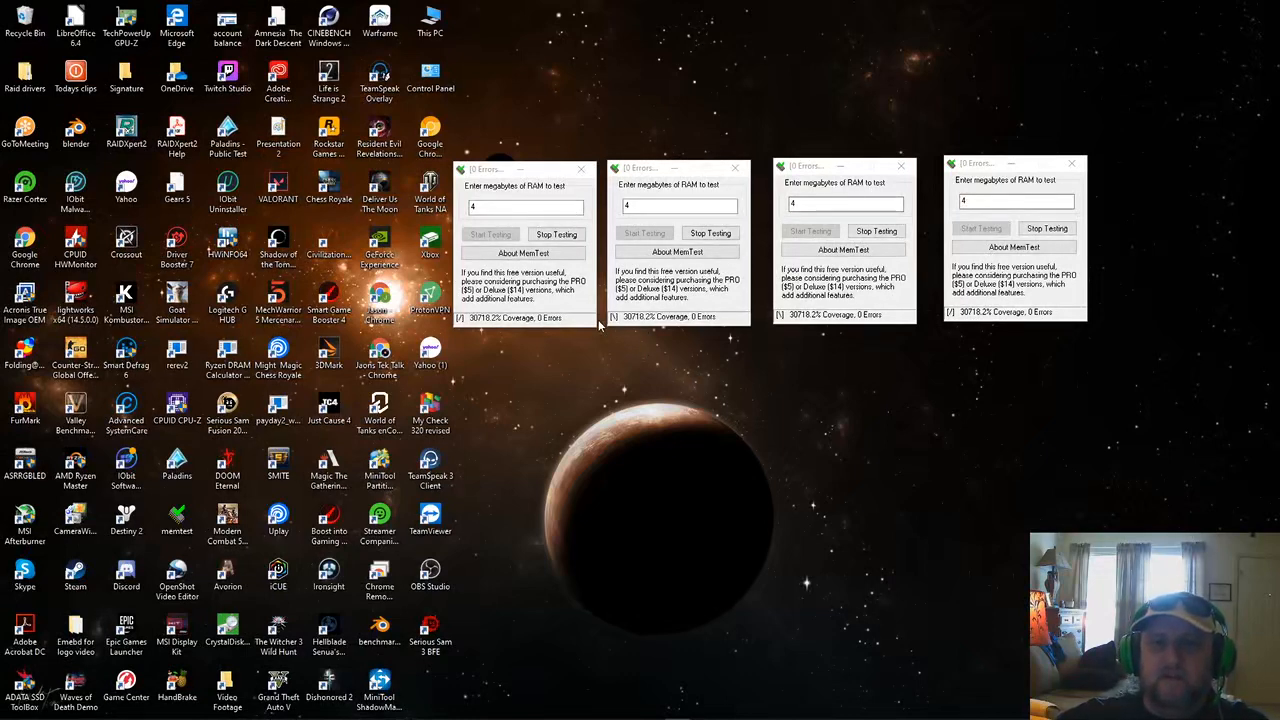
pyautogui.moveTo(610, 344)
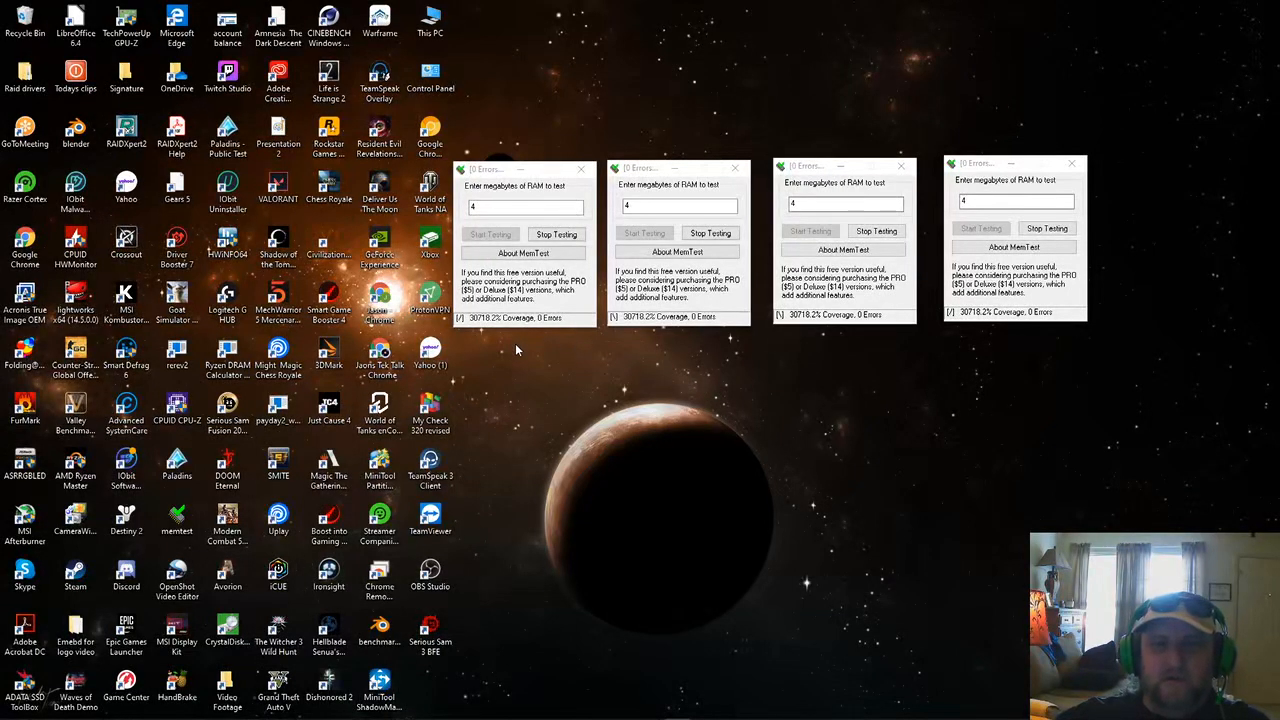
pyautogui.moveTo(564, 378)
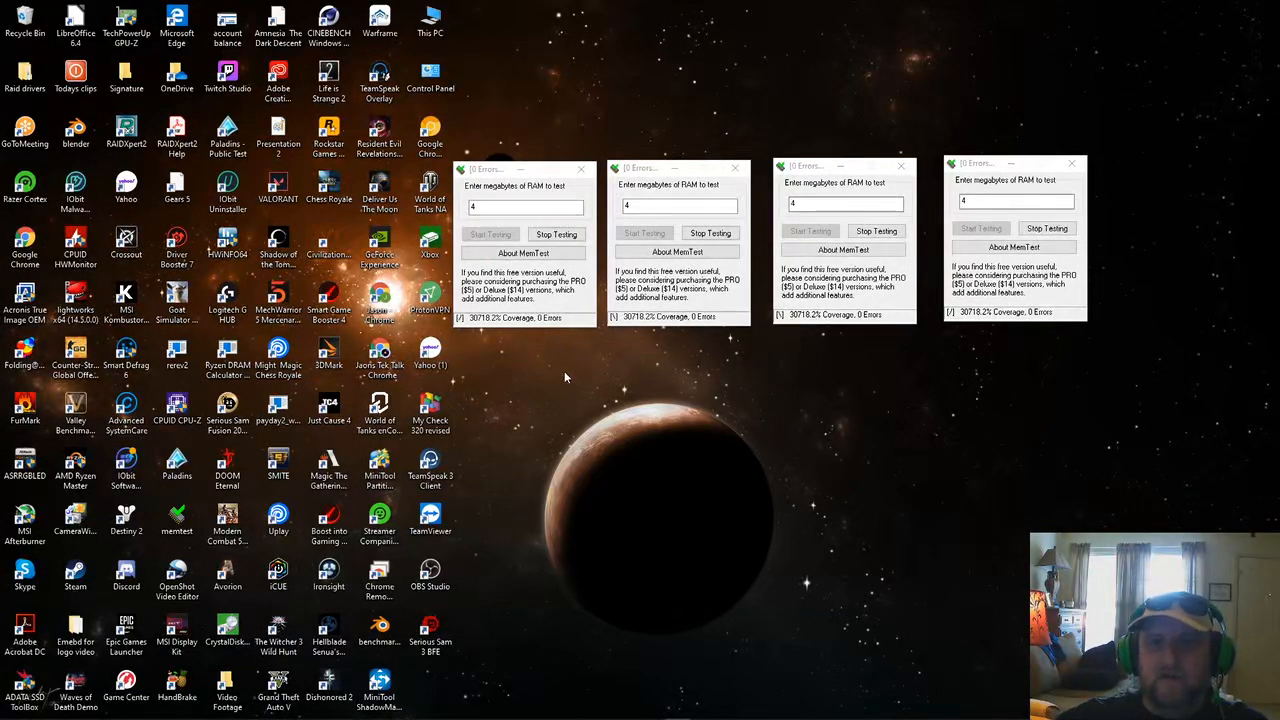
pyautogui.moveTo(920, 330)
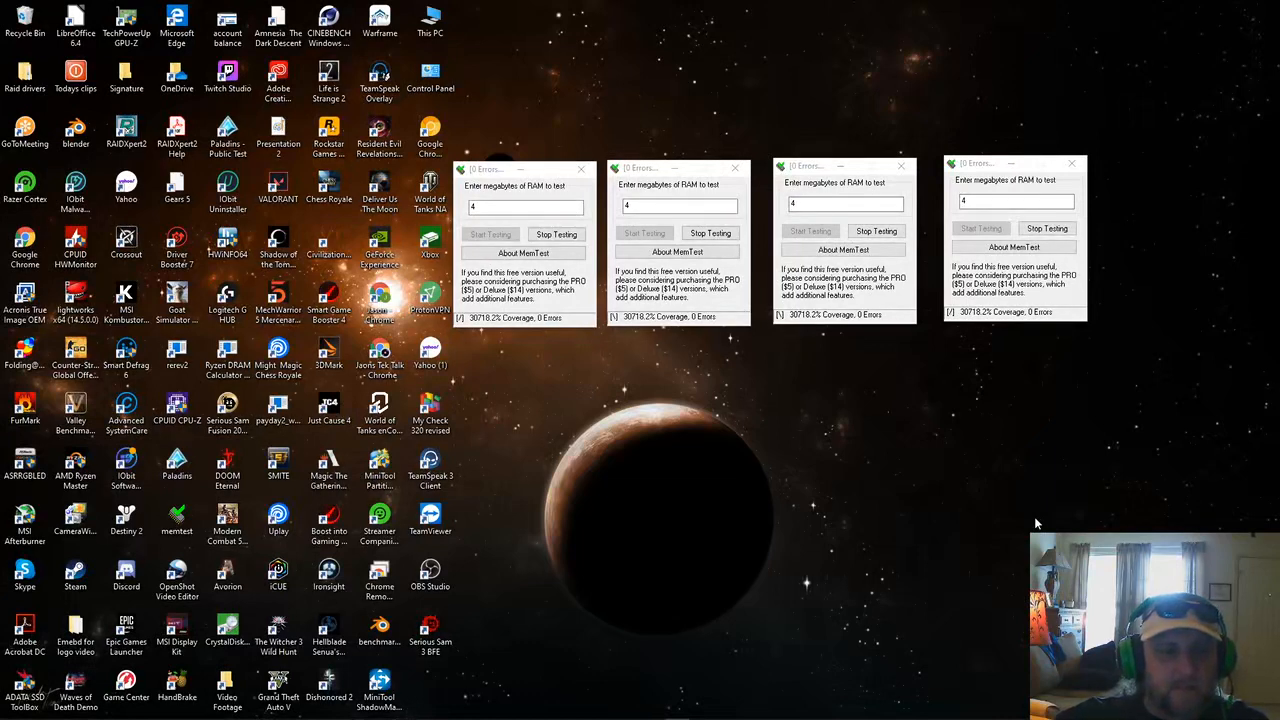
pyautogui.moveTo(844, 512)
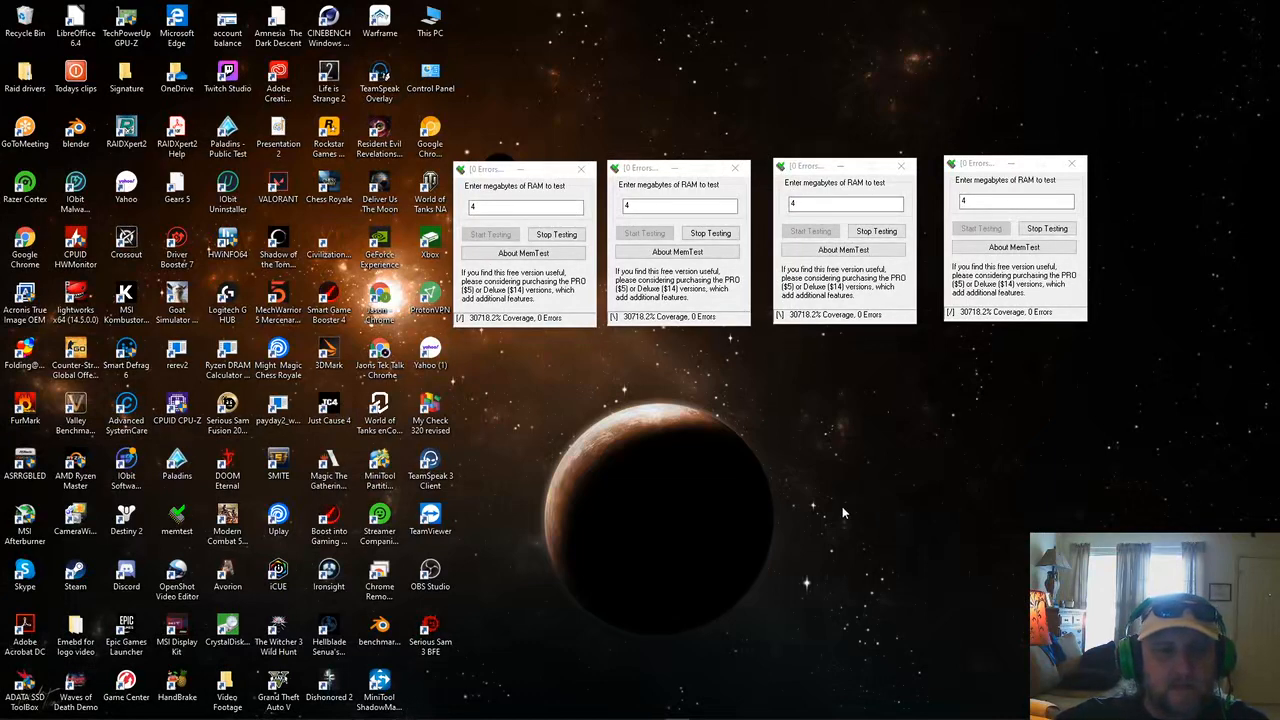
pyautogui.moveTo(790, 520)
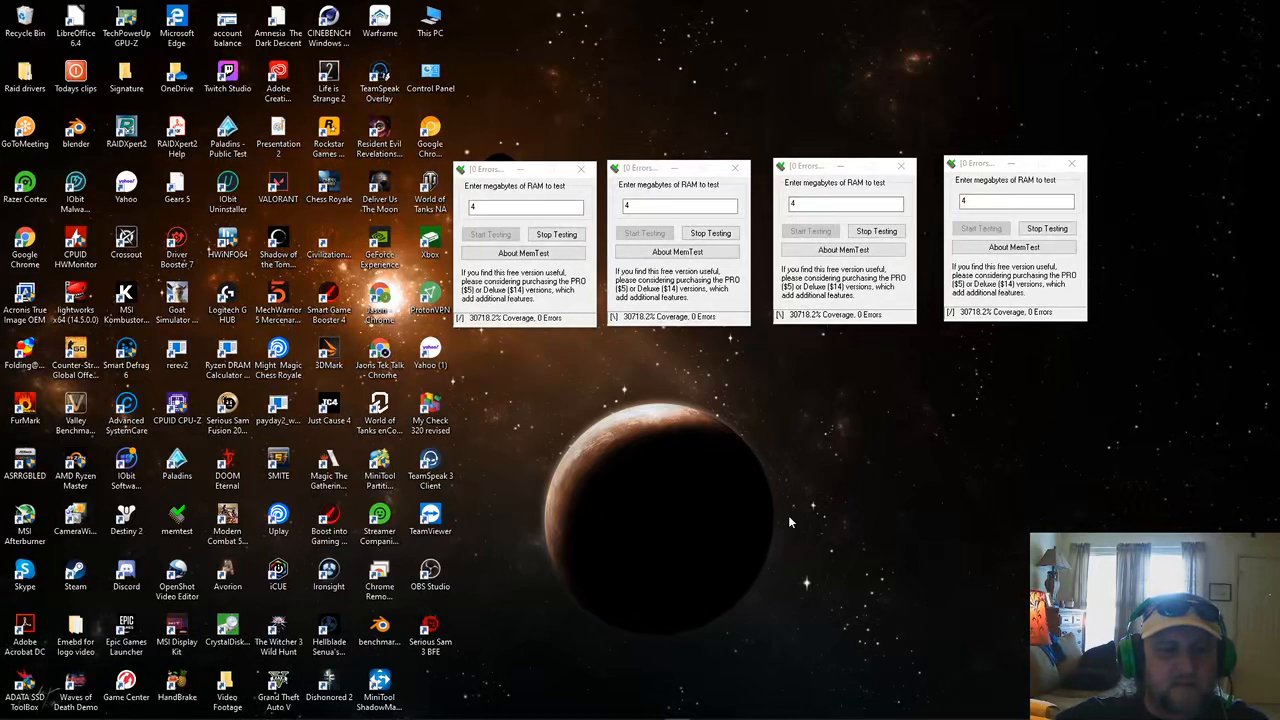
pyautogui.moveTo(746, 584)
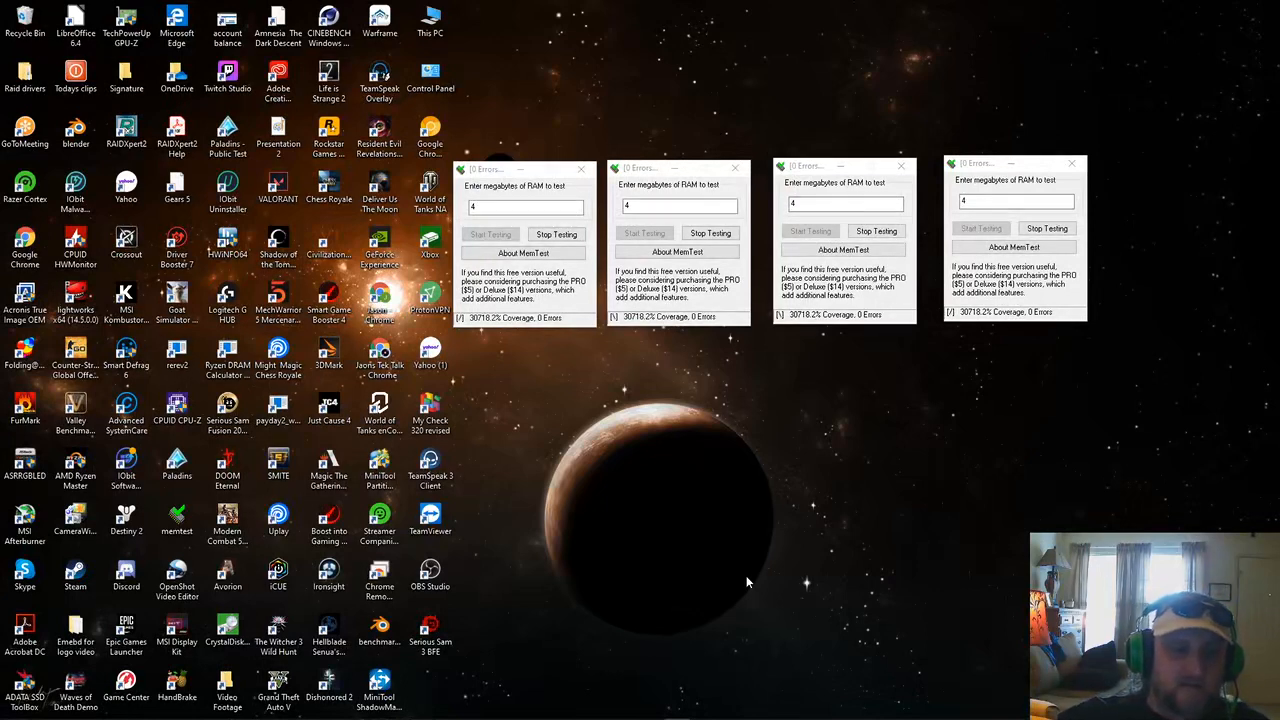
pyautogui.moveTo(596, 608)
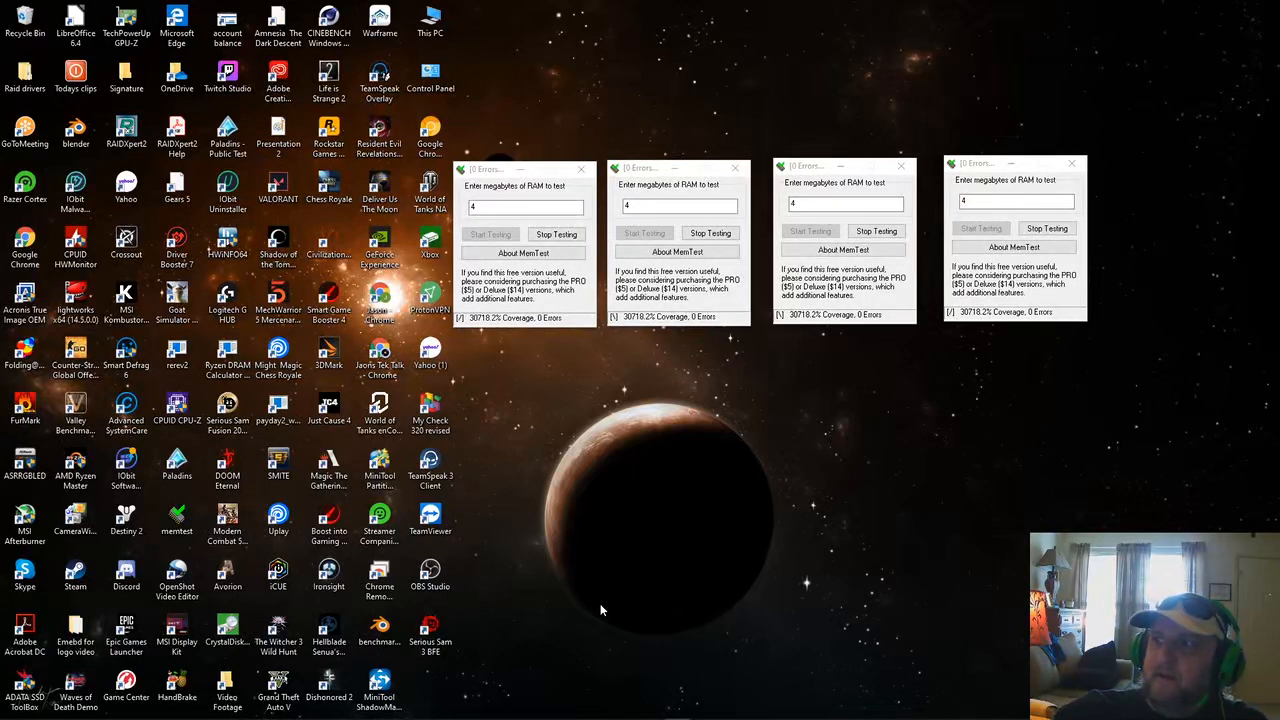
pyautogui.moveTo(568, 608)
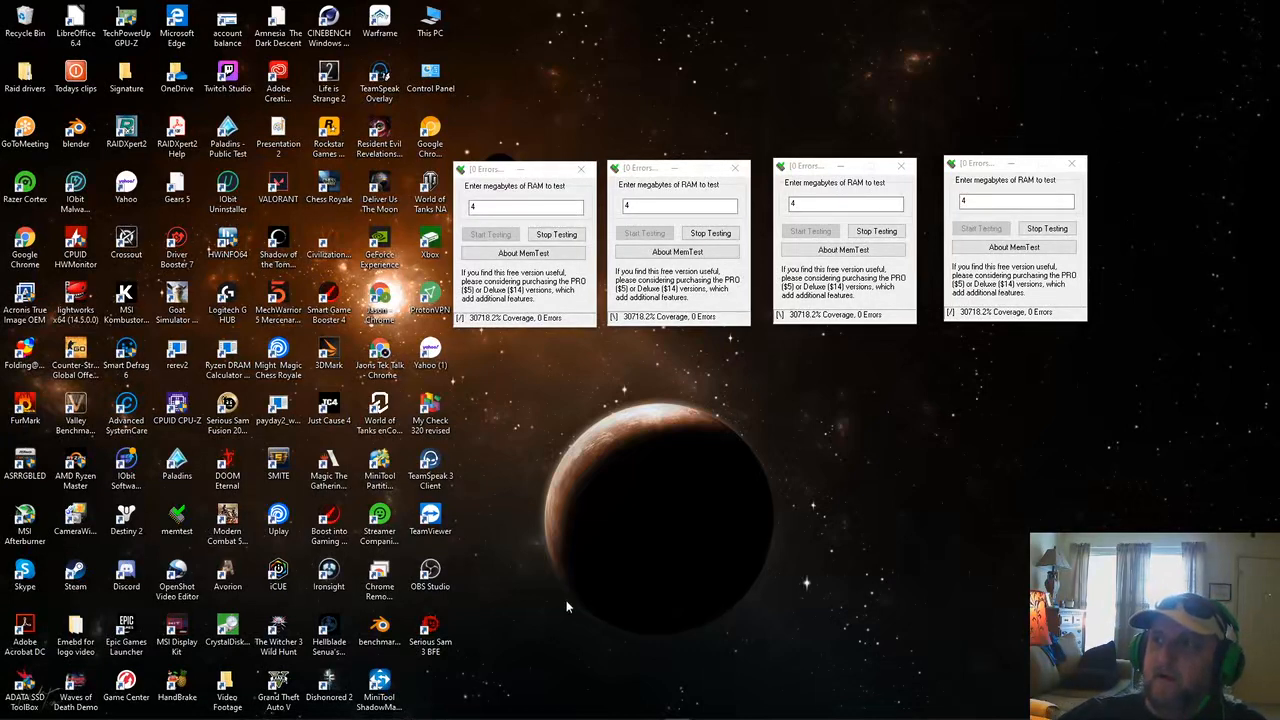
pyautogui.moveTo(936, 608)
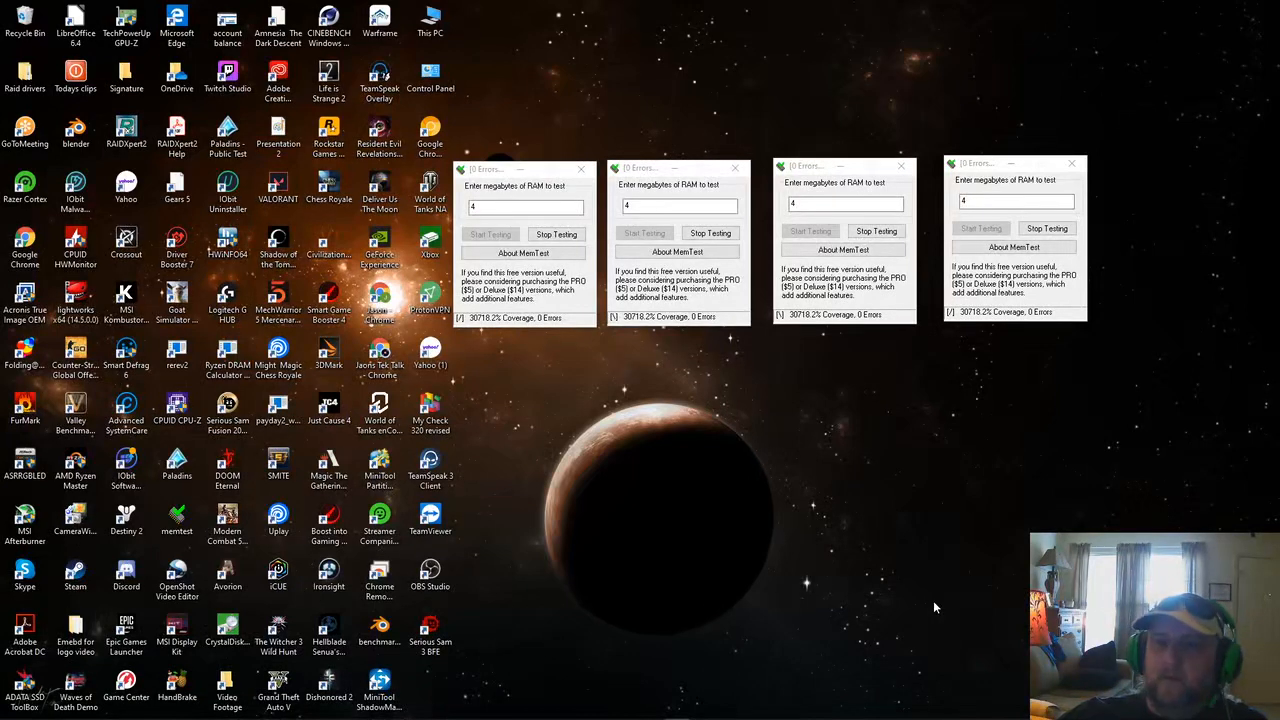
pyautogui.moveTo(780, 556)
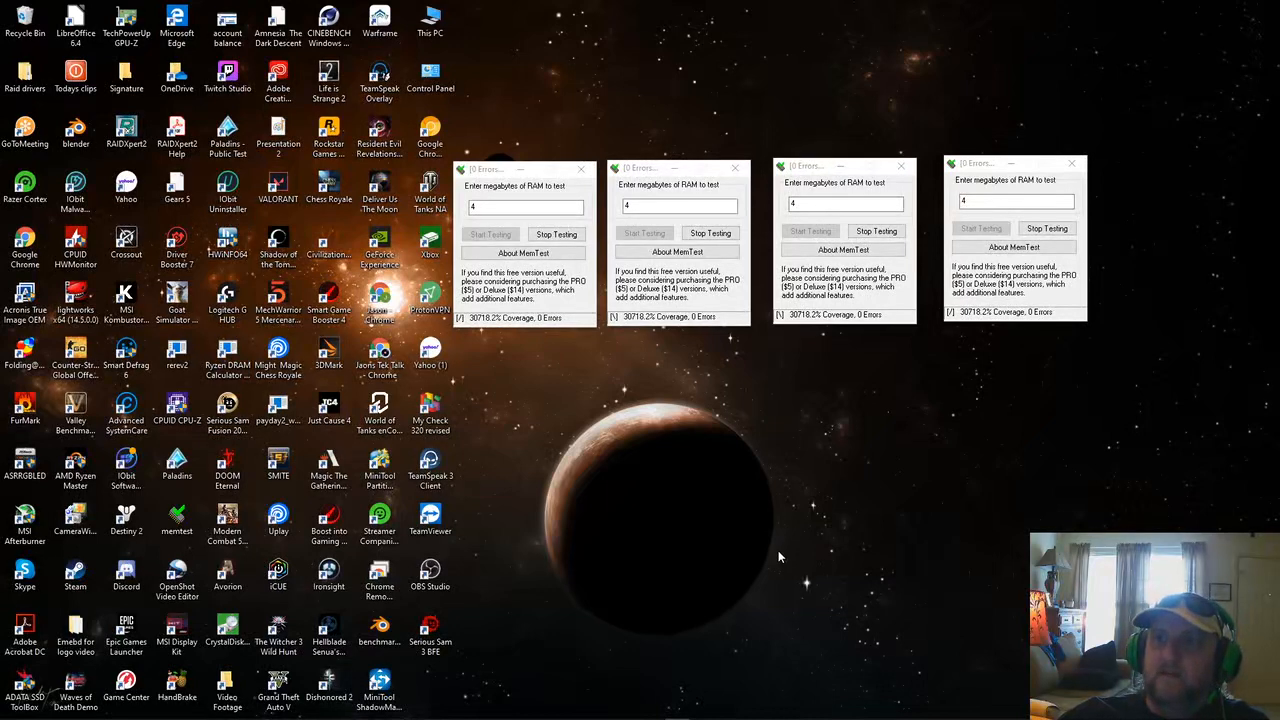
pyautogui.moveTo(872, 552)
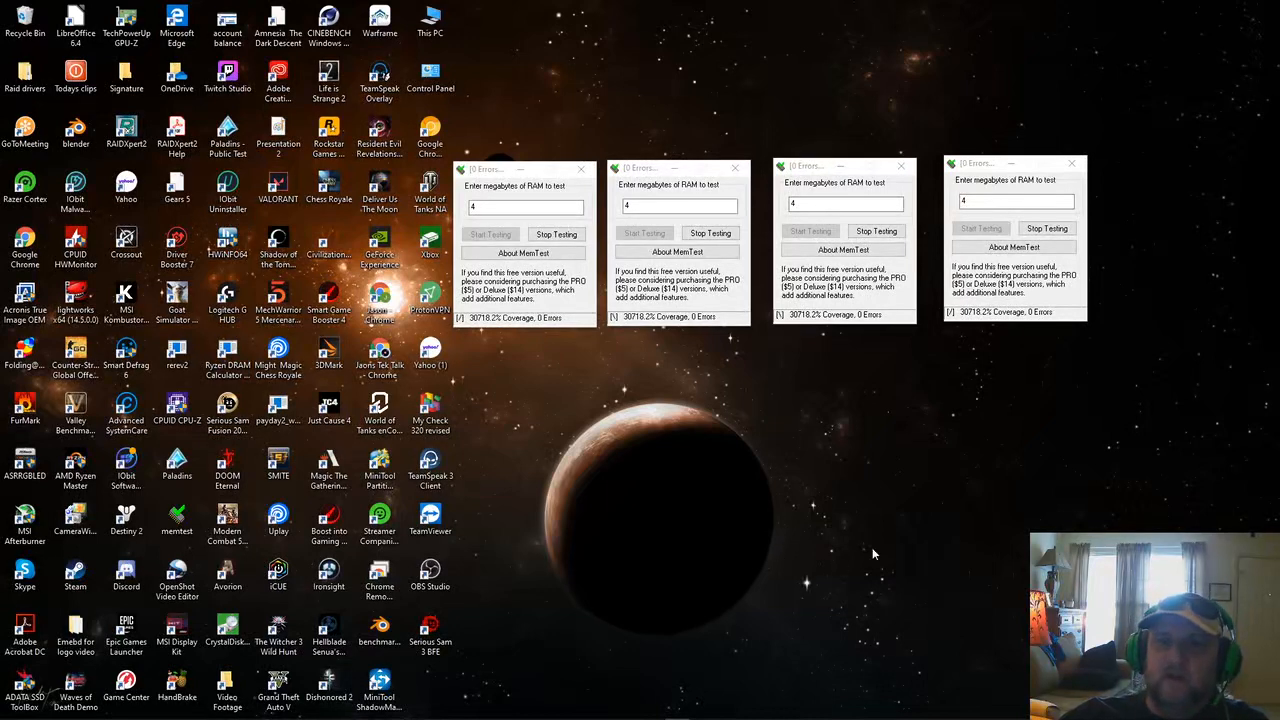
pyautogui.moveTo(900, 532)
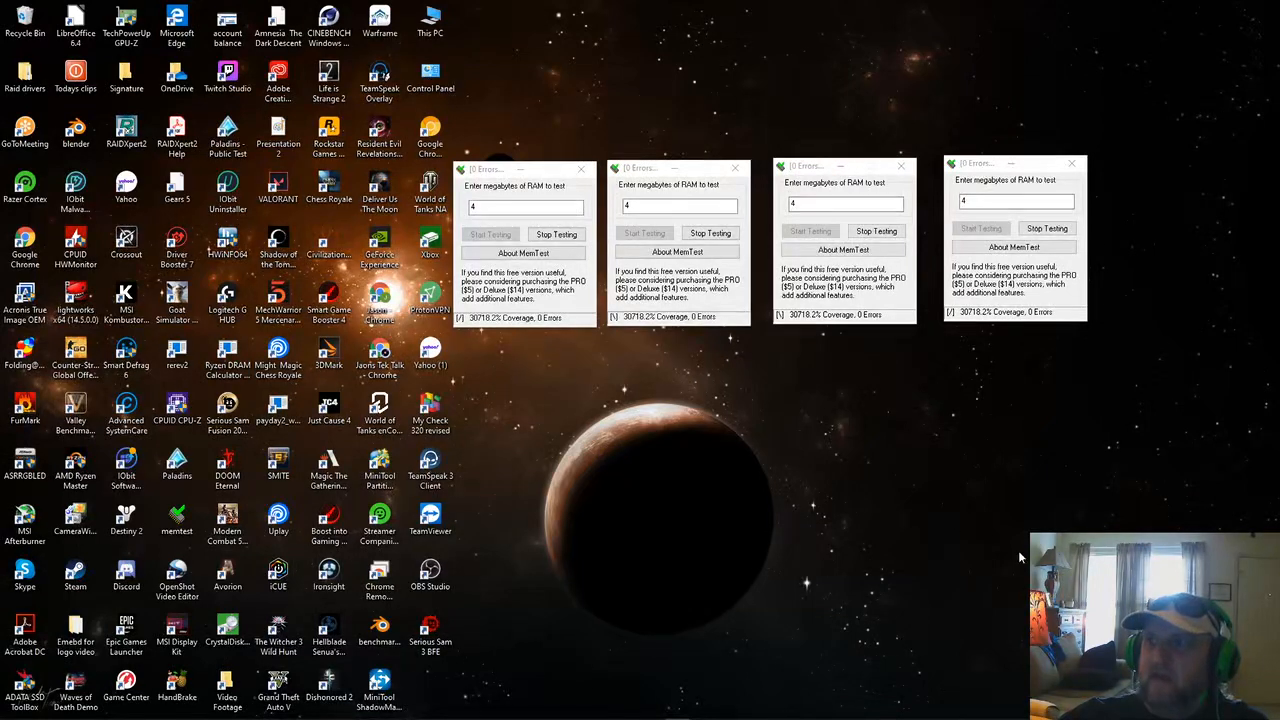
pyautogui.moveTo(864, 556)
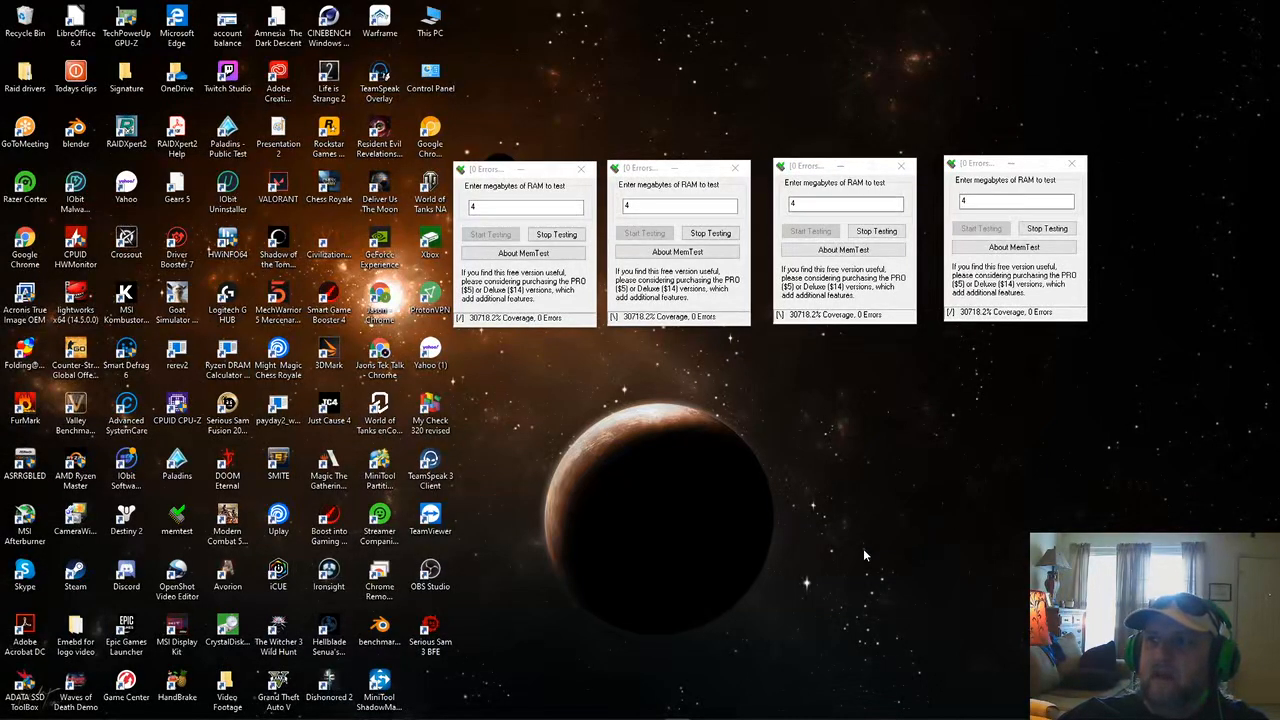
pyautogui.moveTo(848, 548)
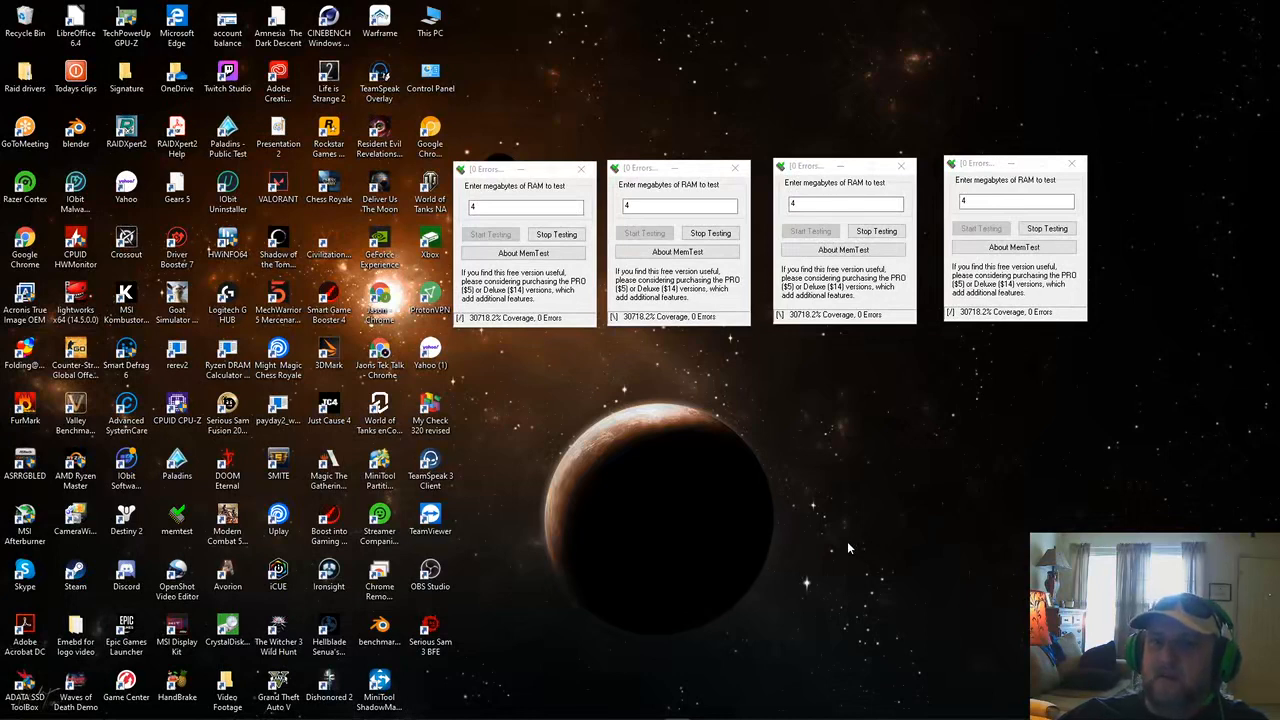
pyautogui.moveTo(812, 524)
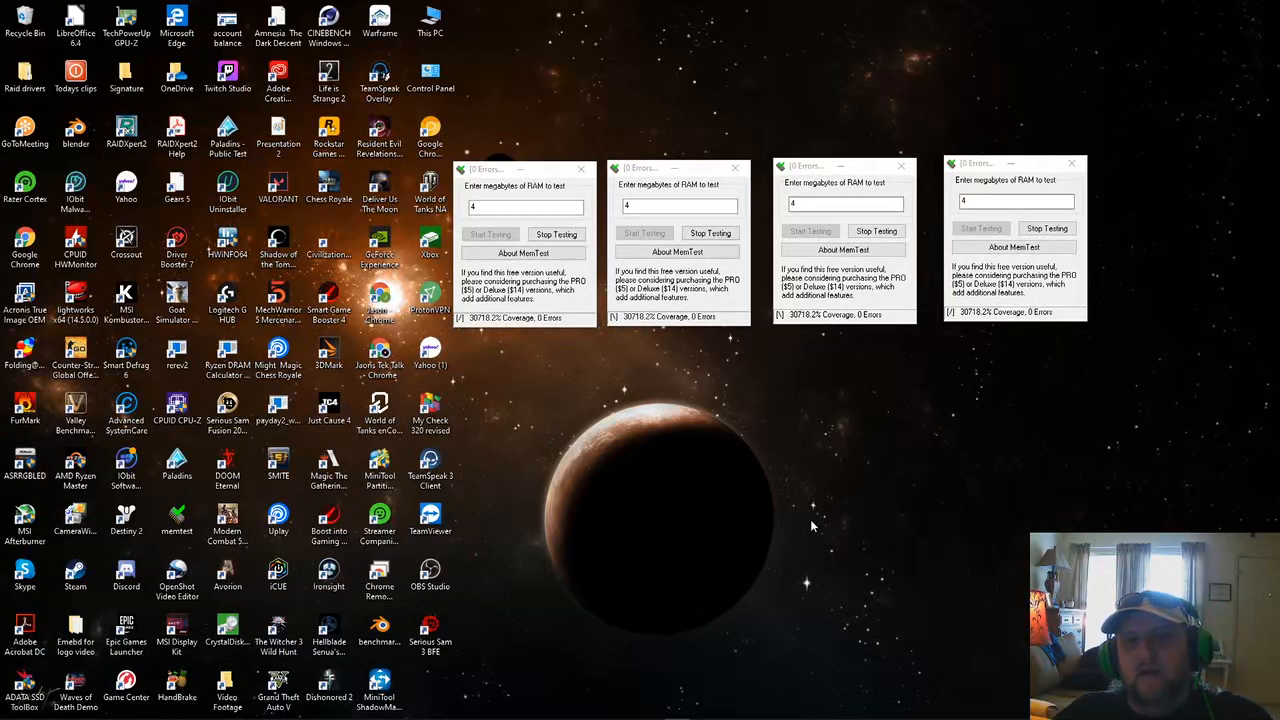
pyautogui.moveTo(944, 552)
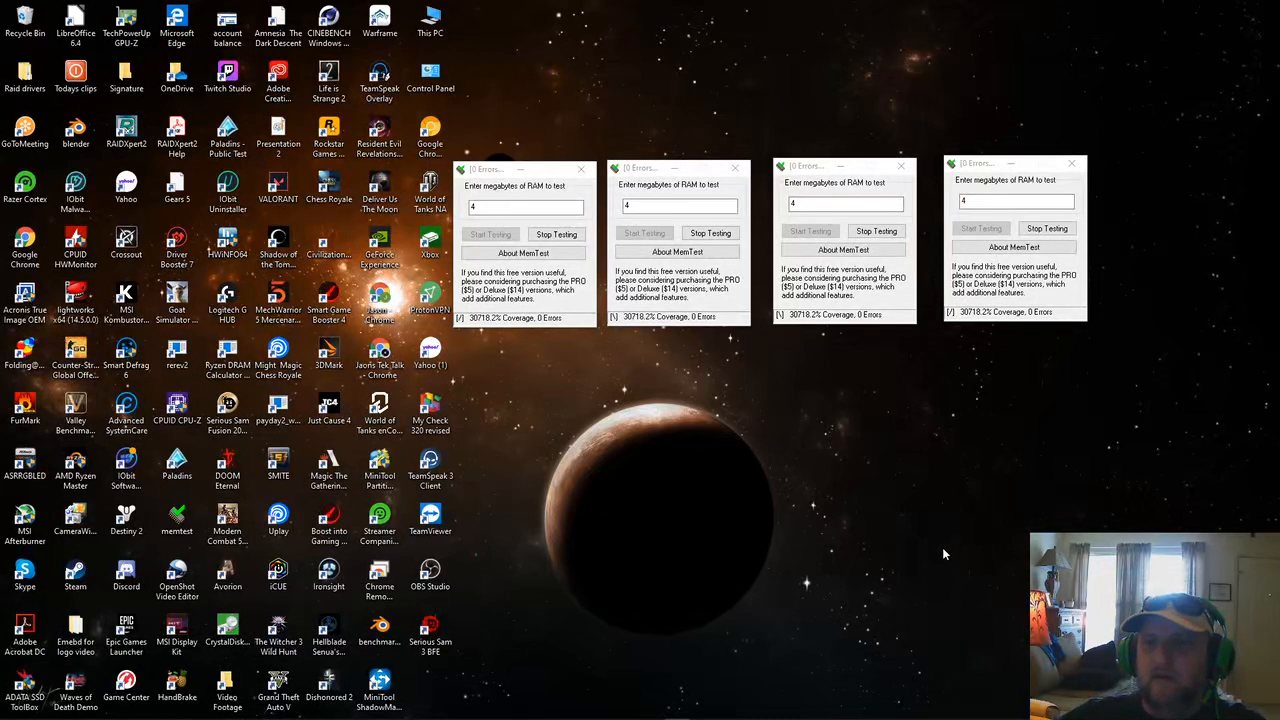